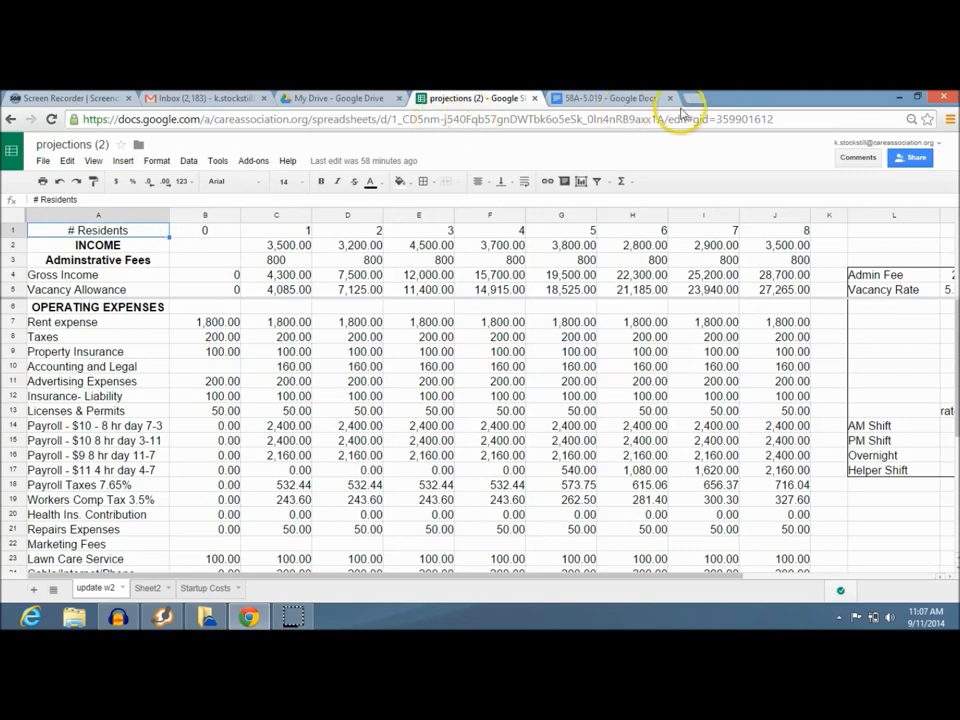
{"action": "mouse_move", "coordinate": [690, 105]}
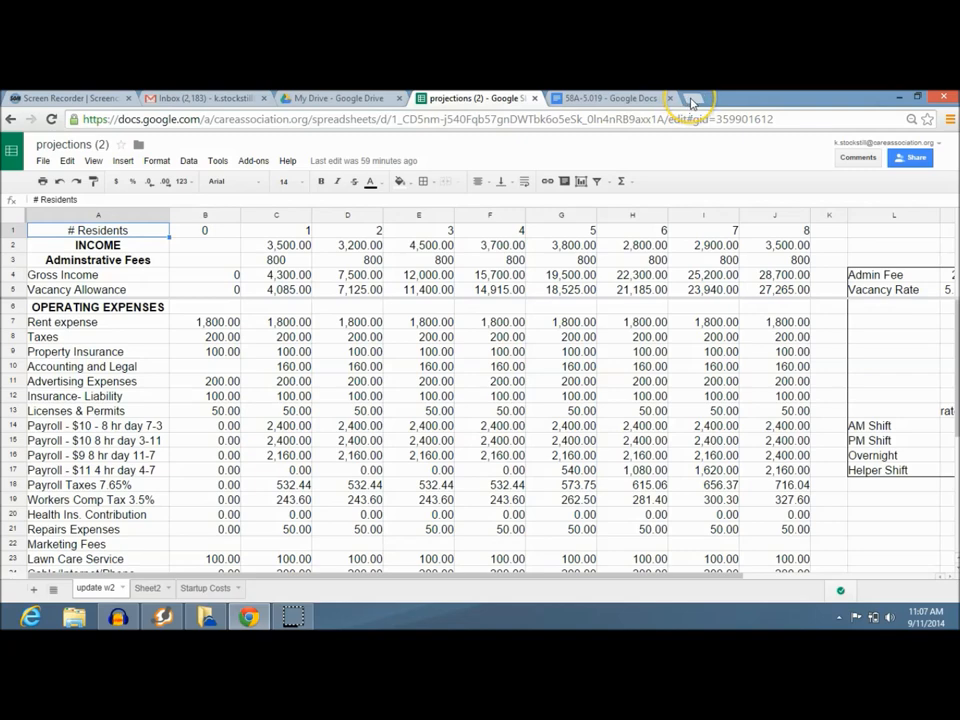
- Visit the OpenOffice download page in a new browser tab, then close it
{"action": "left_click", "coordinate": [705, 97]}
{"action": "type", "text": "www.openoffice.org"}
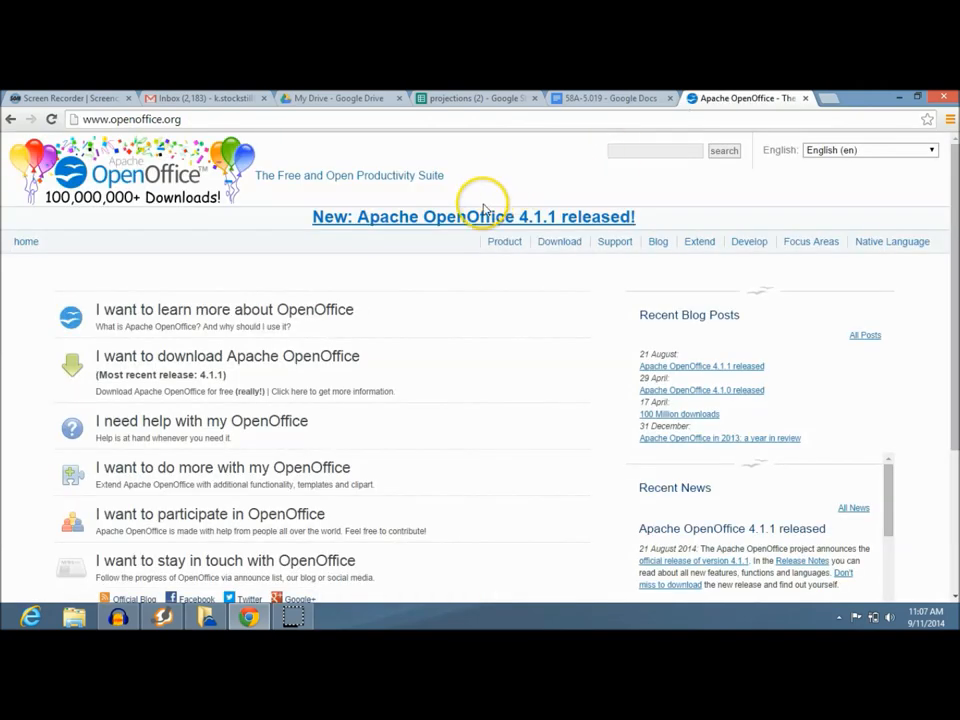
{"action": "mouse_move", "coordinate": [454, 253]}
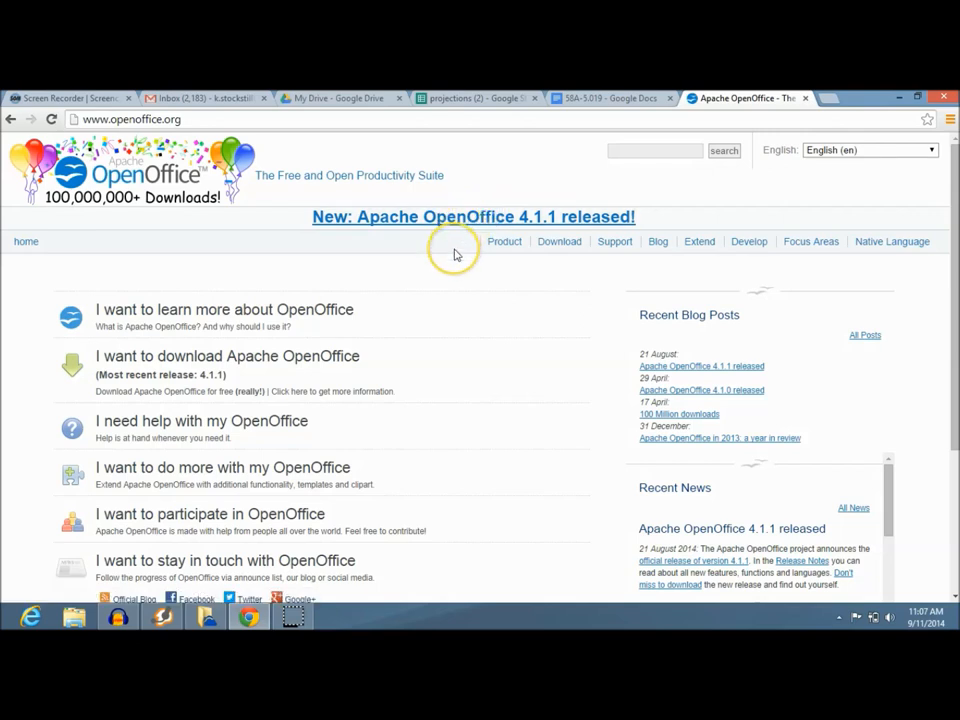
{"action": "mouse_move", "coordinate": [455, 224]}
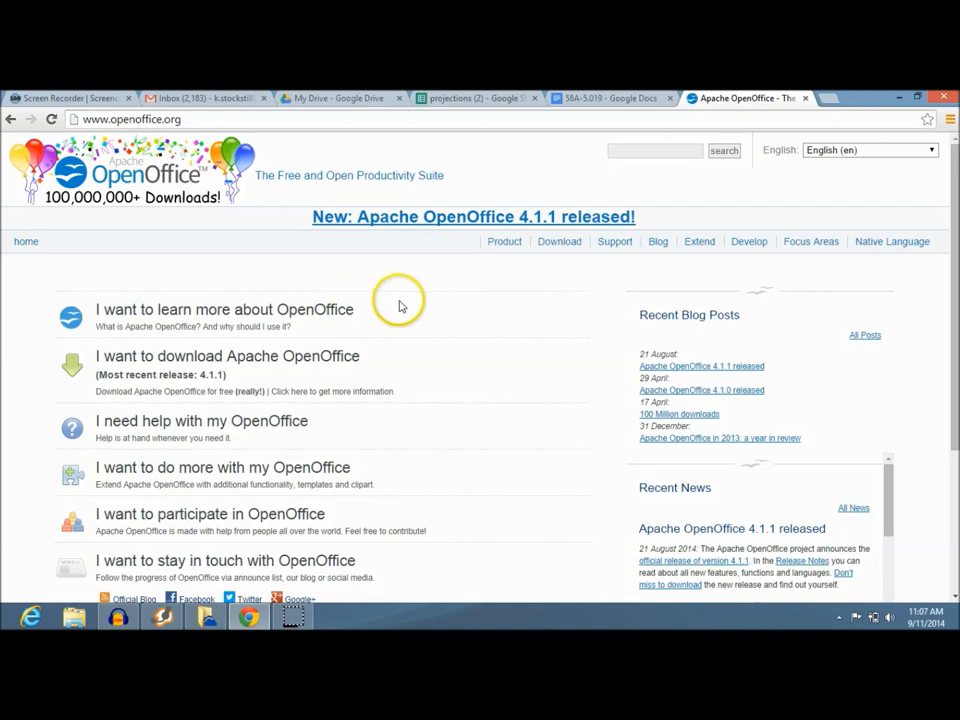
{"action": "left_click", "coordinate": [228, 356]}
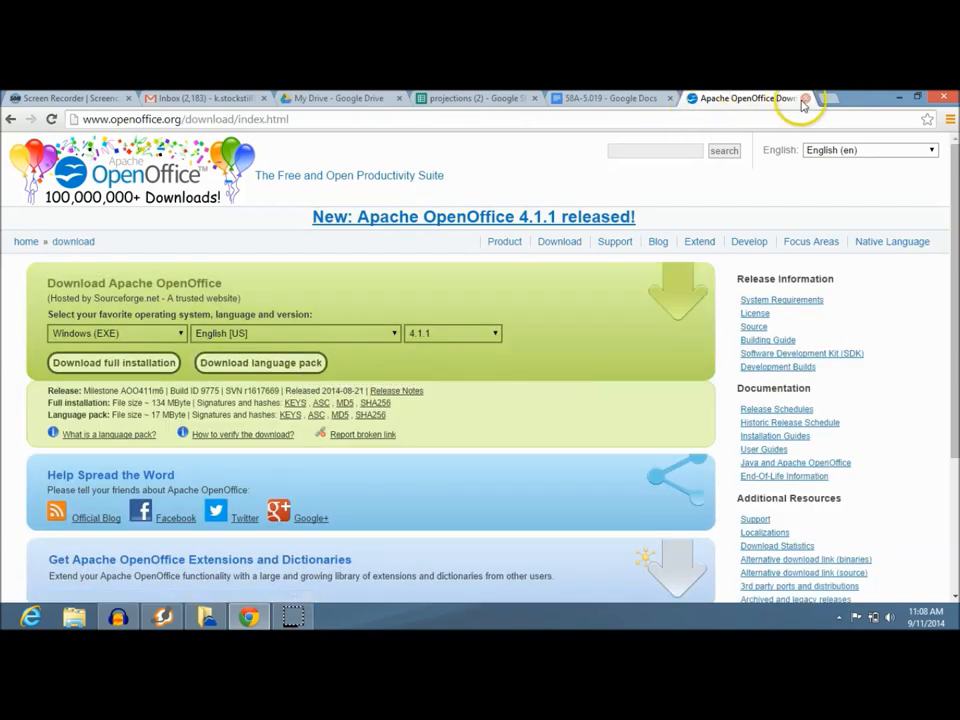
{"action": "left_click", "coordinate": [470, 98]}
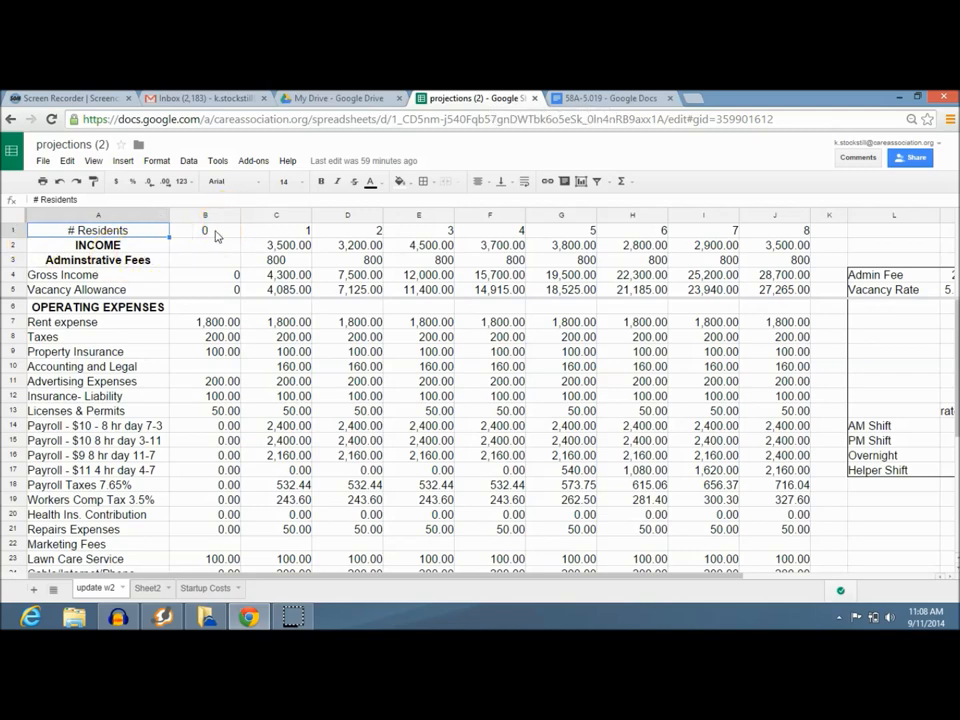
- Review resident counts in B1, D1, G1, J1 and income values in G2, C2, J2, F2
{"action": "left_click", "coordinate": [205, 230]}
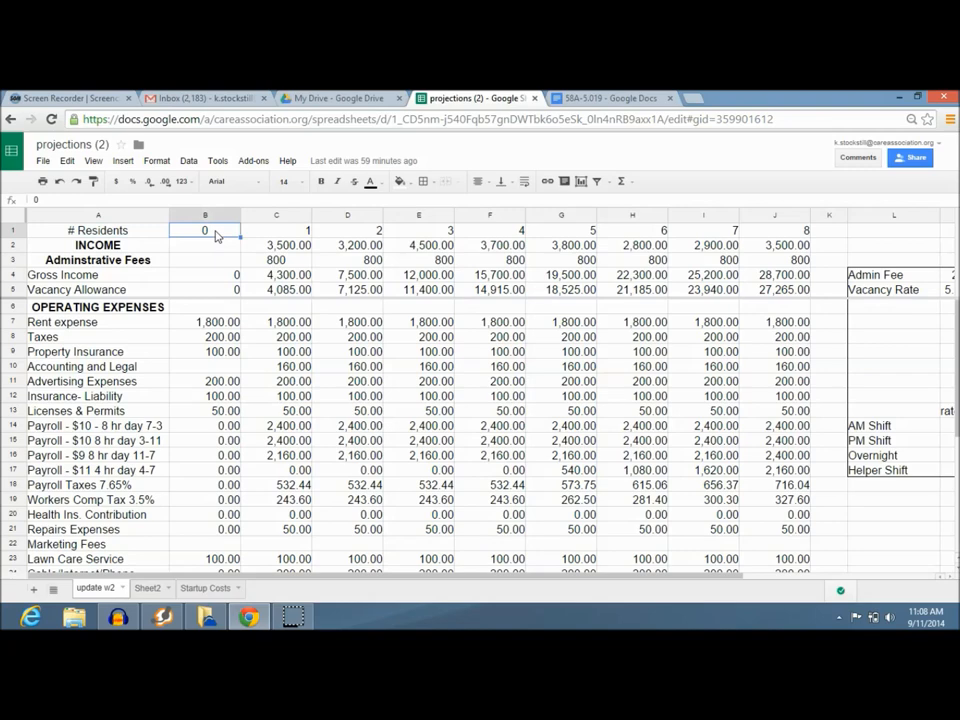
{"action": "left_click", "coordinate": [98, 230]}
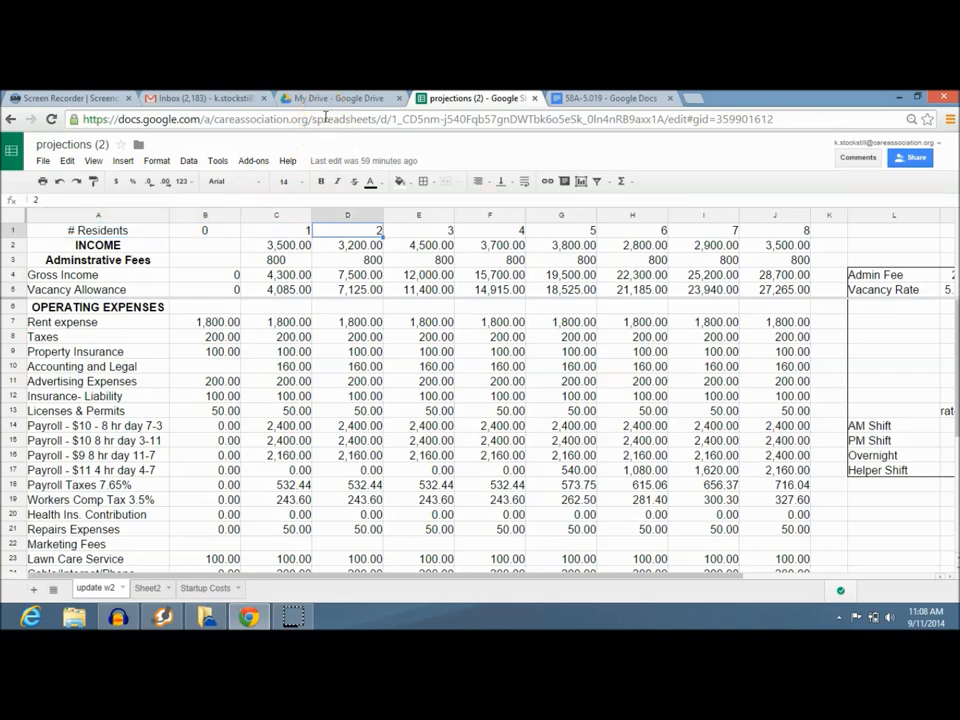
{"action": "left_click", "coordinate": [561, 230]}
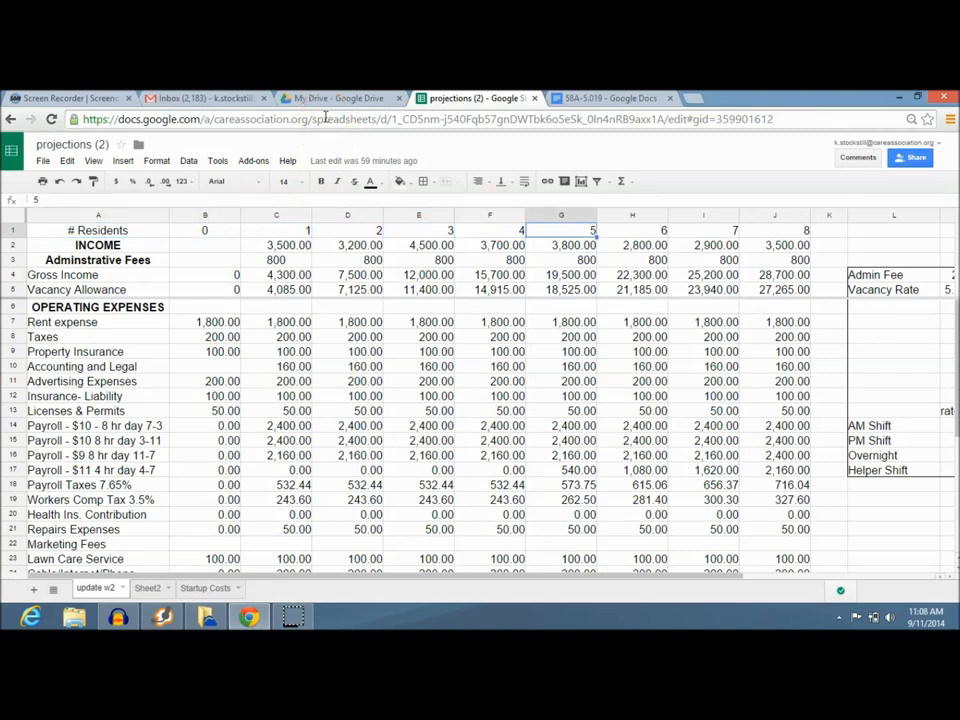
{"action": "left_click", "coordinate": [775, 230]}
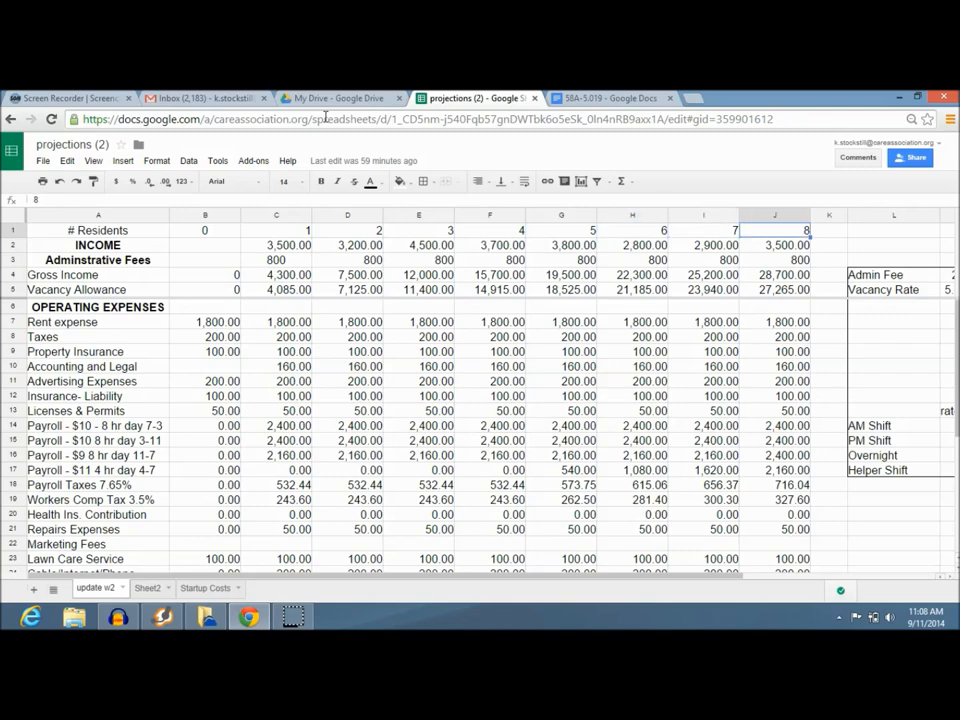
{"action": "left_click", "coordinate": [561, 245]}
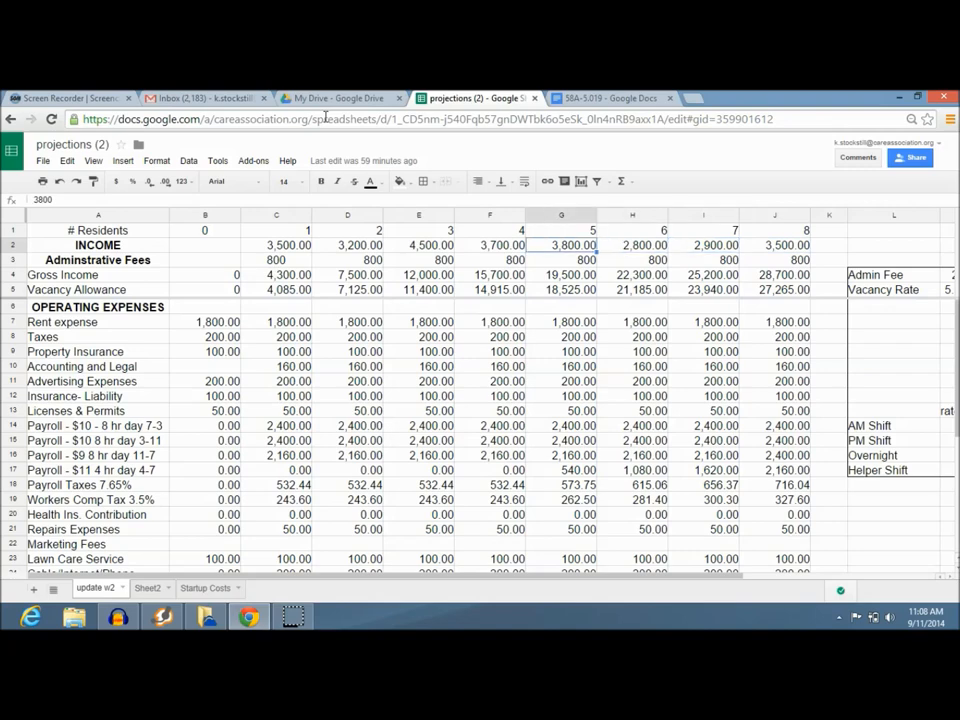
{"action": "left_click", "coordinate": [276, 245]}
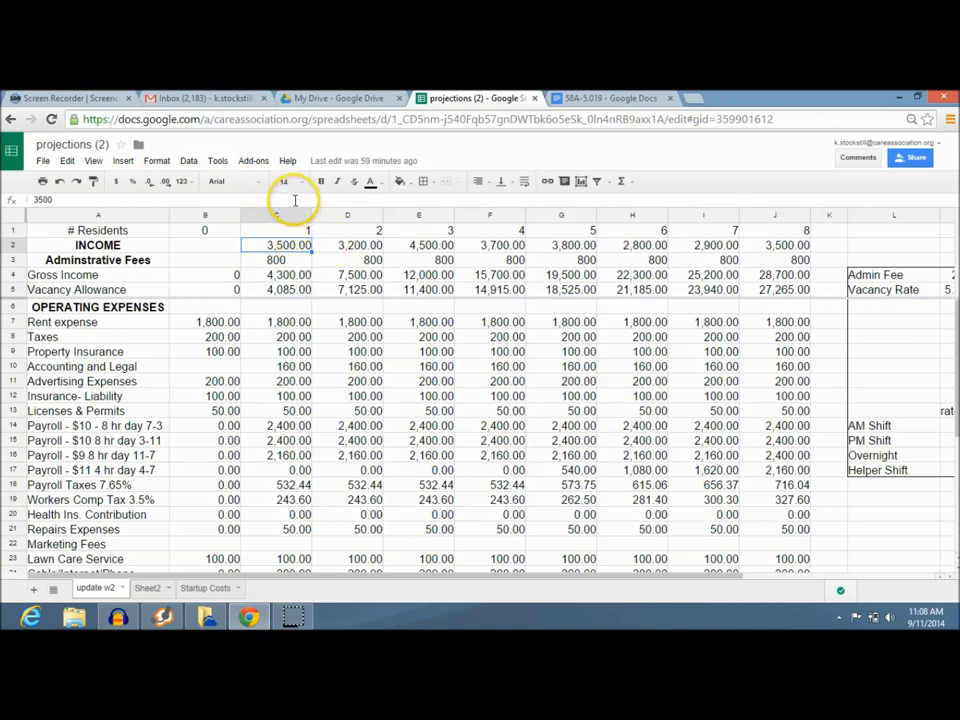
{"action": "left_click", "coordinate": [347, 245]}
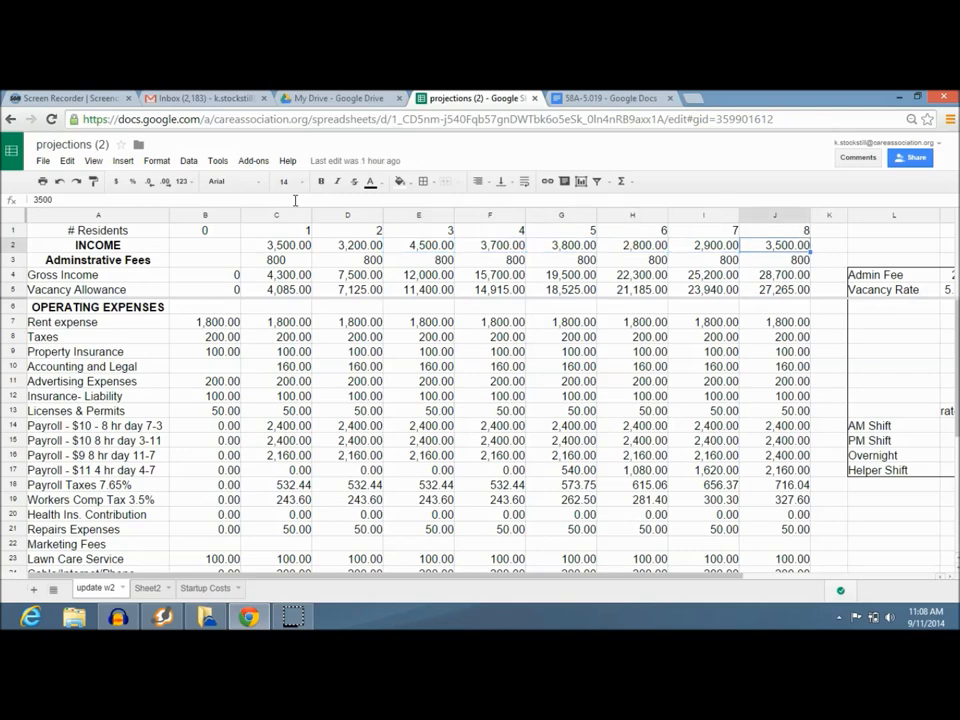
{"action": "left_click", "coordinate": [489, 245]}
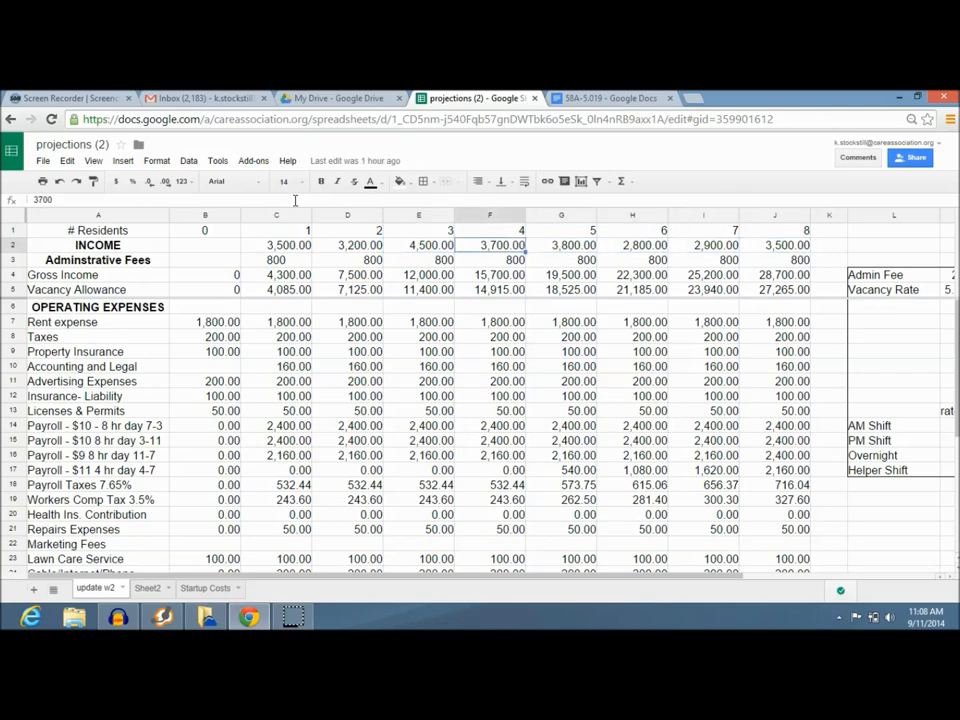
- Change the one-resident income in C2, entering 3, then 3200, then 3500
{"action": "left_click", "coordinate": [276, 245]}
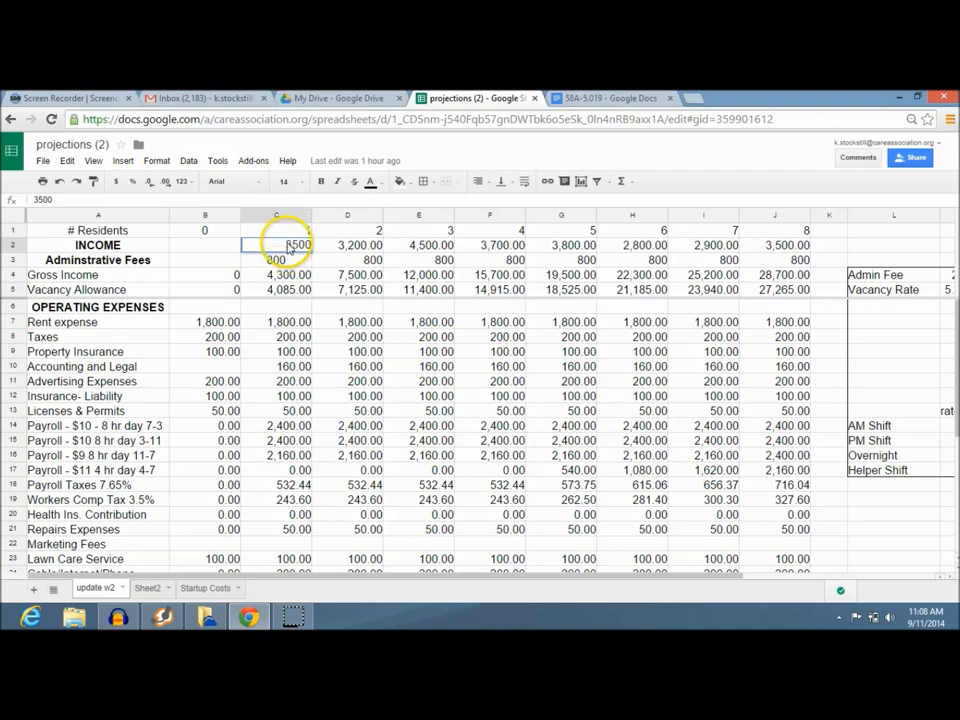
{"action": "type", "text": "3"}
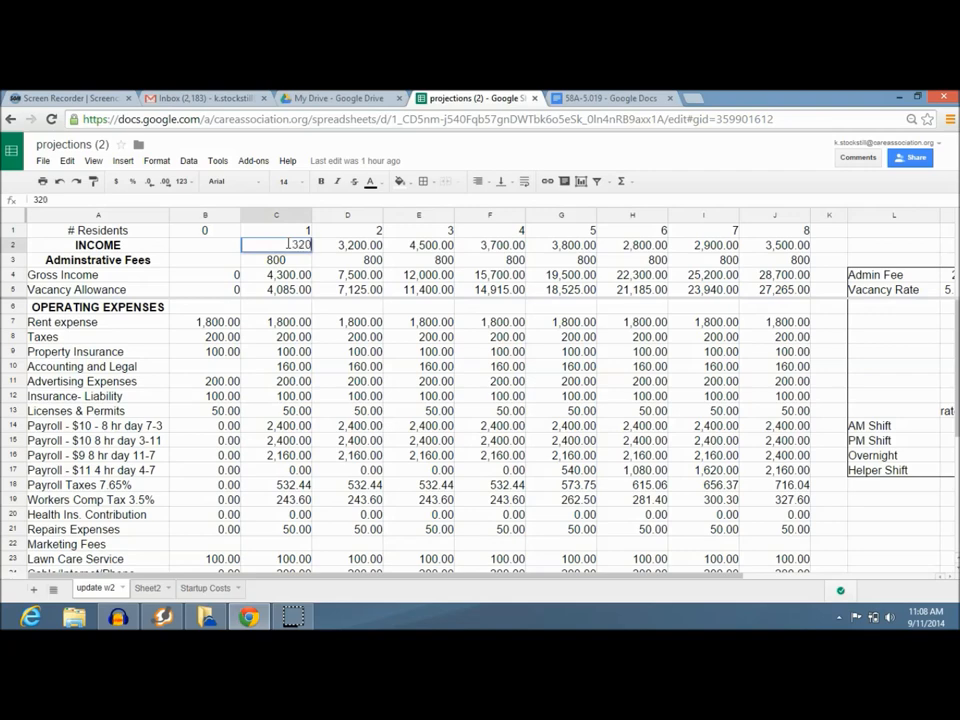
{"action": "type", "text": "3200"}
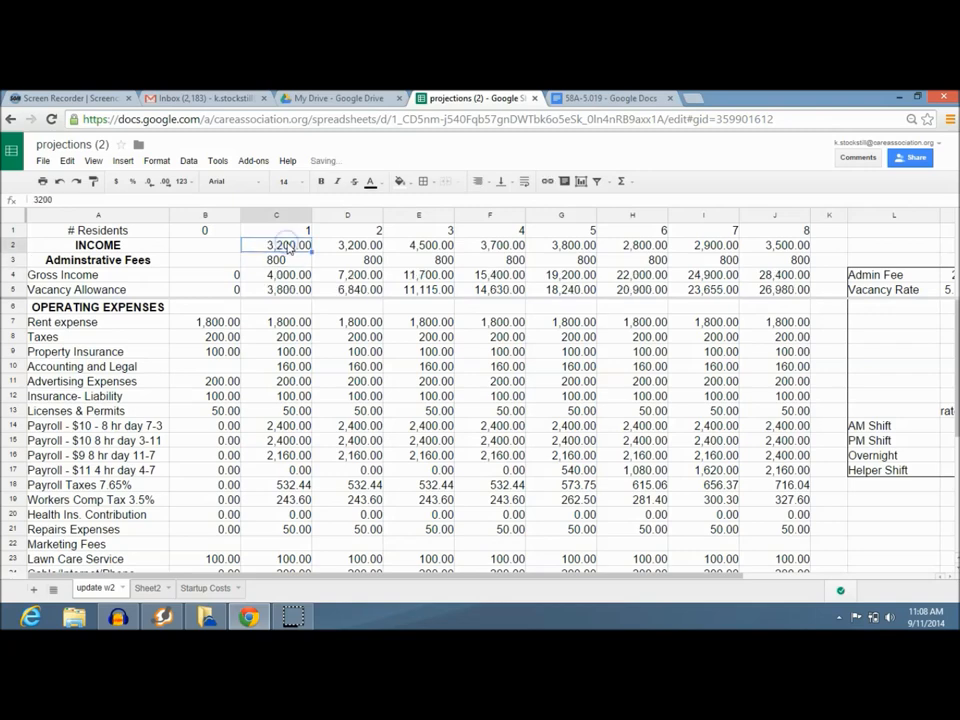
{"action": "type", "text": "3500"}
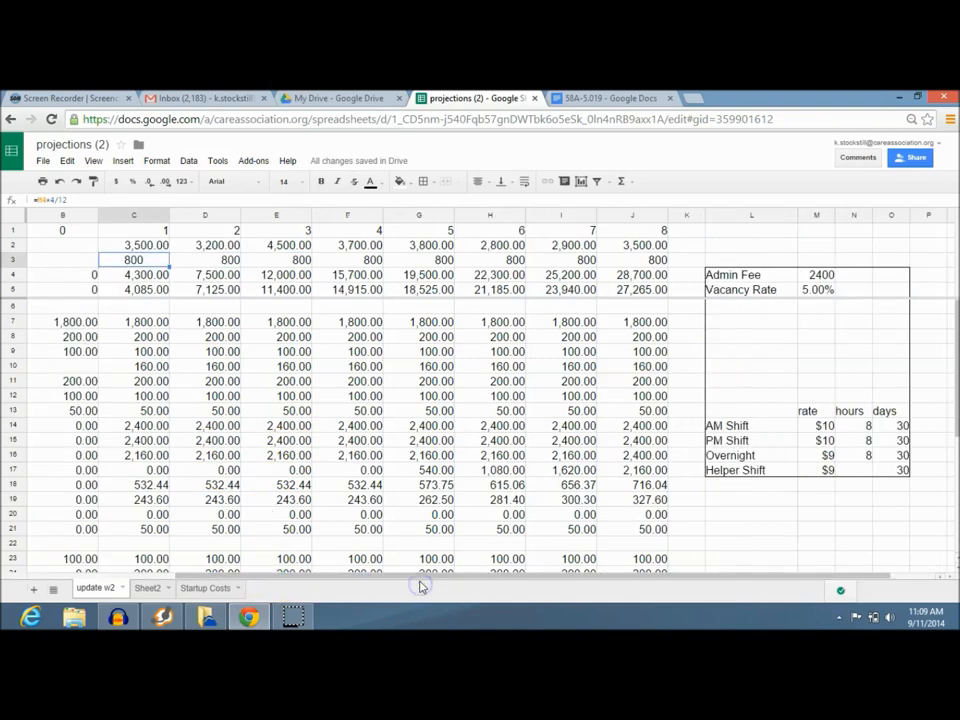
{"action": "mouse_move", "coordinate": [925, 580]}
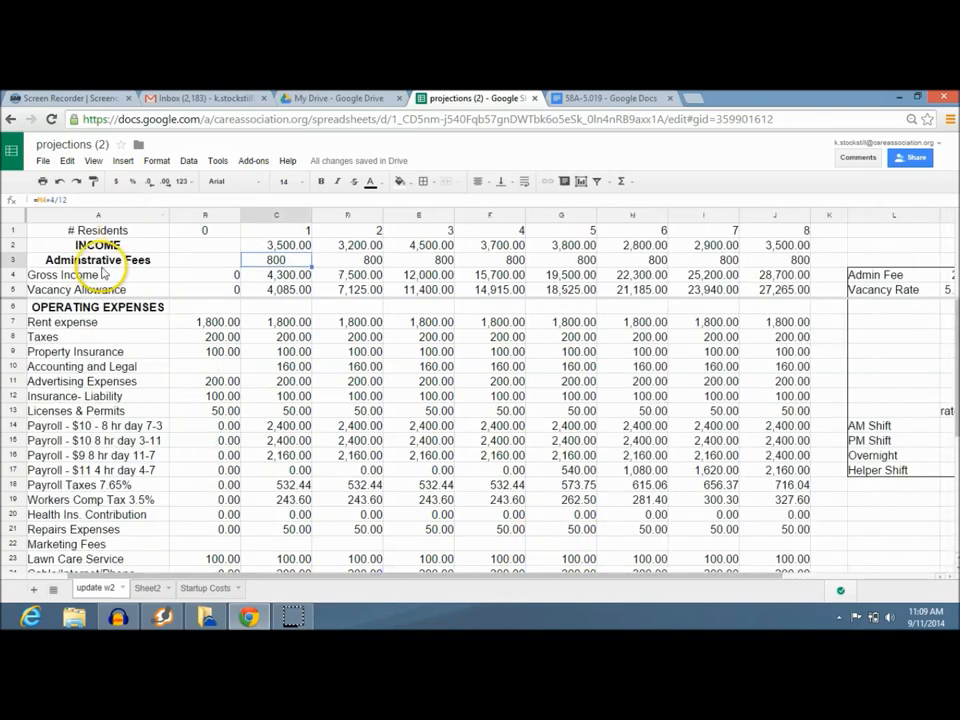
- Inspect the vacancy allowance formula in C5 and the Vacancy Rate entry
{"action": "left_click", "coordinate": [277, 289]}
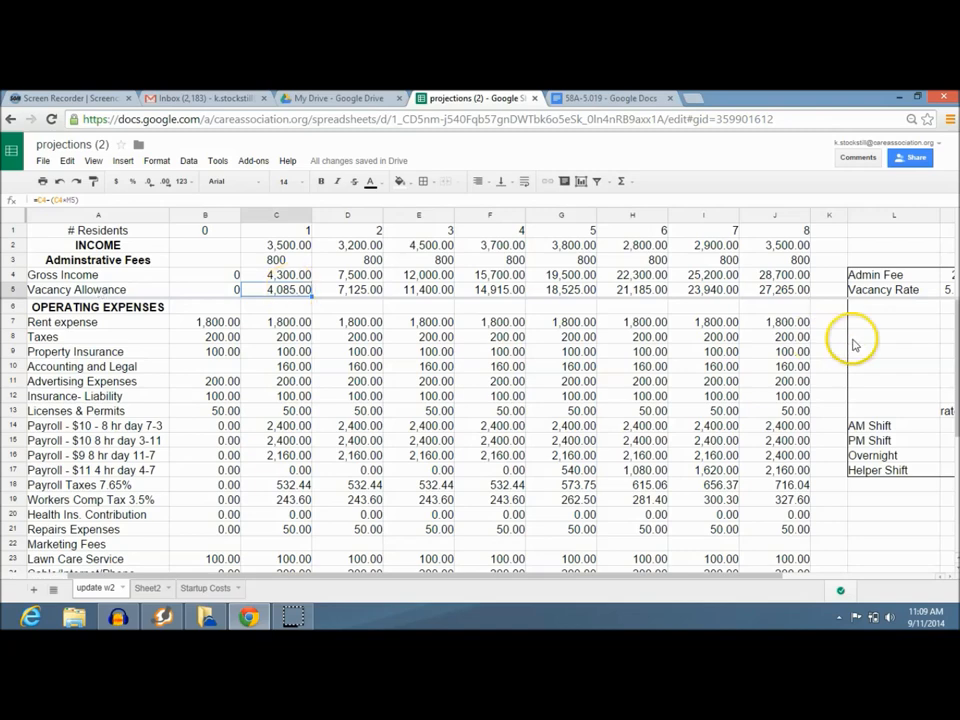
{"action": "left_click", "coordinate": [893, 289]}
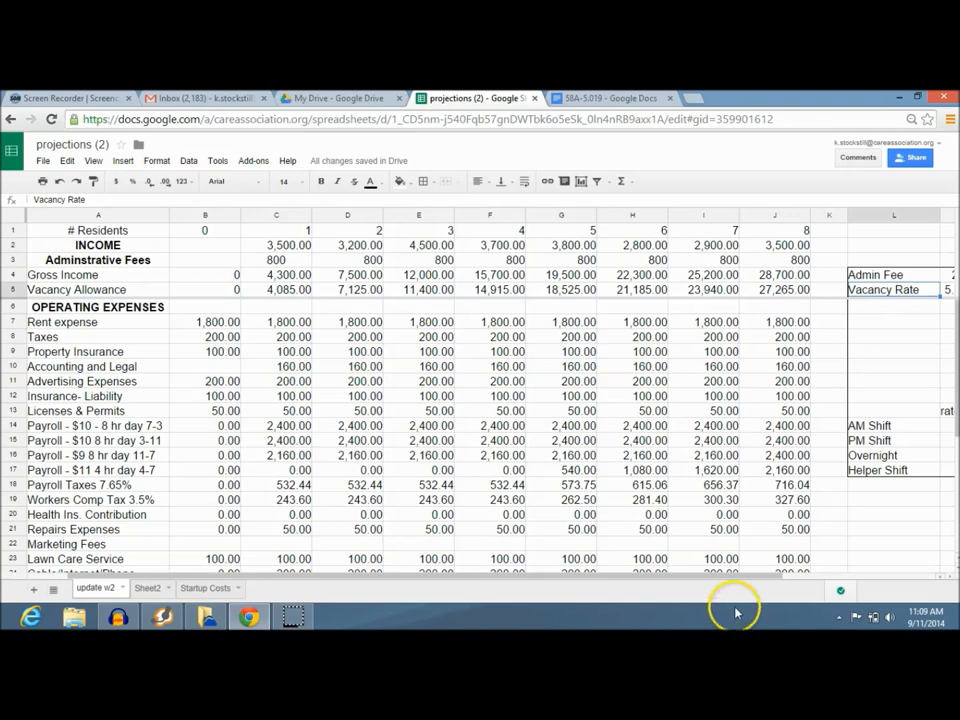
{"action": "scroll", "scroll_direction": "right", "scroll_amount": 3}
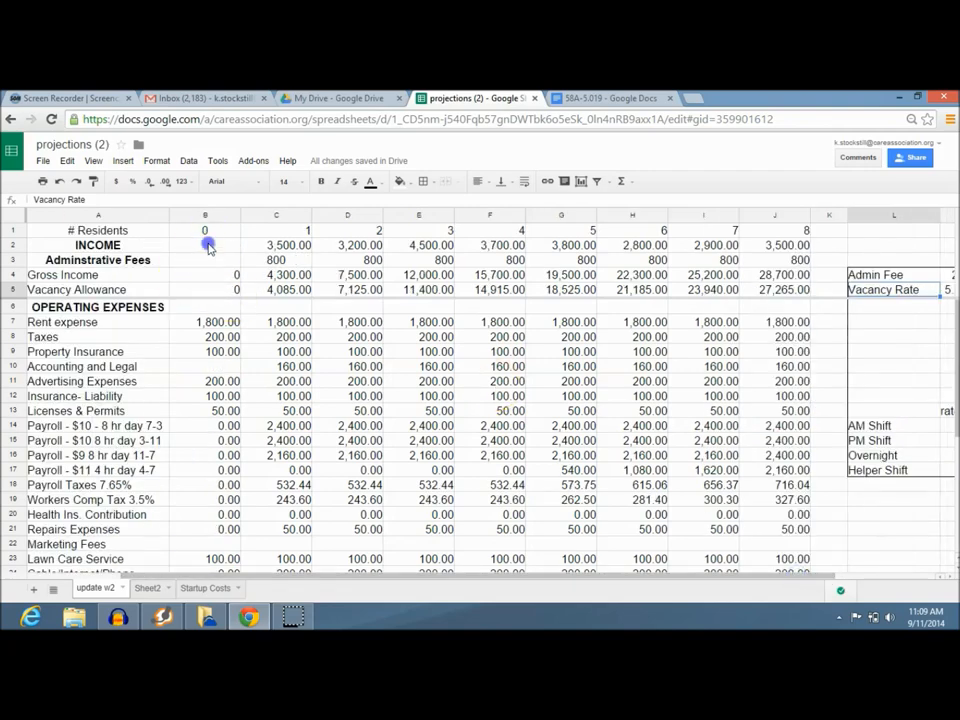
- Enter 1500 as the Admin Fee and review zero-resident column B
{"action": "left_click", "coordinate": [205, 215]}
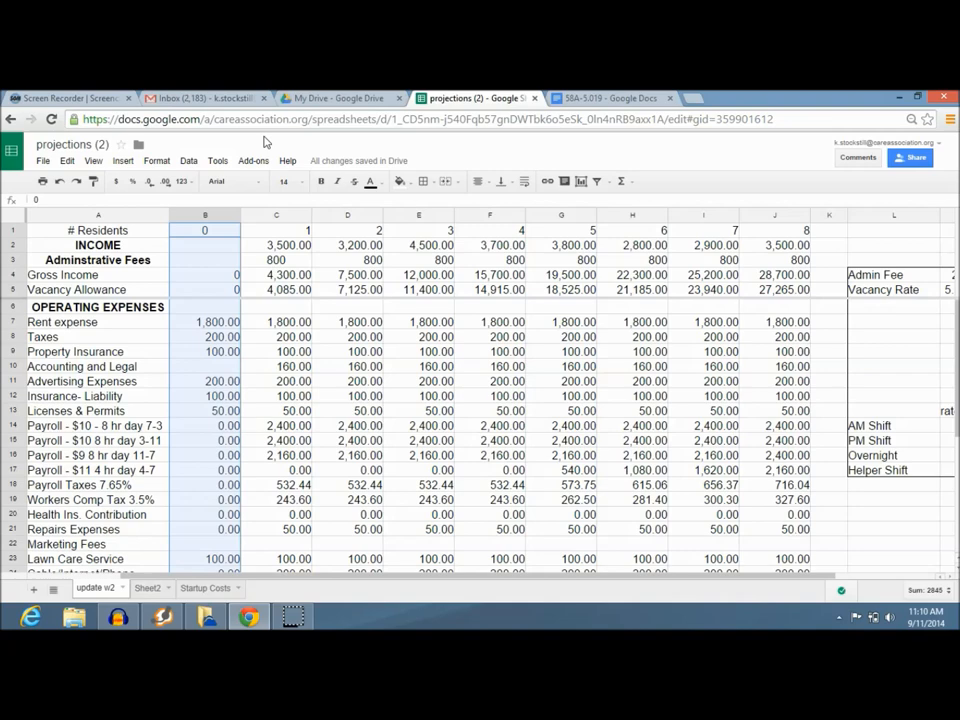
{"action": "scroll", "scroll_direction": "right", "scroll_amount": 3}
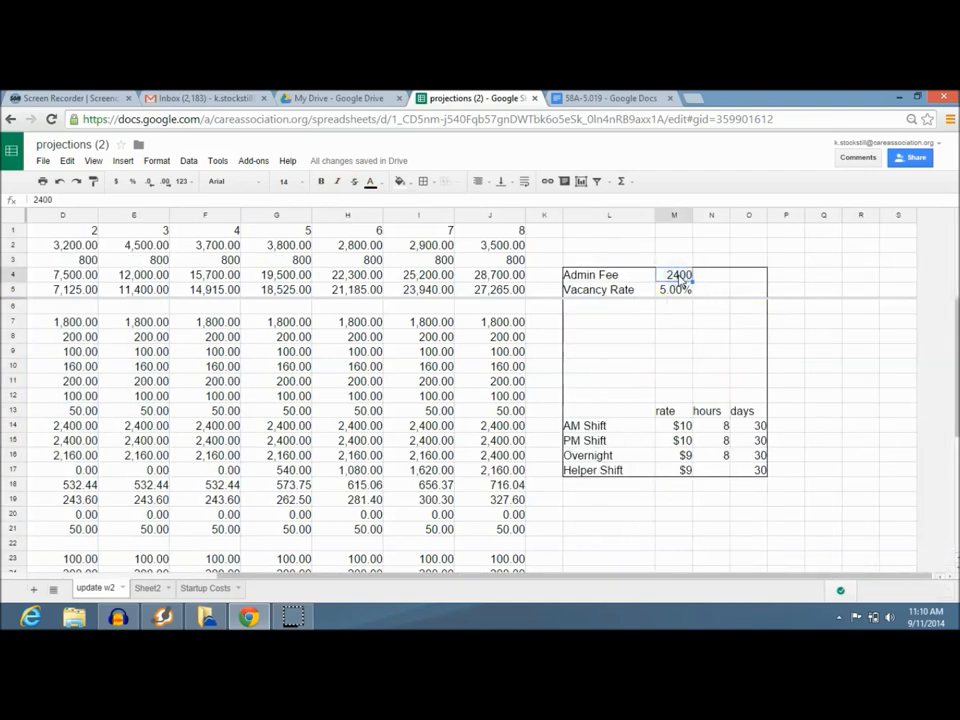
{"action": "type", "text": "1500"}
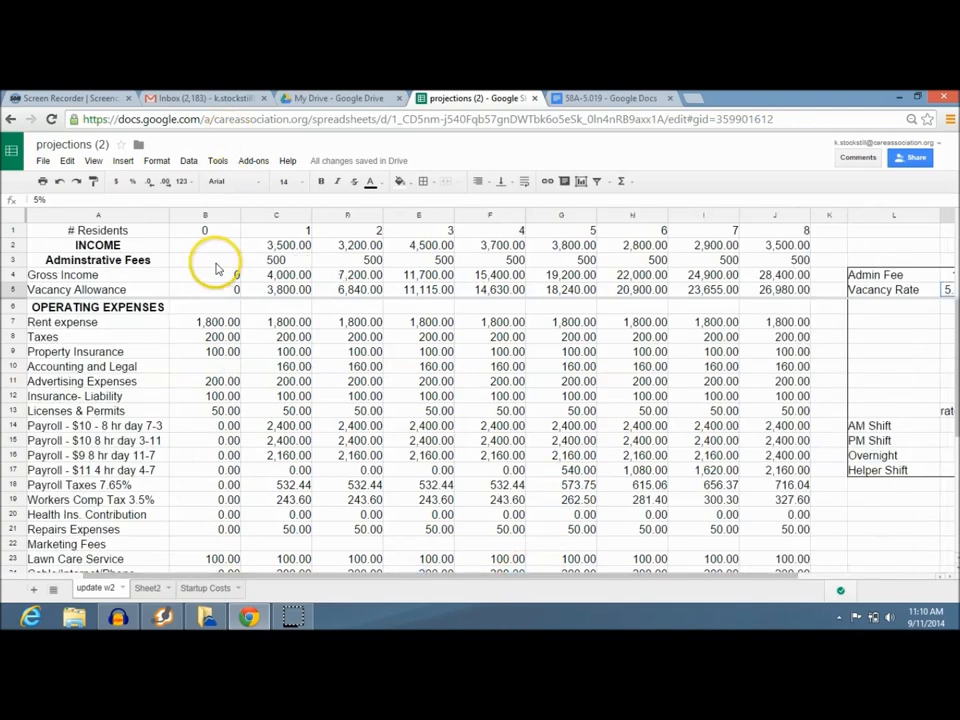
{"action": "left_click", "coordinate": [205, 215]}
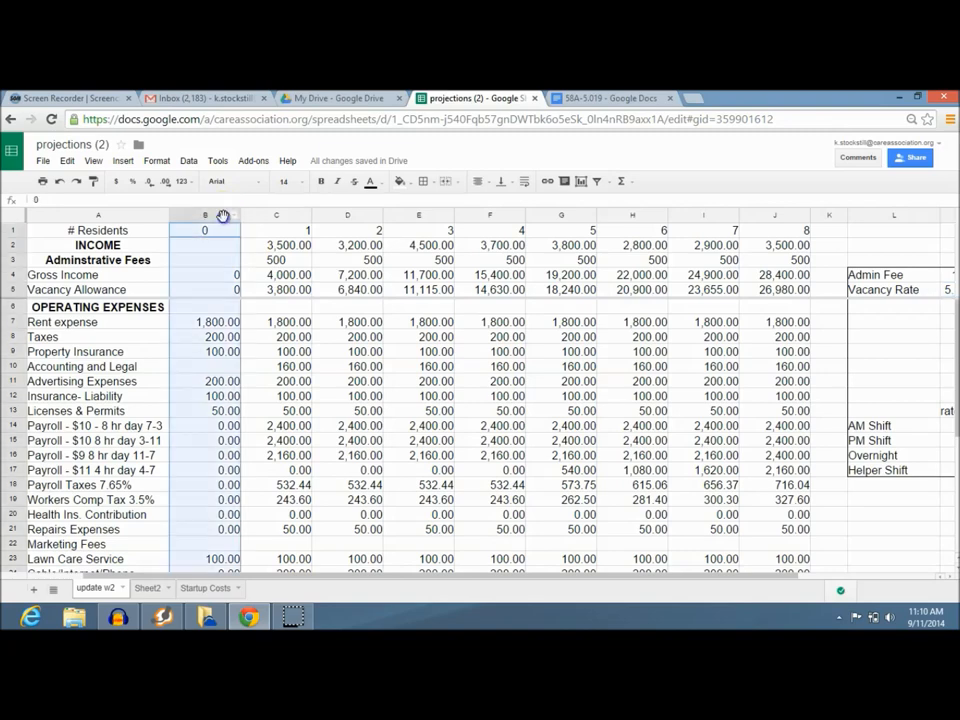
{"action": "left_click", "coordinate": [205, 215]}
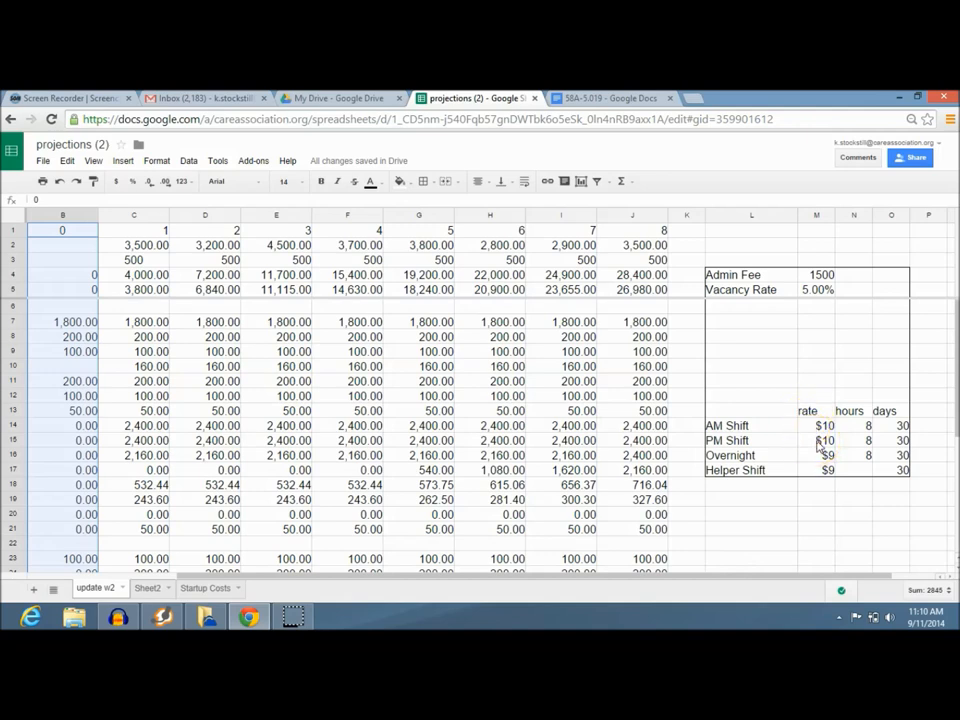
- Set the PM Shift hourly rate to 9, then view the administrative fees formula
{"action": "left_click", "coordinate": [817, 440]}
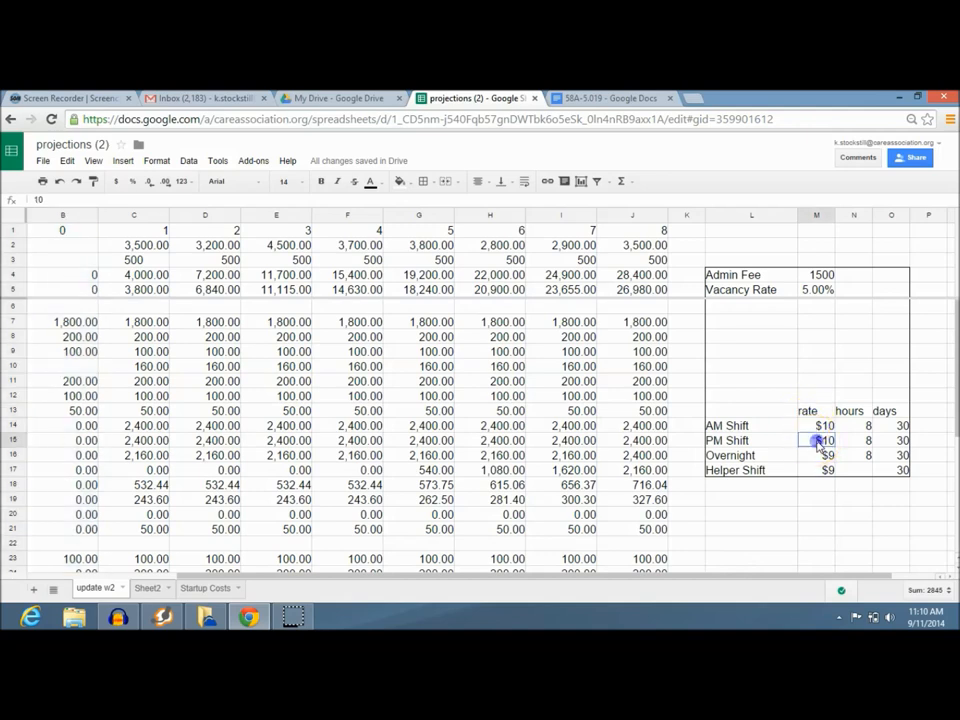
{"action": "type", "text": "9"}
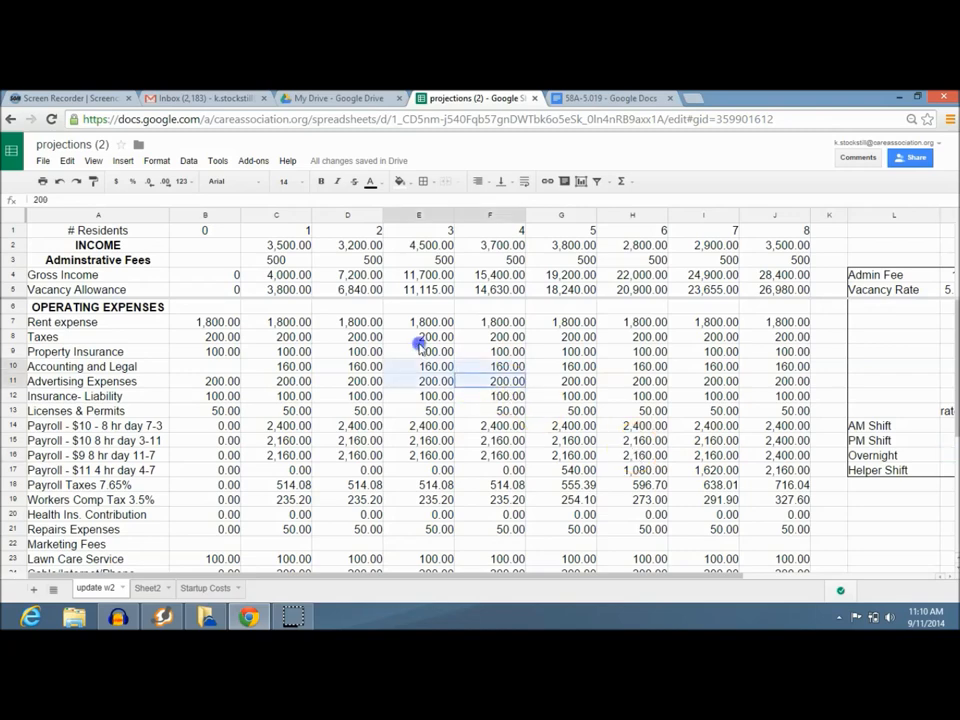
{"action": "left_click", "coordinate": [289, 245]}
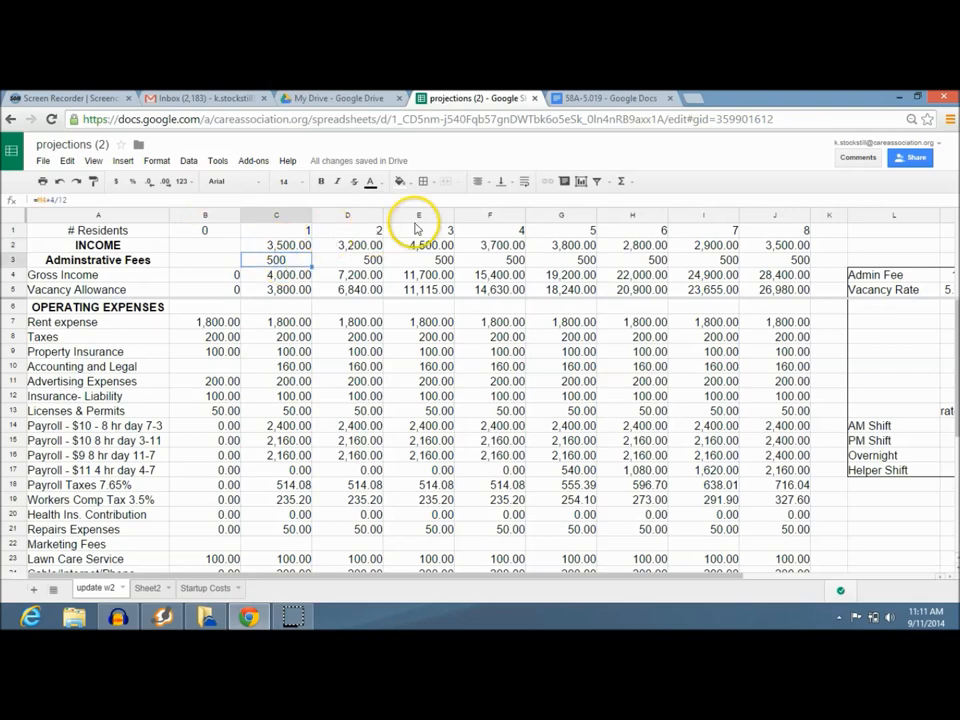
{"action": "left_click", "coordinate": [479, 181]}
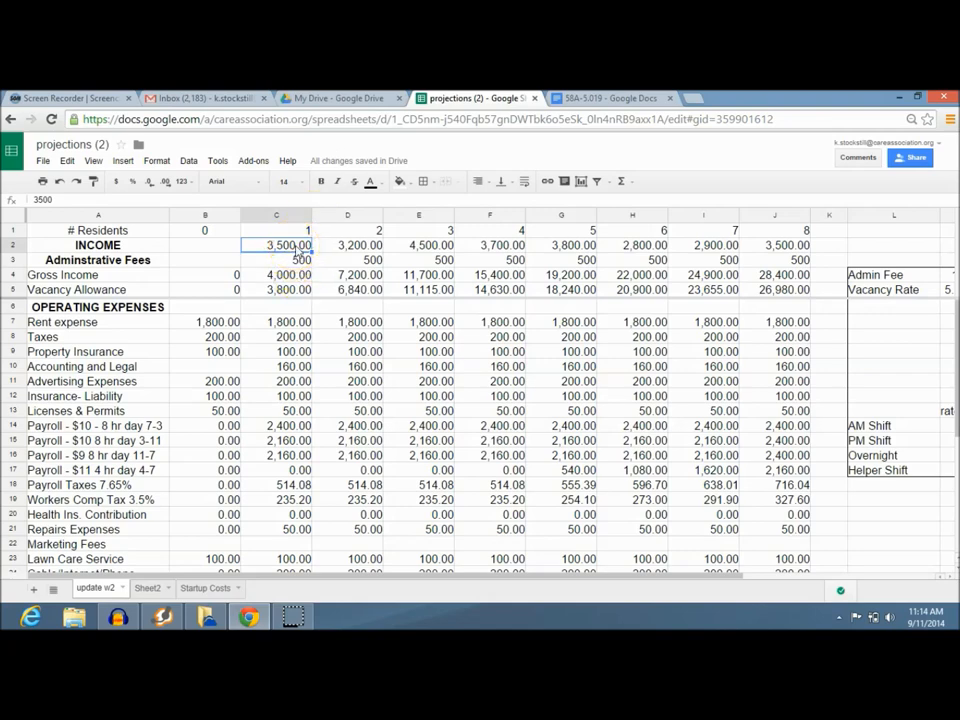
{"action": "left_click", "coordinate": [276, 259]}
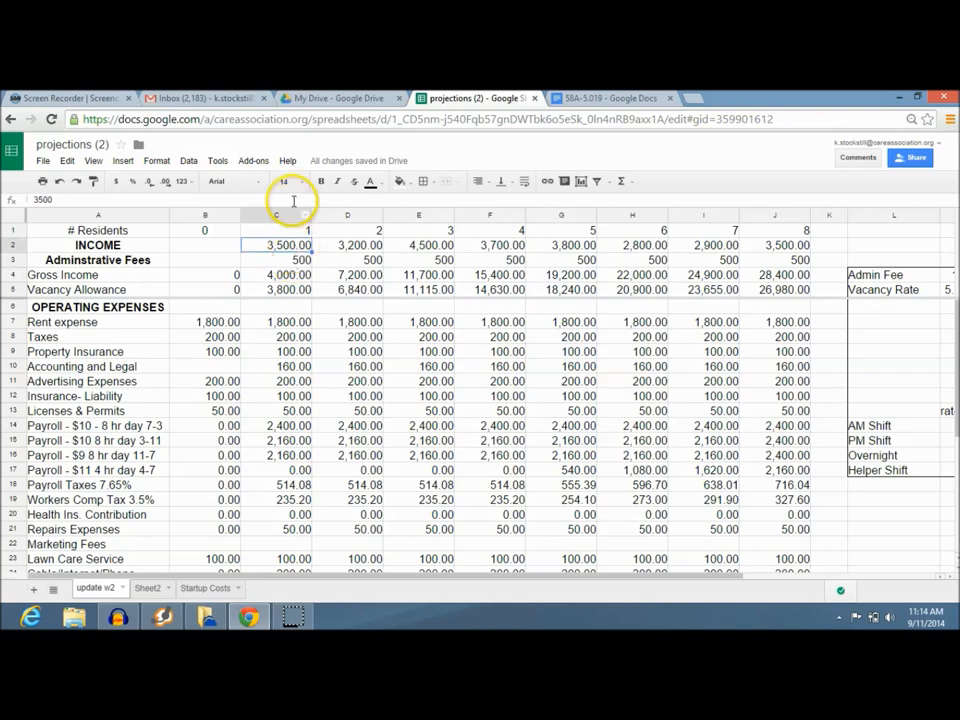
{"action": "left_click", "coordinate": [277, 259]}
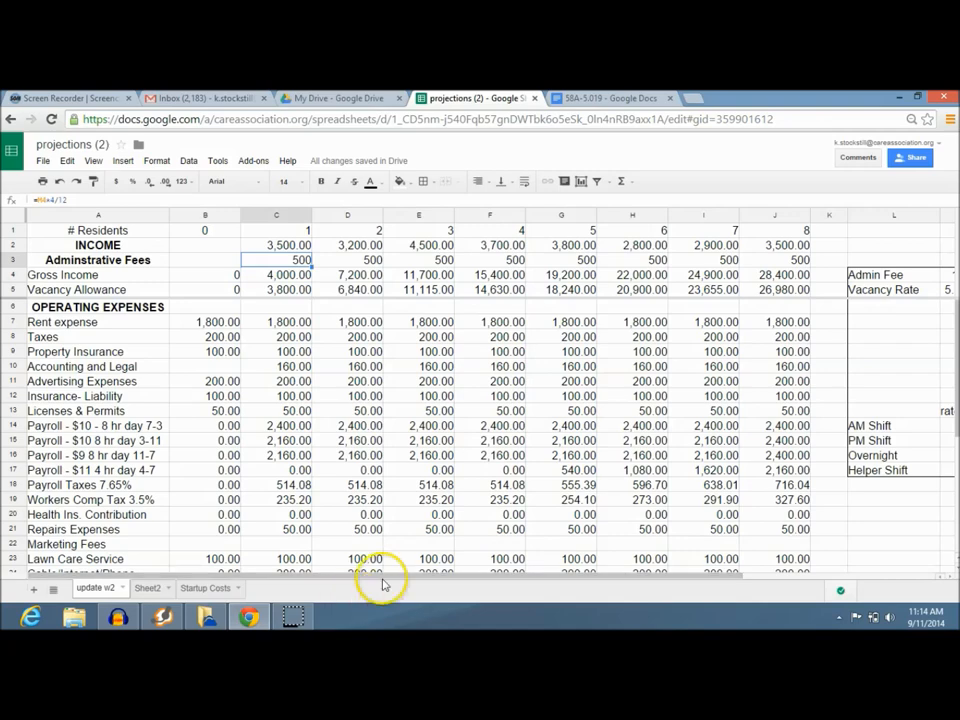
- Check the administrative fees formula, then change the Admin Fee value to 2000
{"action": "scroll", "scroll_direction": "right", "scroll_amount": 3}
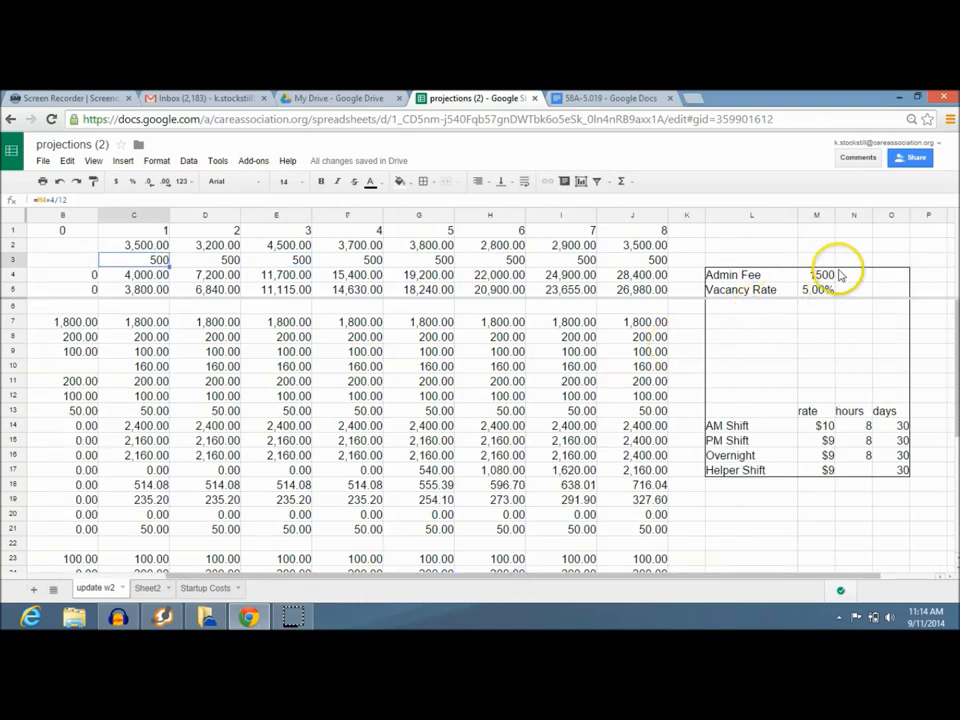
{"action": "left_click", "coordinate": [816, 274]}
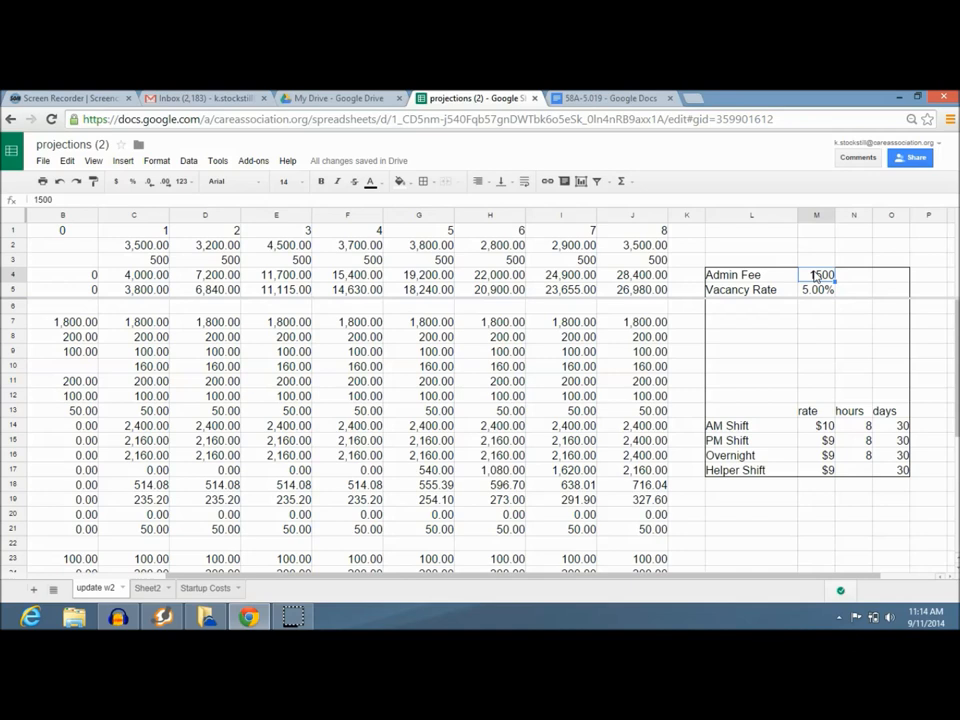
{"action": "left_click", "coordinate": [133, 260]}
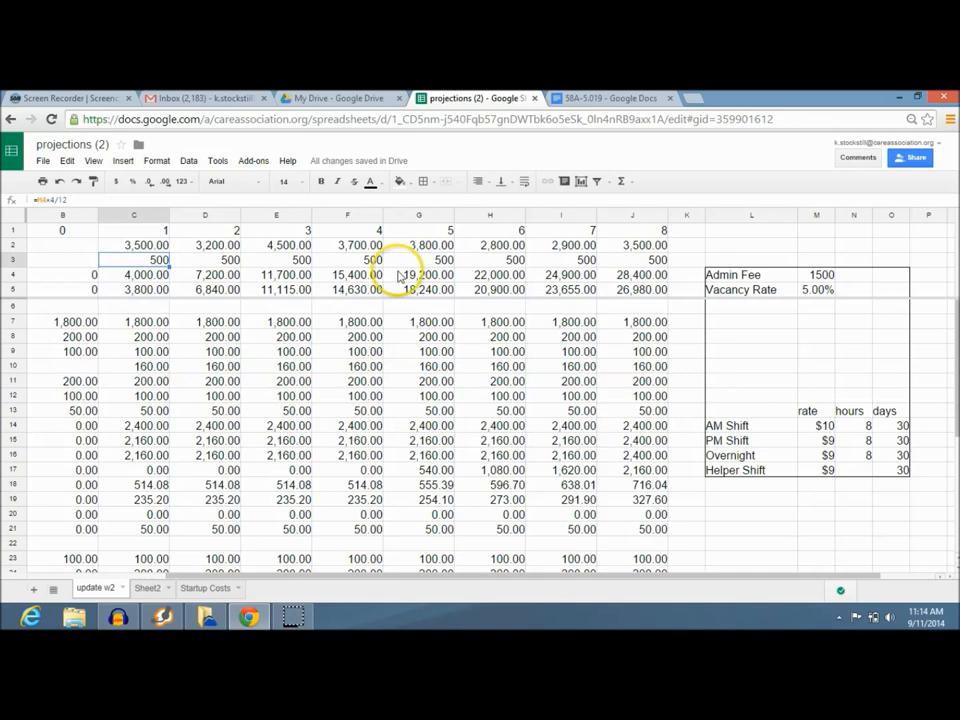
{"action": "left_click", "coordinate": [853, 277]}
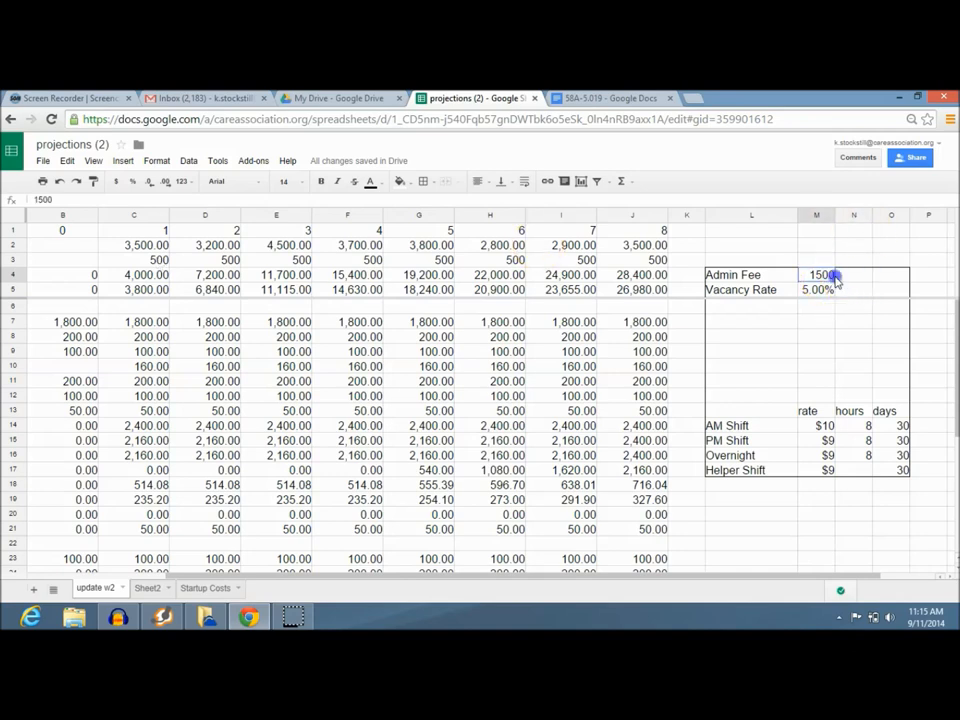
{"action": "left_click", "coordinate": [816, 289]}
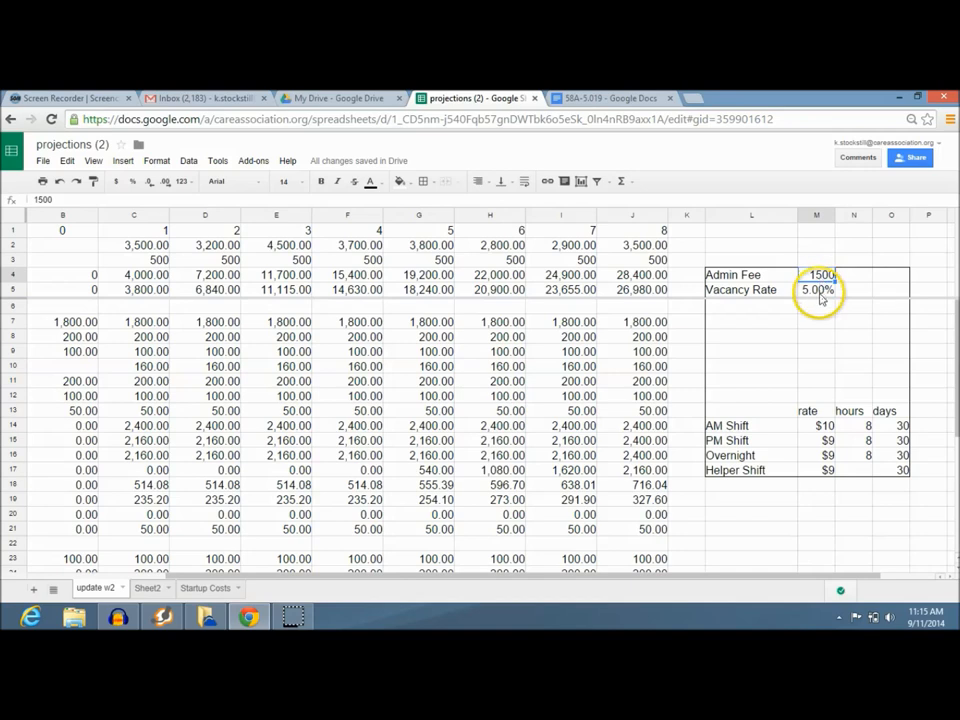
{"action": "left_click", "coordinate": [817, 274]}
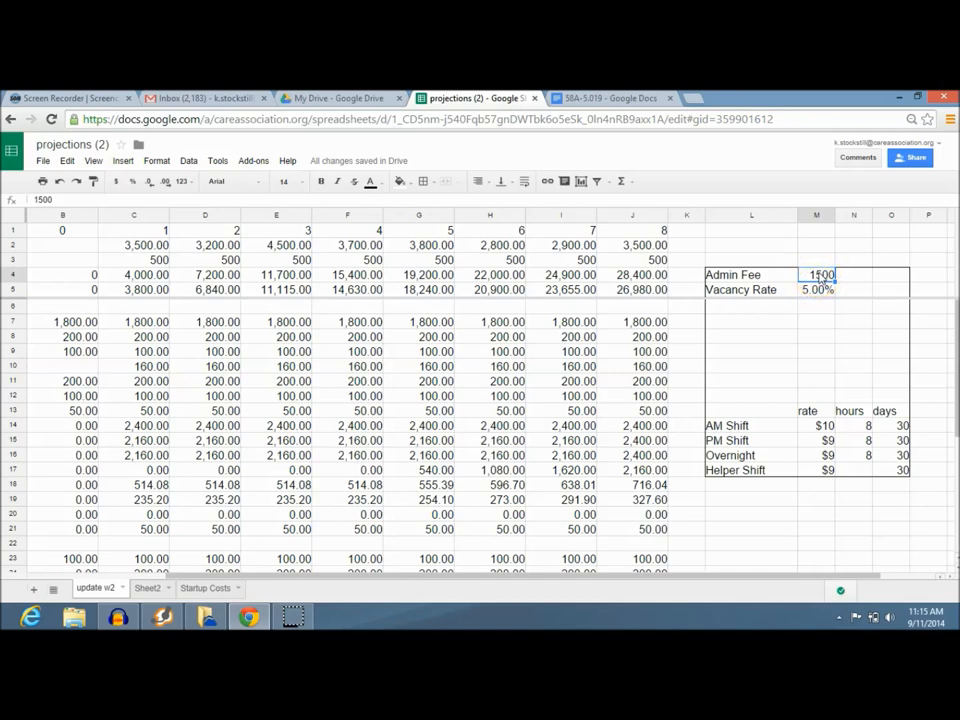
{"action": "type", "text": "2000"}
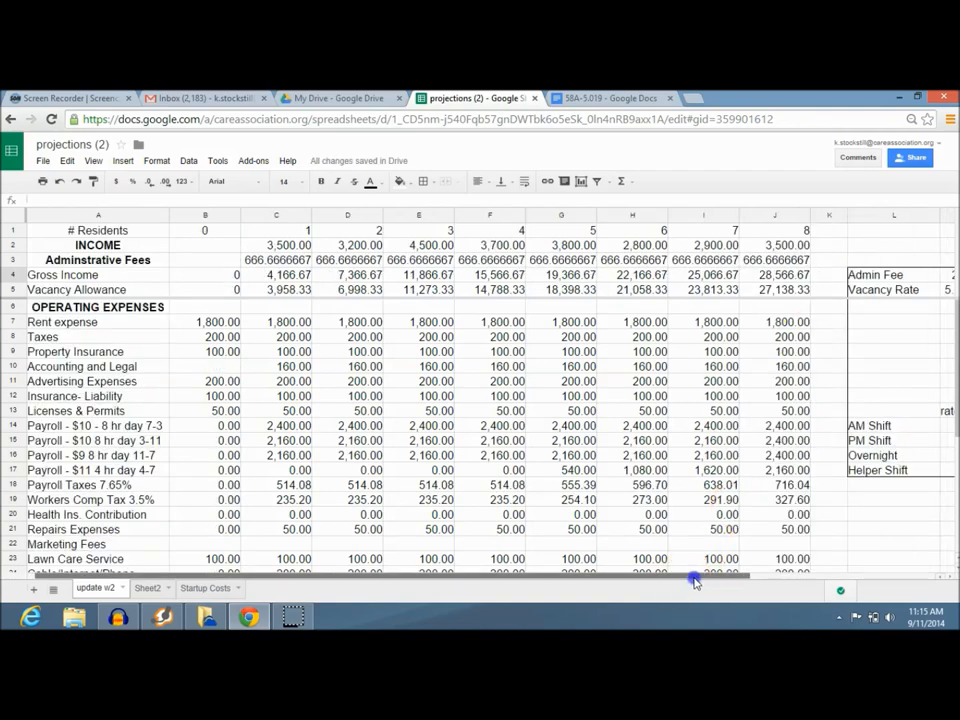
{"action": "mouse_move", "coordinate": [878, 578]}
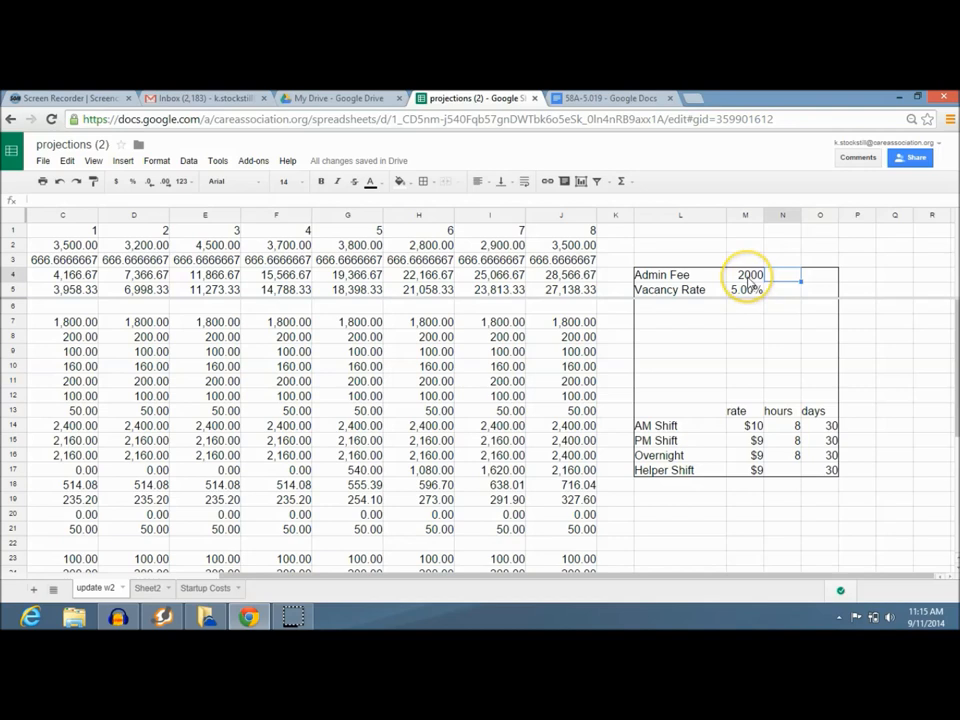
- Restore the Admin Fee and inspect the fee and =SUM gross income formulas
{"action": "left_click", "coordinate": [749, 274]}
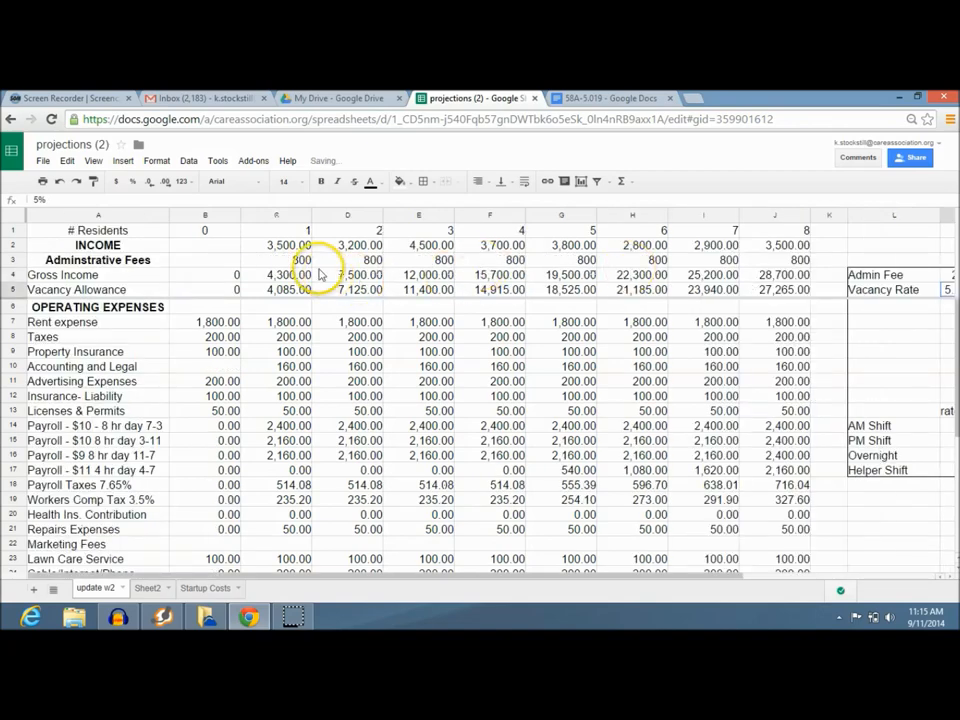
{"action": "left_click", "coordinate": [288, 259]}
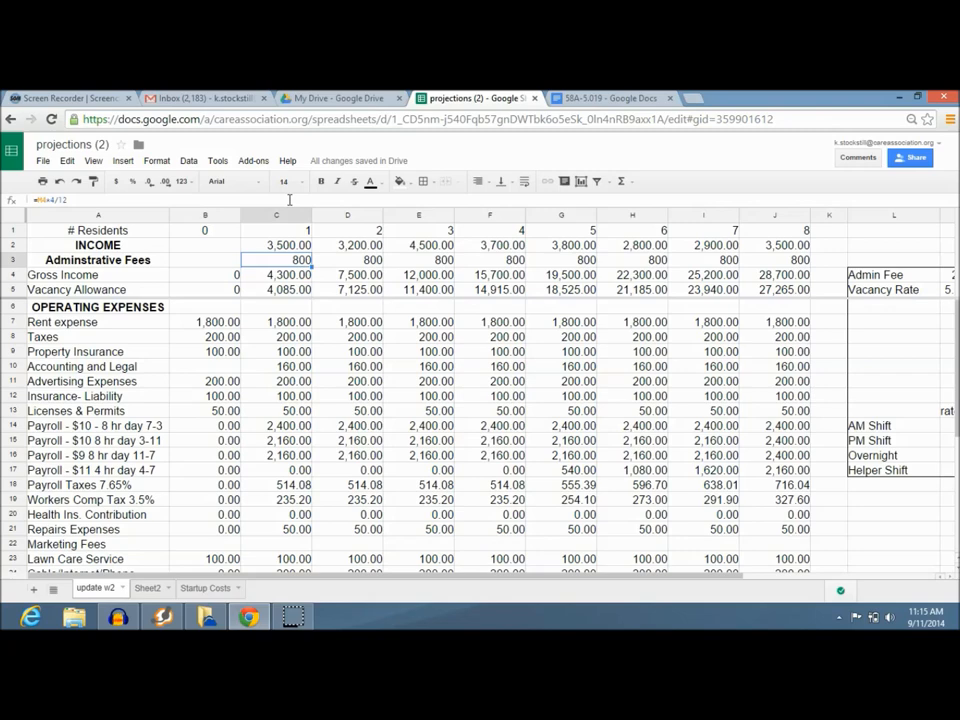
{"action": "left_click", "coordinate": [276, 275]}
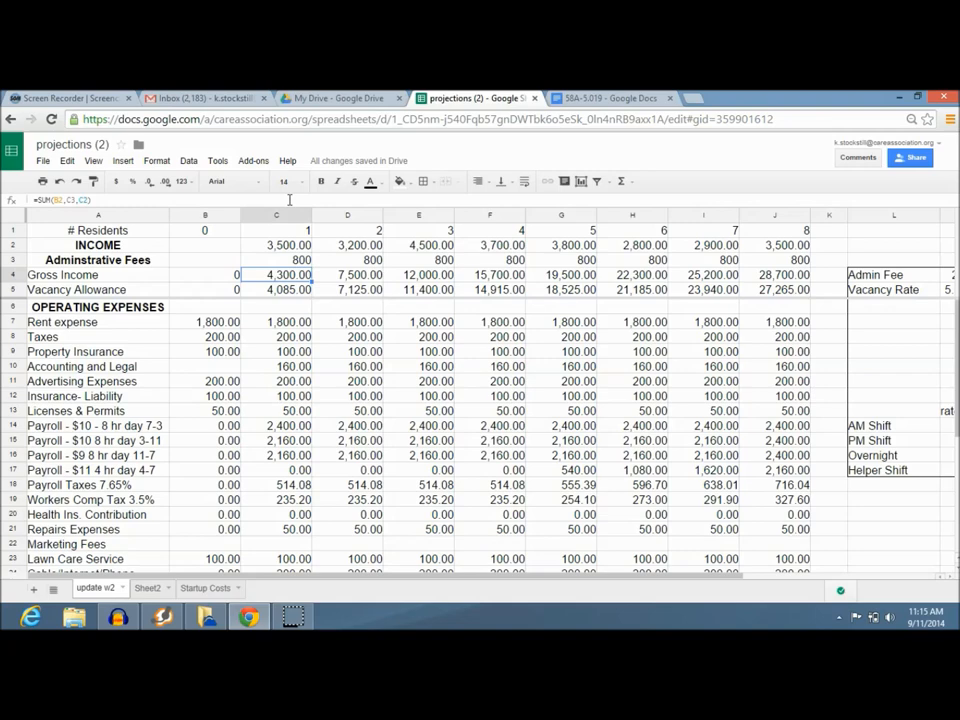
{"action": "left_click", "coordinate": [276, 290]}
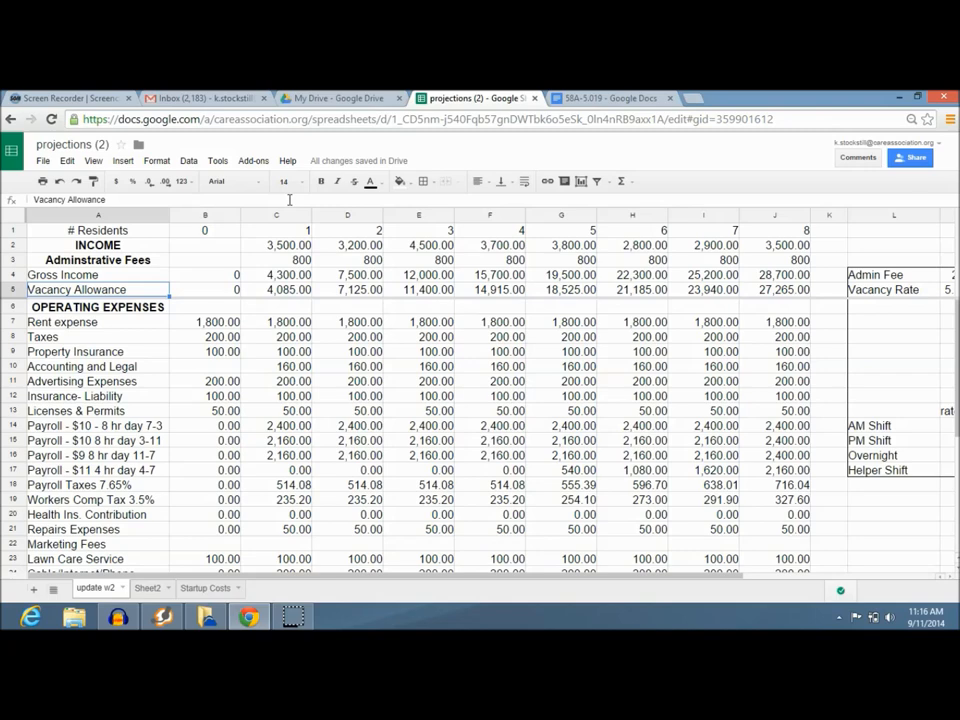
- Inspect a Vacancy Allowance formula, enter a 10% vacancy rate, and scroll back left
{"action": "left_click", "coordinate": [347, 289]}
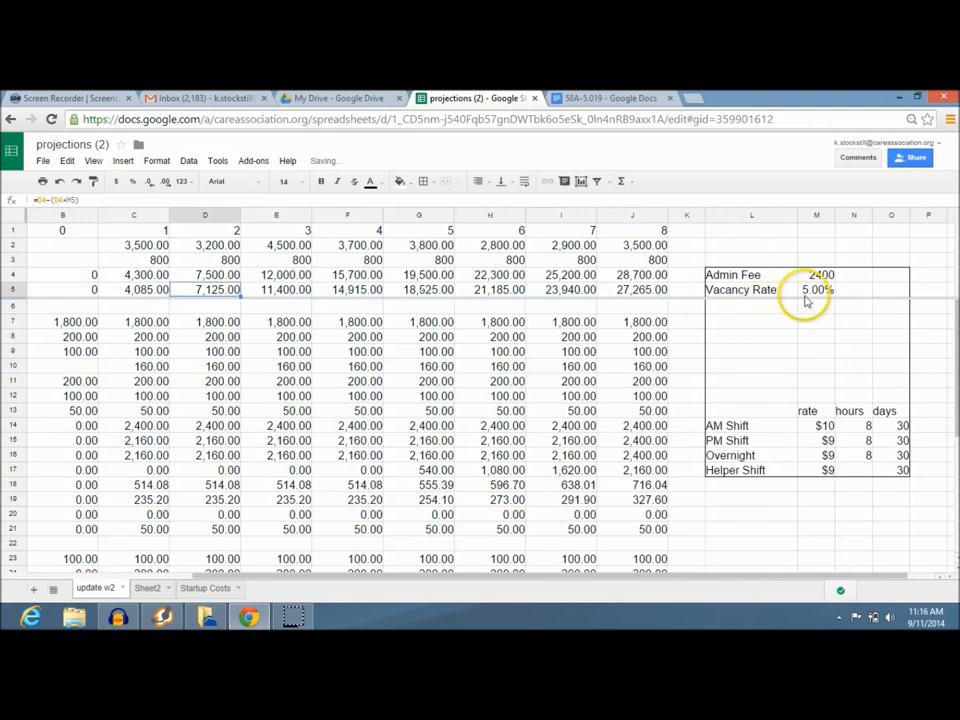
{"action": "type", "text": "10%"}
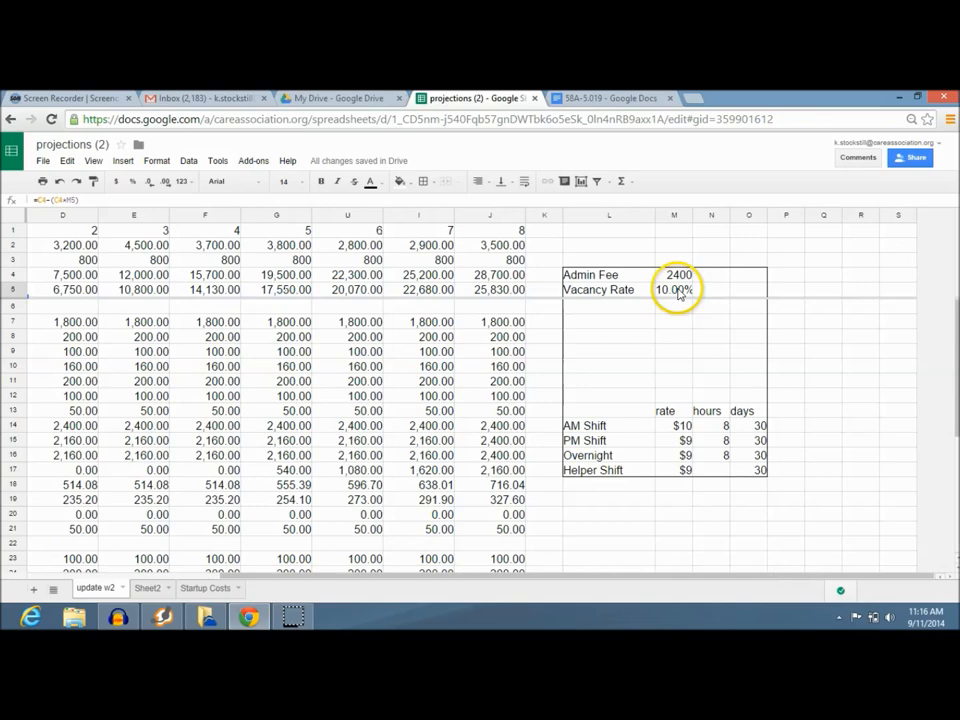
{"action": "scroll", "scroll_direction": "left", "scroll_amount": 3}
{"action": "type", "text": "5"}
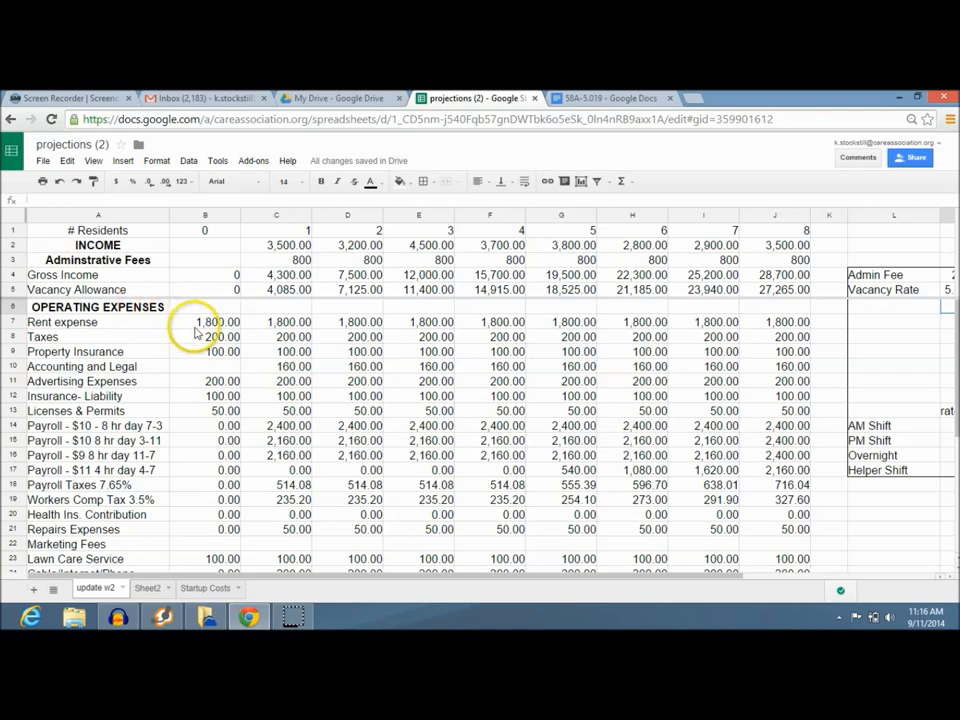
{"action": "left_click", "coordinate": [205, 321]}
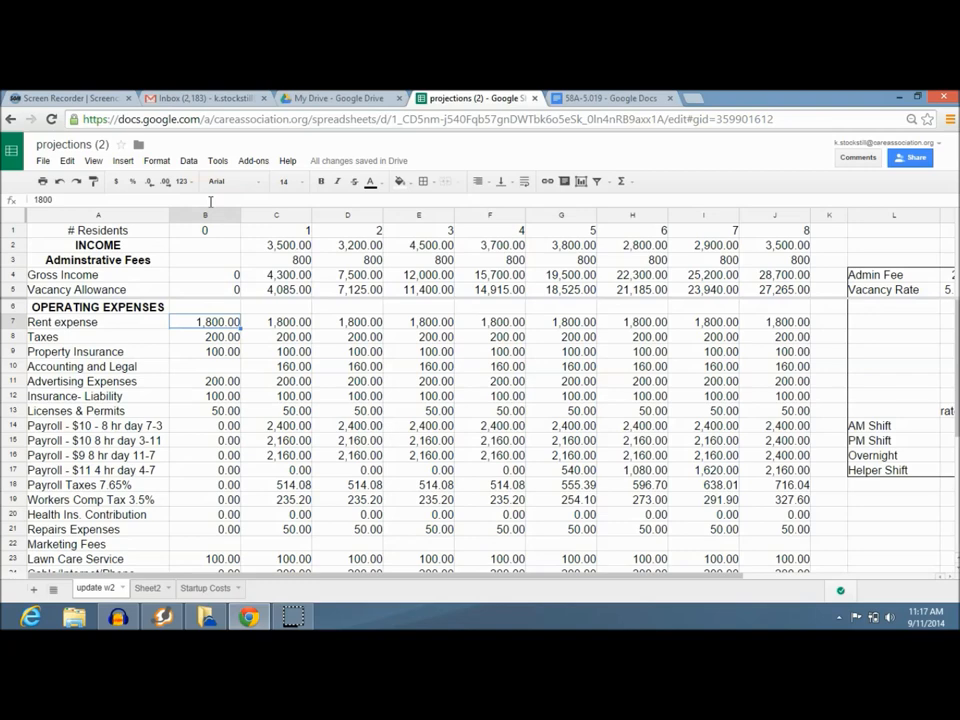
{"action": "left_click", "coordinate": [490, 321]}
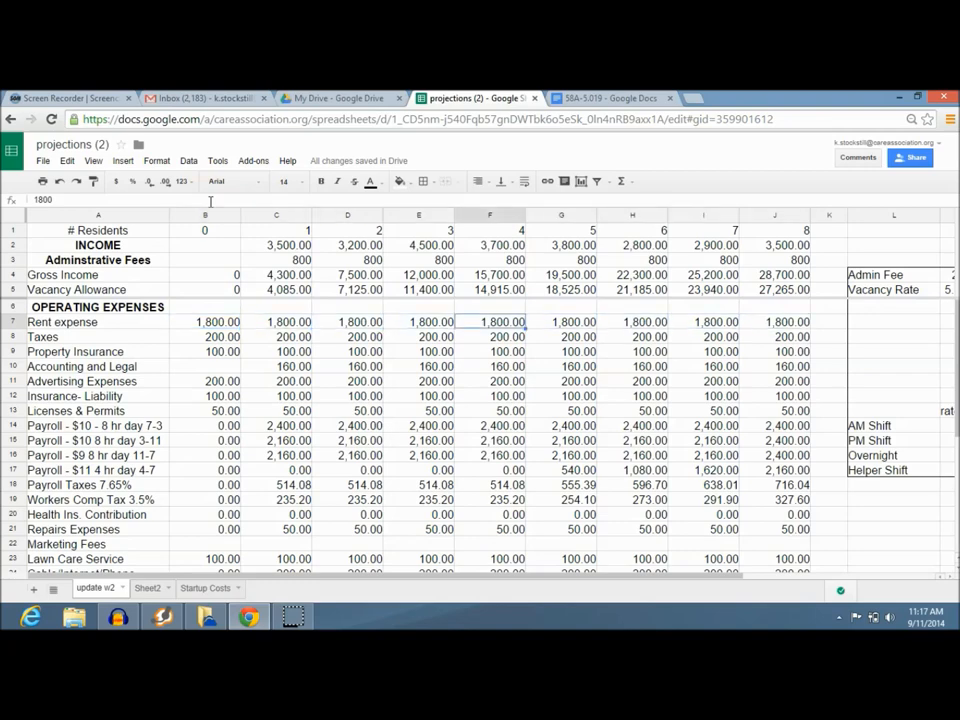
{"action": "left_click", "coordinate": [205, 337]}
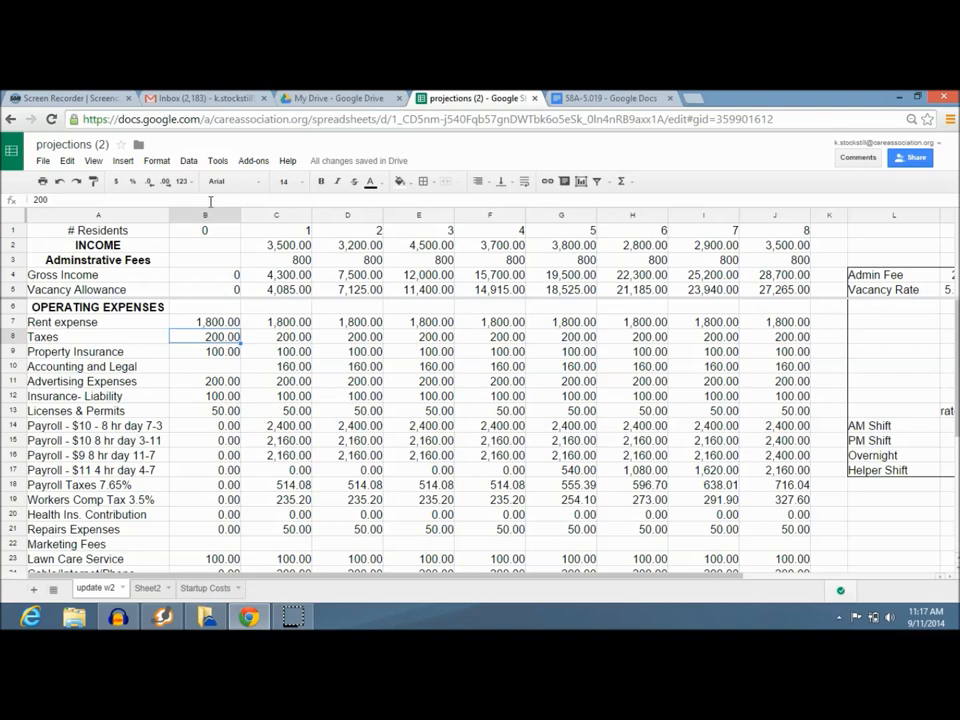
{"action": "left_click", "coordinate": [204, 351]}
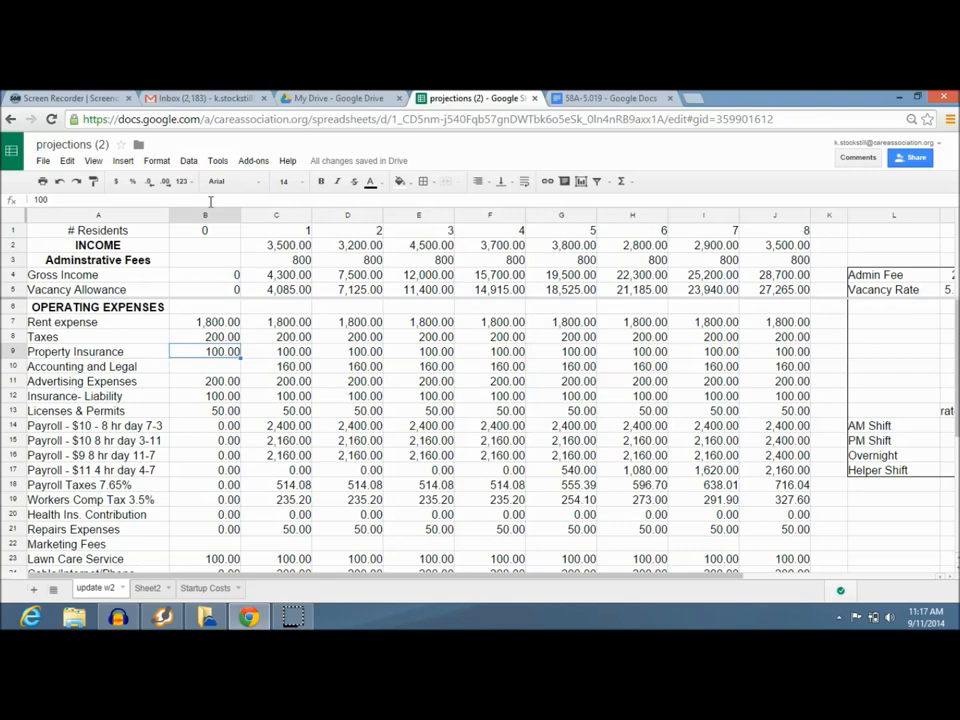
{"action": "left_click", "coordinate": [205, 366]}
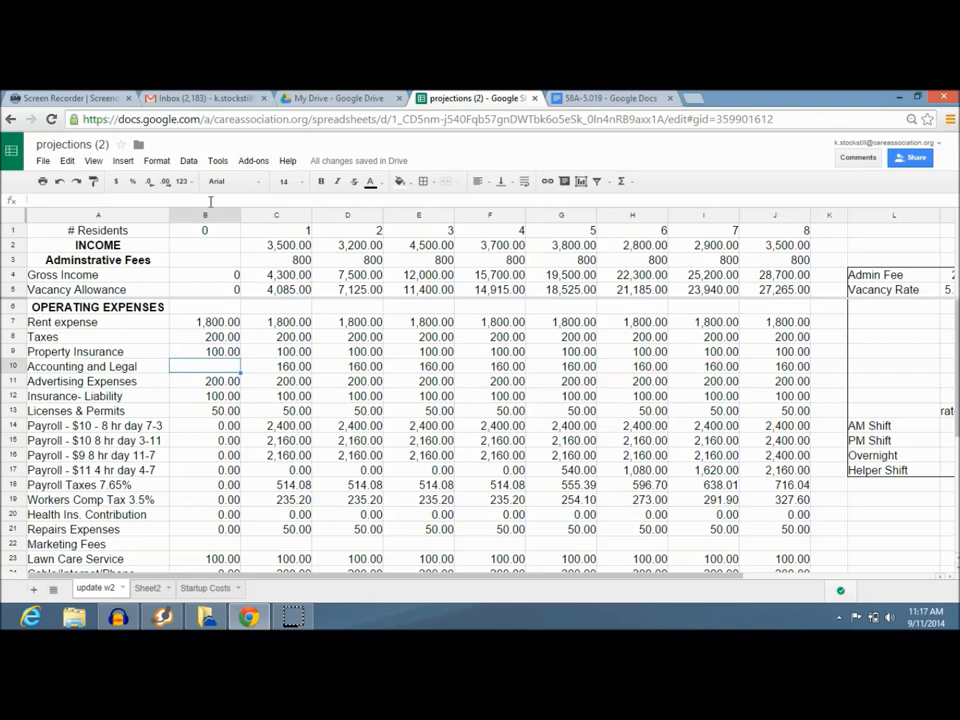
{"action": "left_click", "coordinate": [276, 366]}
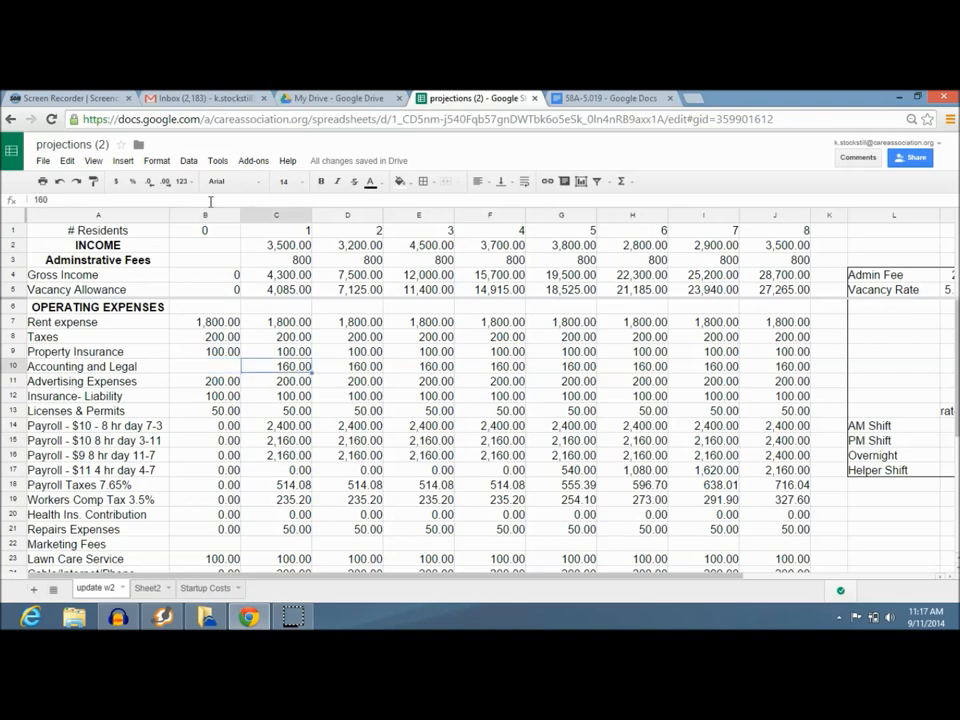
{"action": "left_click", "coordinate": [775, 366]}
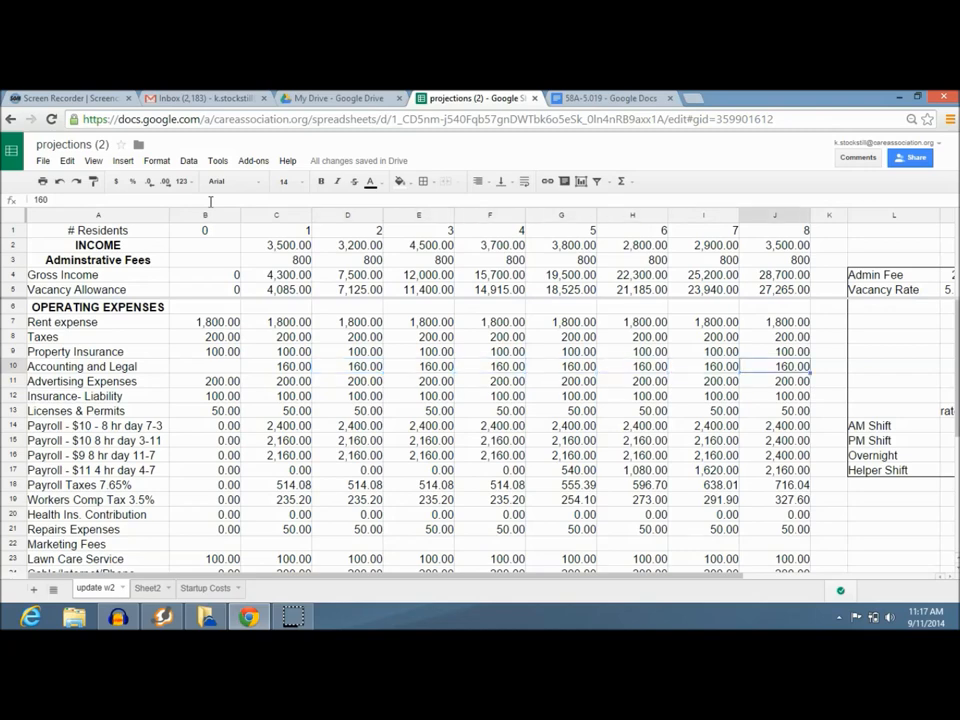
{"action": "left_click", "coordinate": [276, 366]}
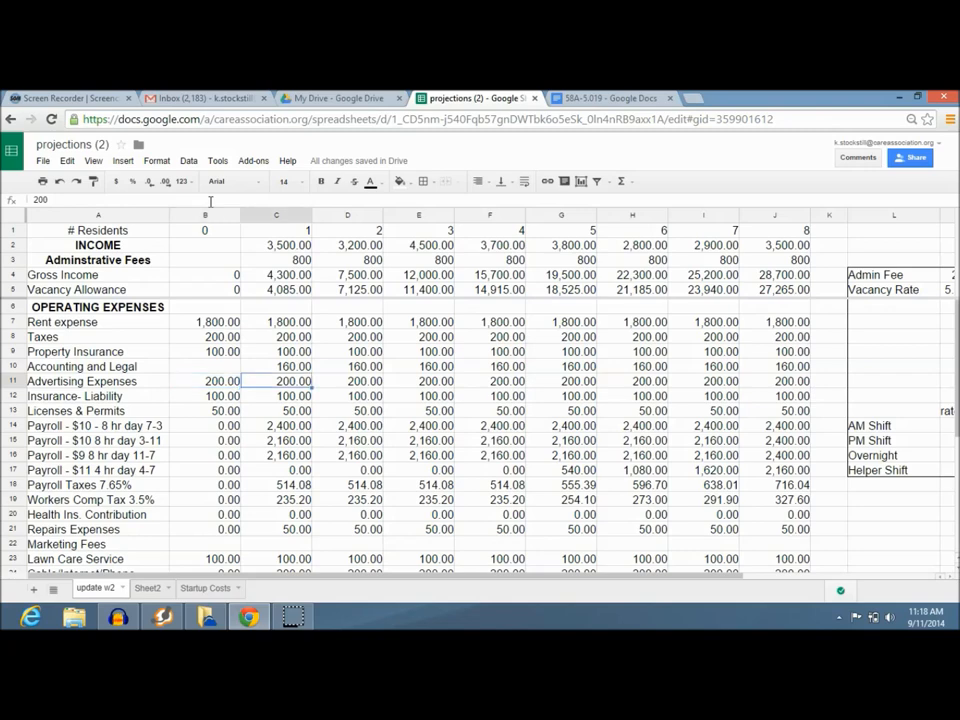
{"action": "left_click", "coordinate": [703, 381]}
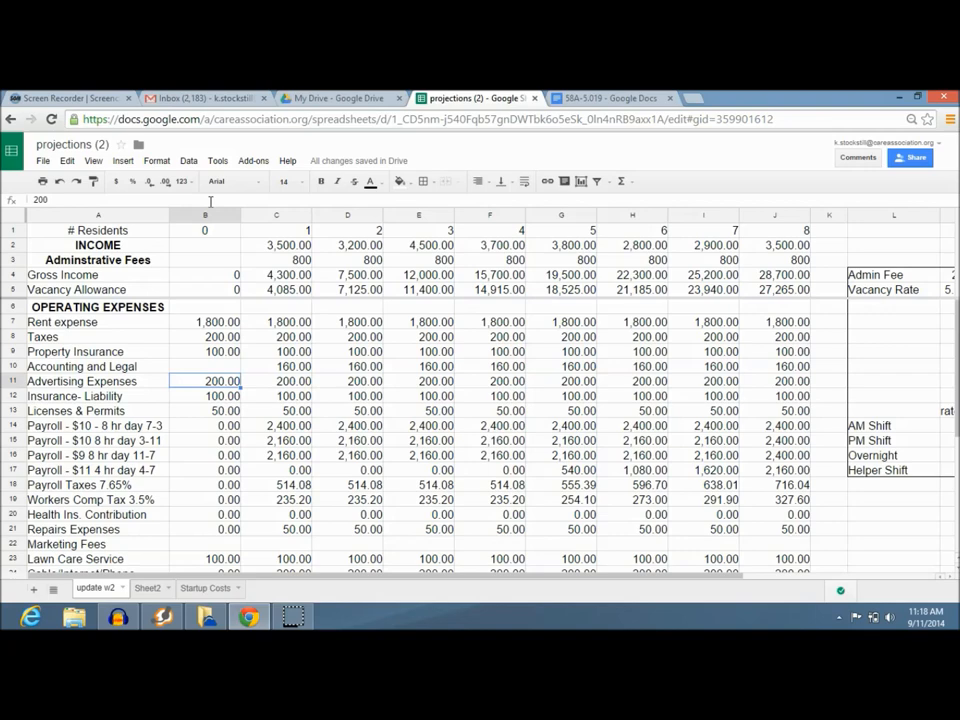
{"action": "left_click", "coordinate": [205, 396]}
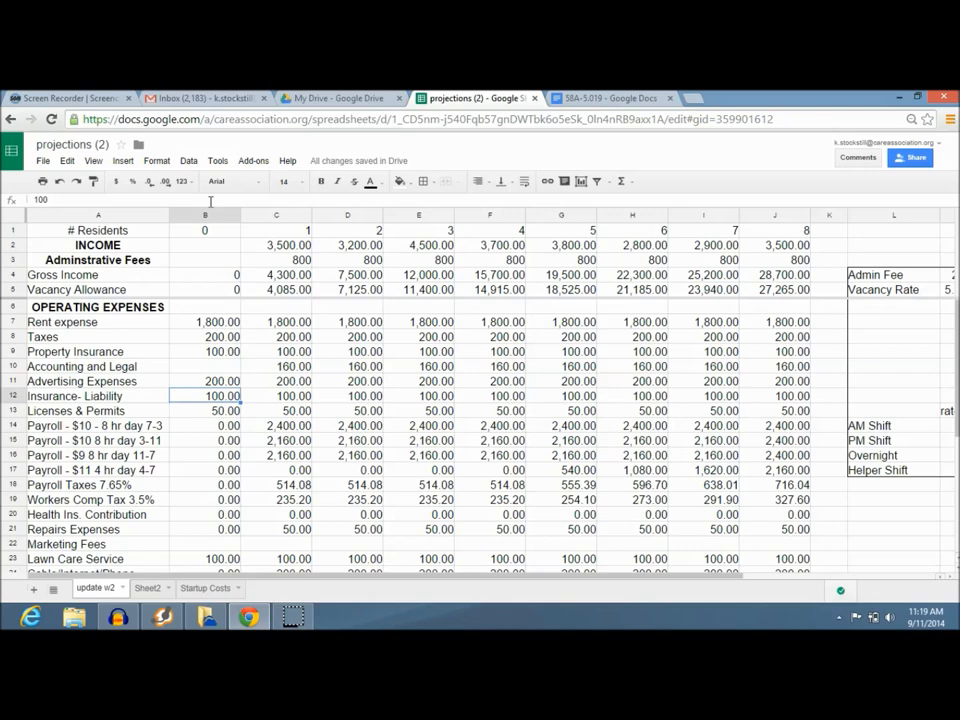
{"action": "left_click", "coordinate": [204, 410]}
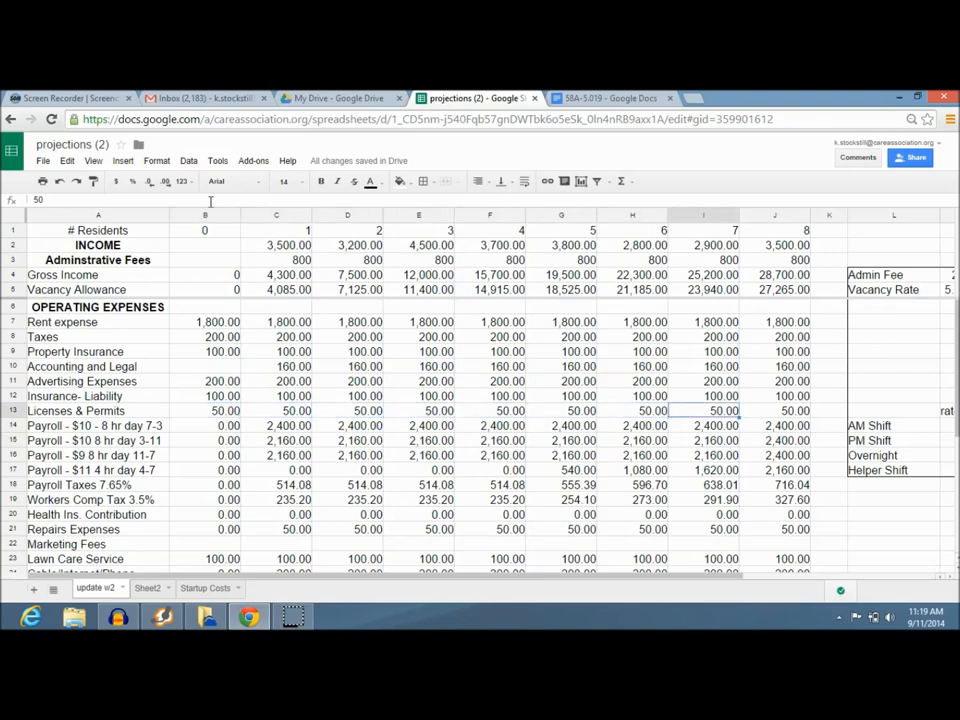
{"action": "left_click", "coordinate": [276, 410]}
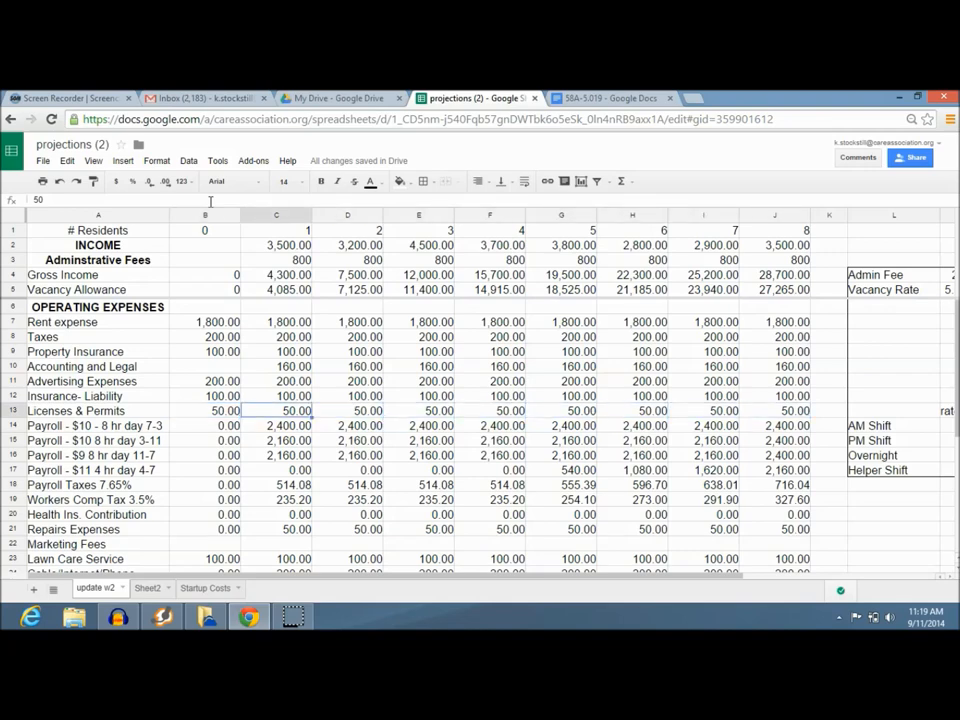
{"action": "left_click", "coordinate": [218, 411]}
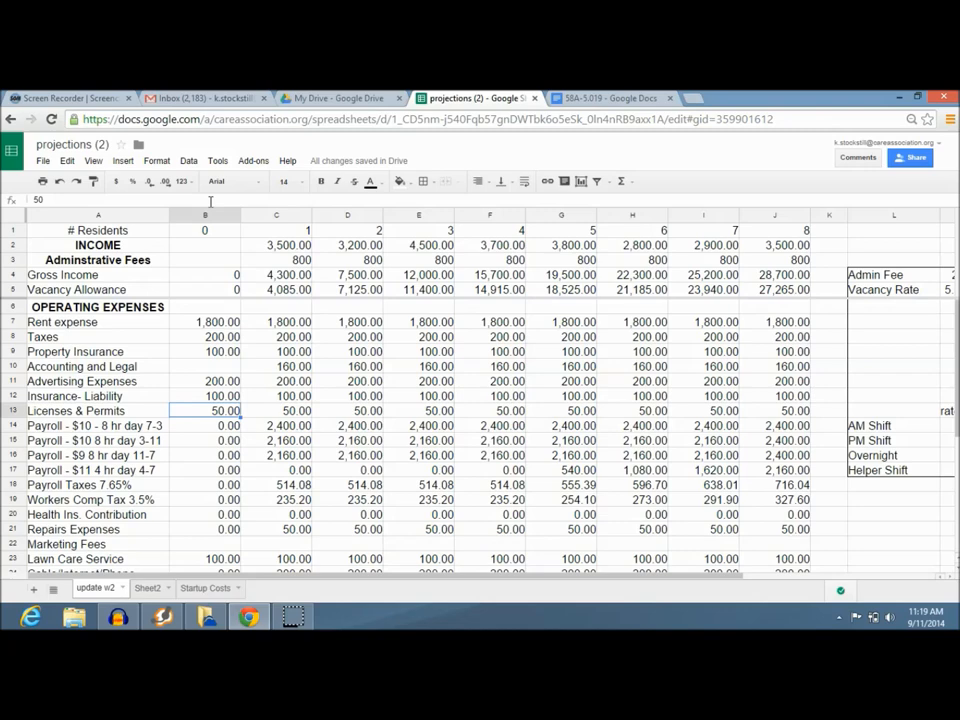
- Review zero-resident payroll, Workers Comp Tax, Lawn Care and the Total Operating Expenses sum
{"action": "left_click", "coordinate": [204, 470]}
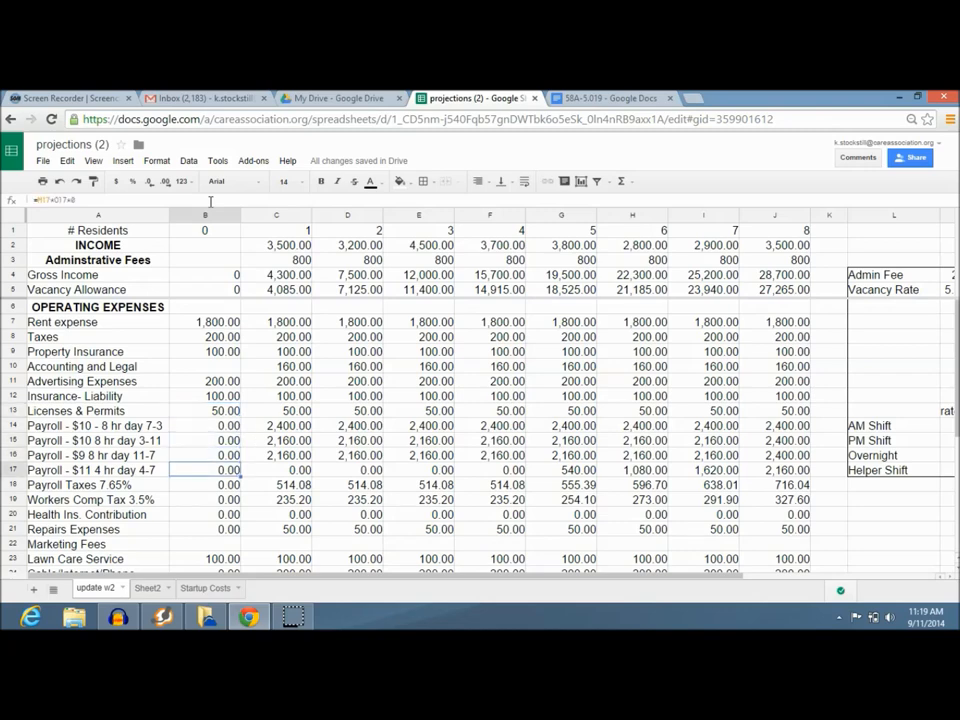
{"action": "left_click", "coordinate": [205, 499]}
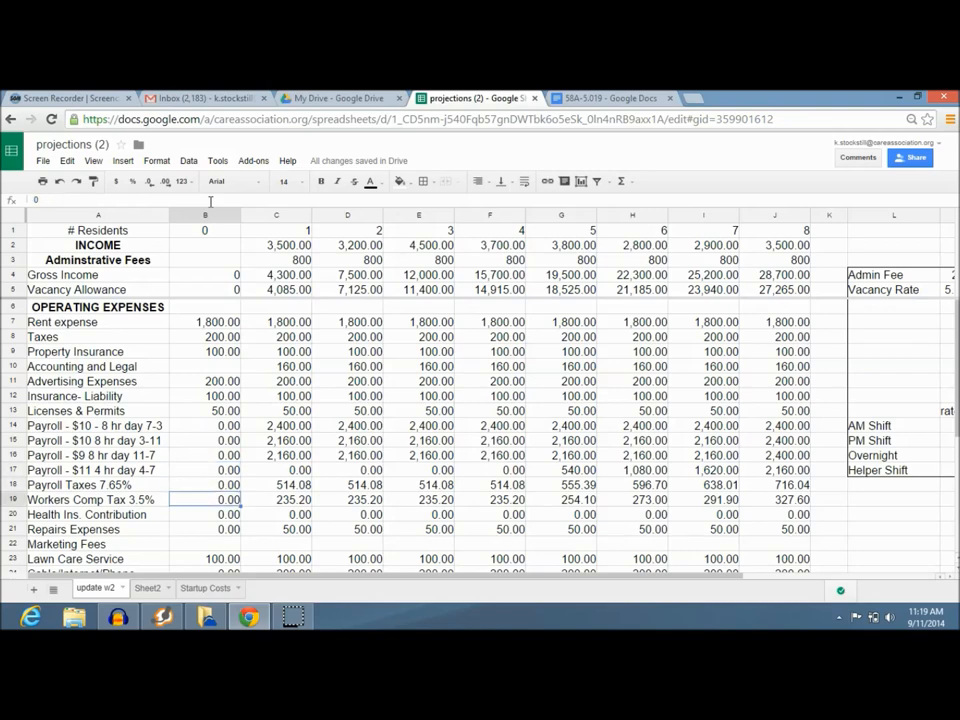
{"action": "left_click", "coordinate": [204, 558]}
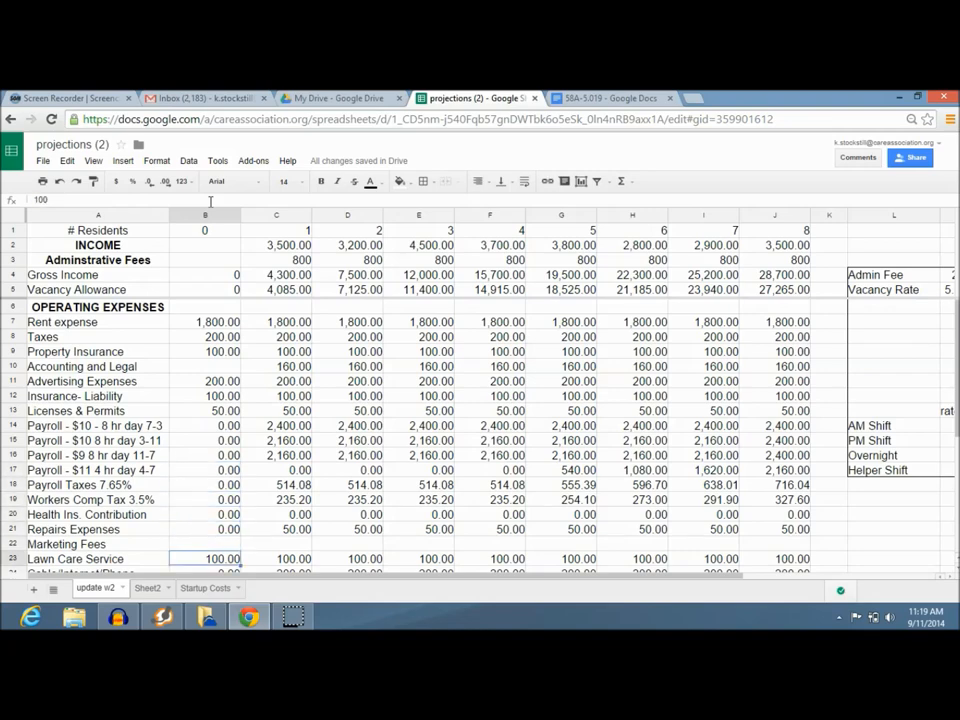
{"action": "scroll", "scroll_direction": "down", "scroll_amount": 3}
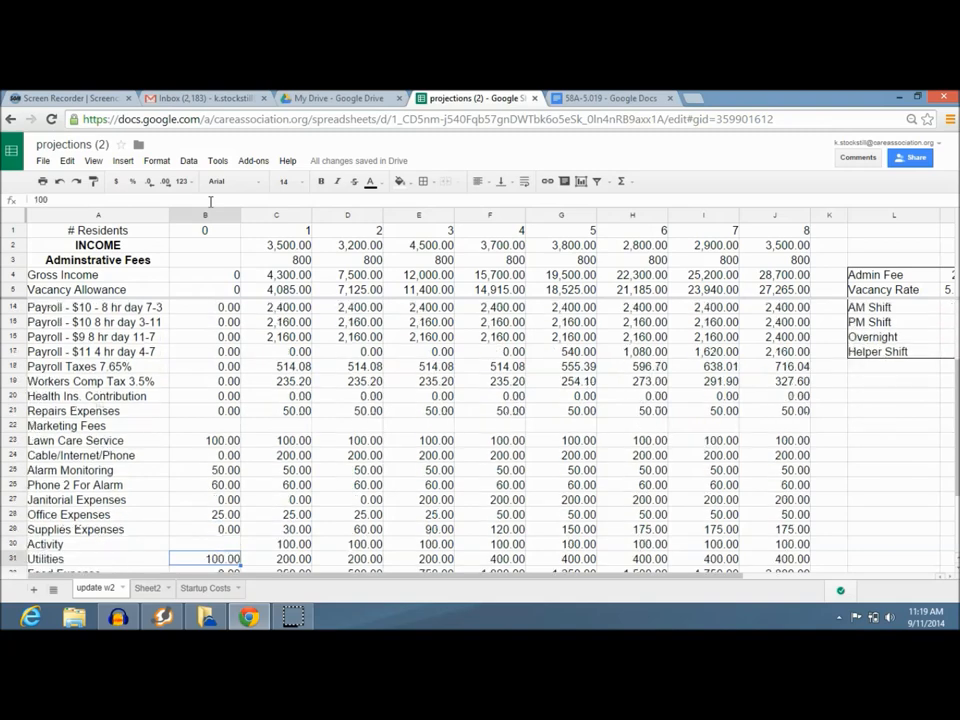
{"action": "scroll", "scroll_direction": "down", "scroll_amount": 3}
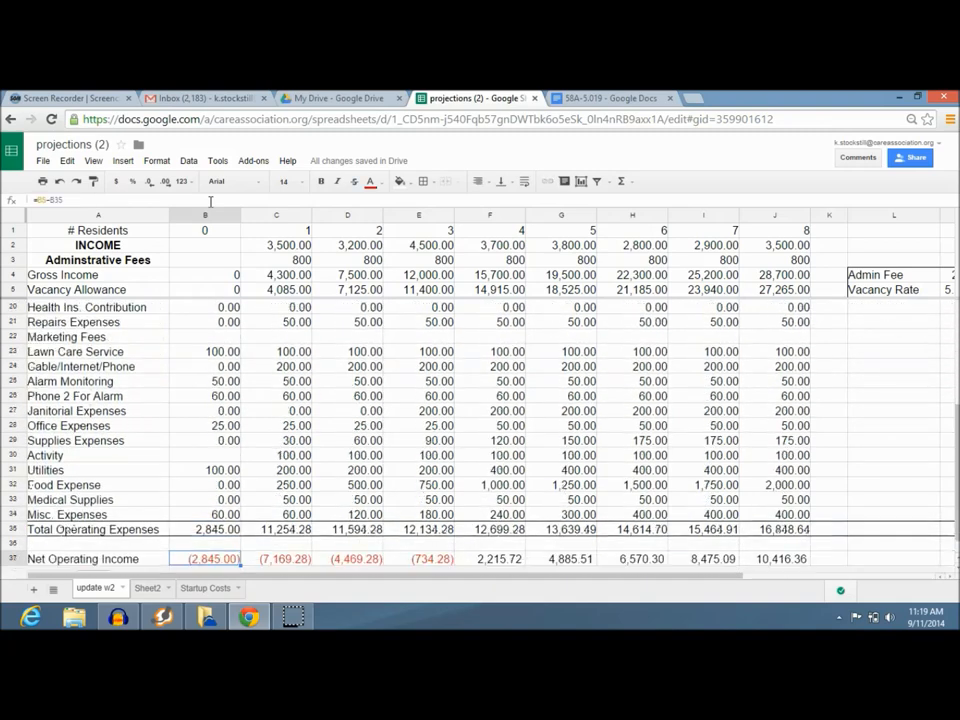
{"action": "left_click", "coordinate": [205, 529]}
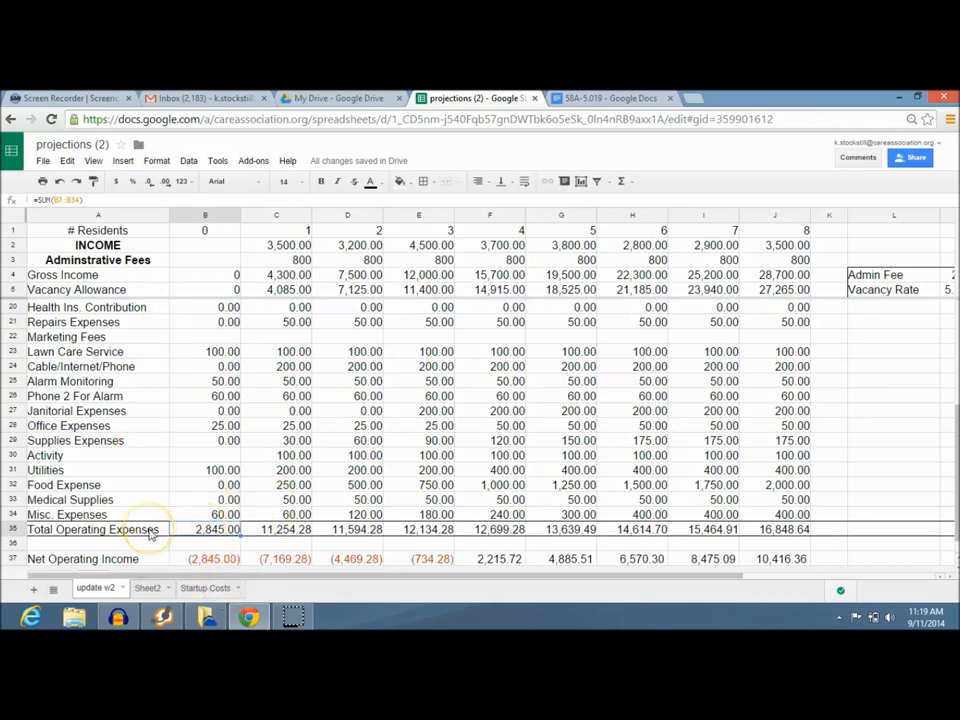
{"action": "mouse_move", "coordinate": [163, 551]}
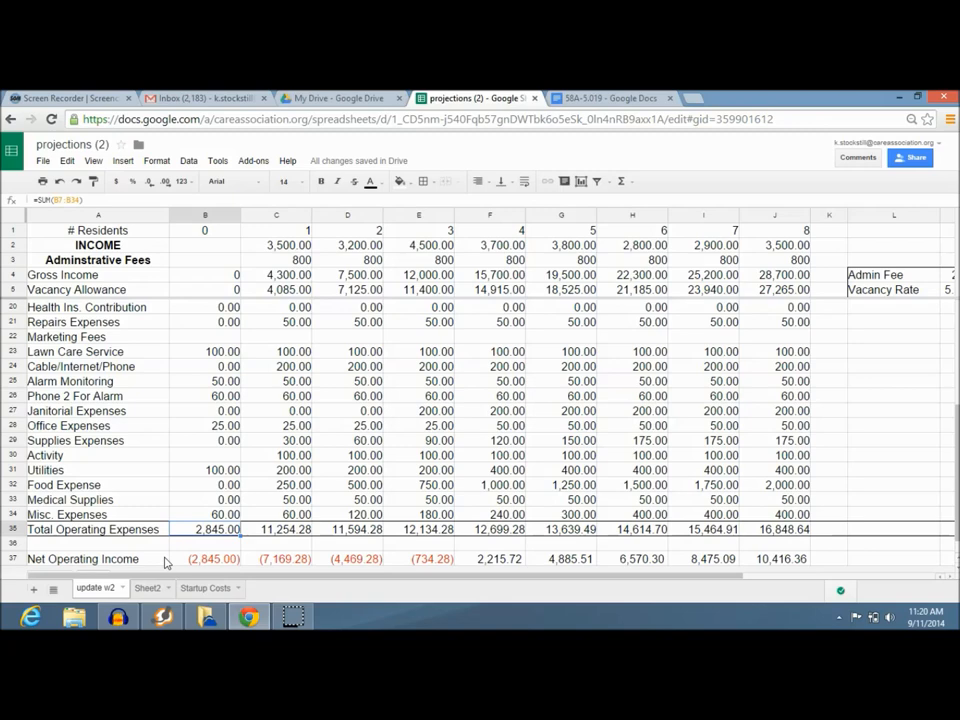
- Review one-resident income and insurance amounts, then switch to the 58A-5.019 document
{"action": "left_click", "coordinate": [205, 499]}
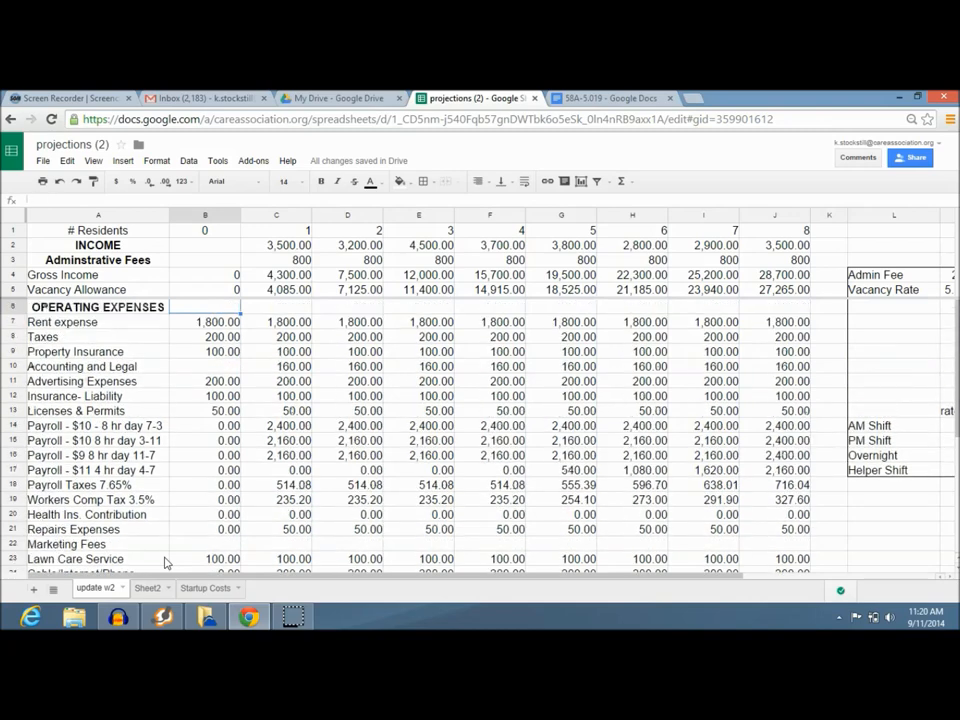
{"action": "left_click", "coordinate": [276, 245]}
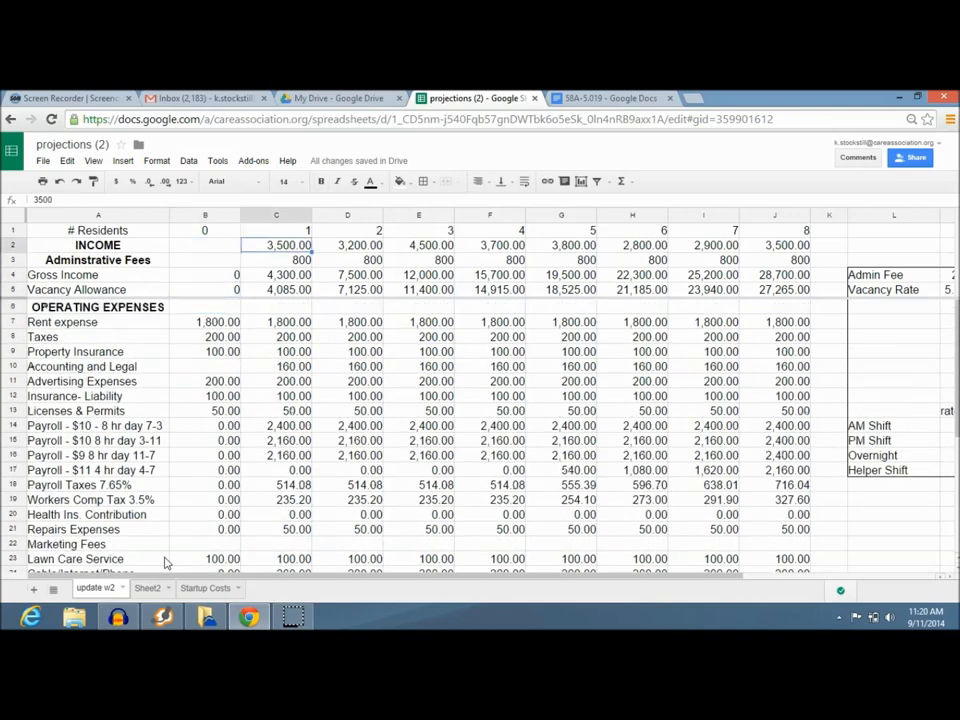
{"action": "left_click", "coordinate": [277, 351]}
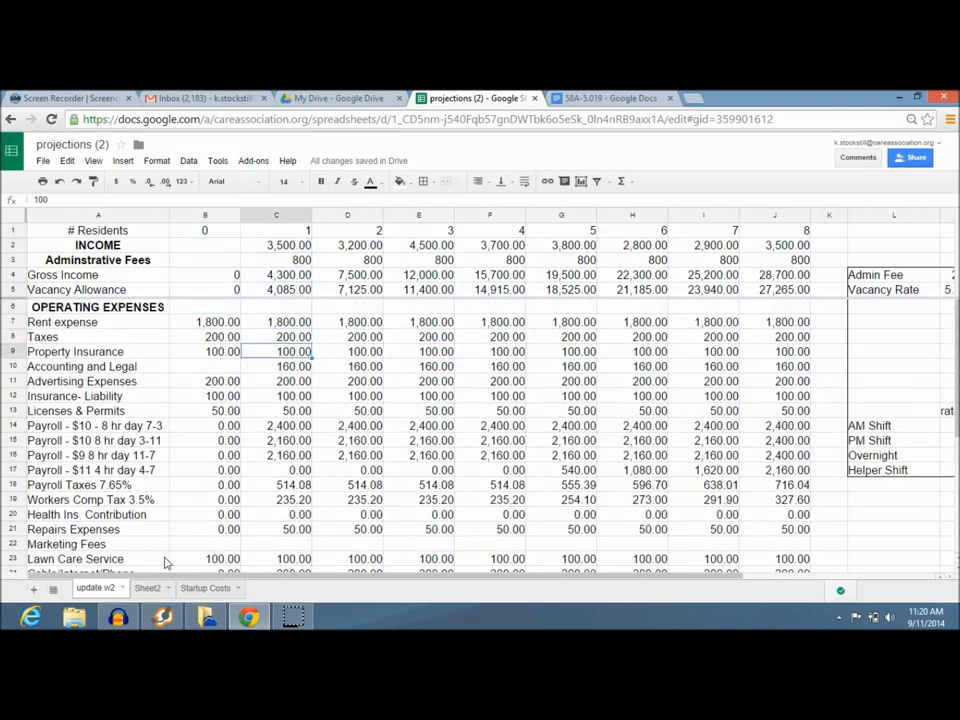
{"action": "left_click", "coordinate": [276, 395]}
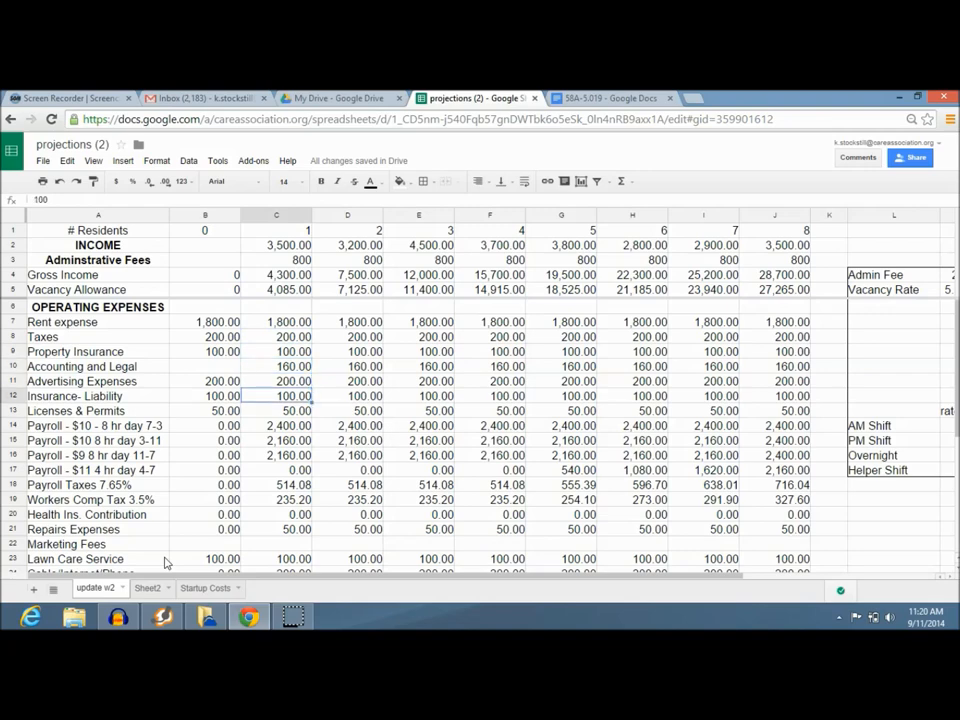
{"action": "left_click", "coordinate": [276, 215]}
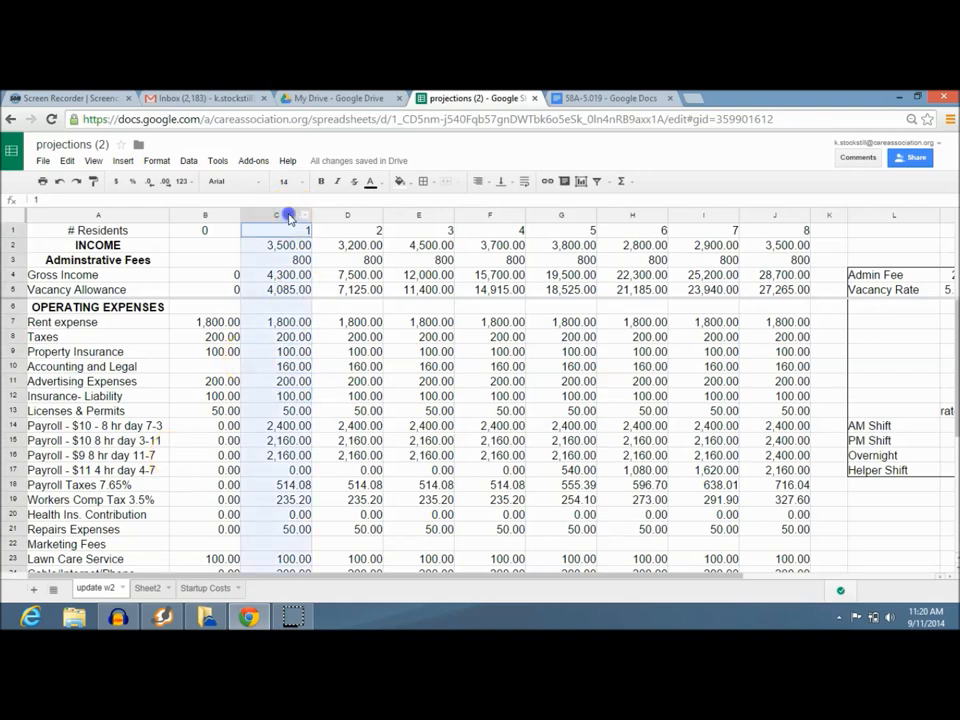
{"action": "left_click", "coordinate": [276, 215]}
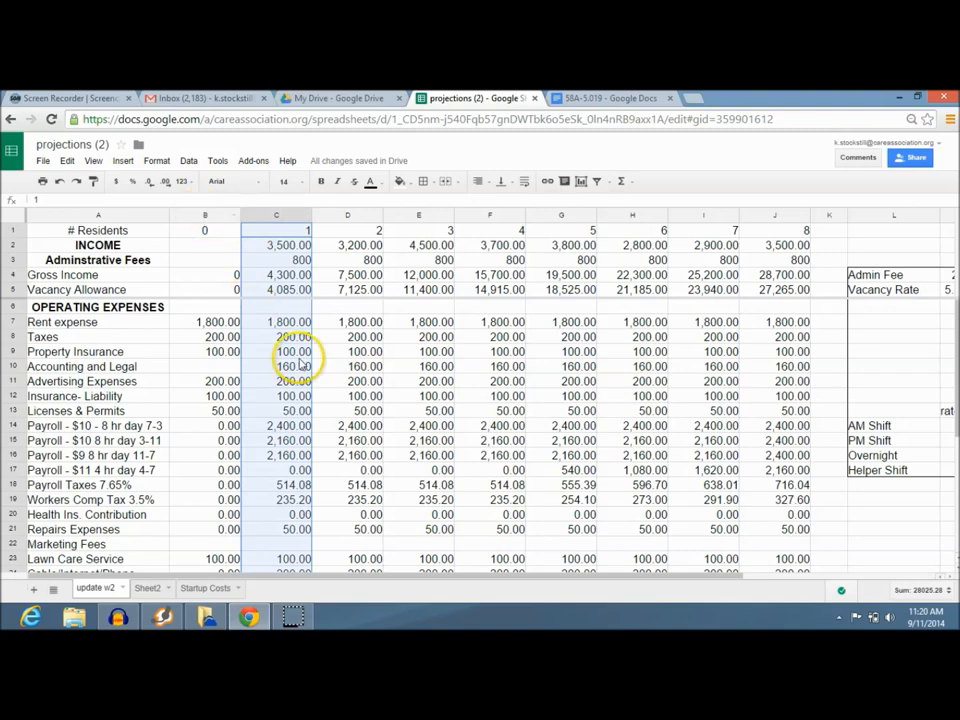
{"action": "mouse_move", "coordinate": [256, 433]}
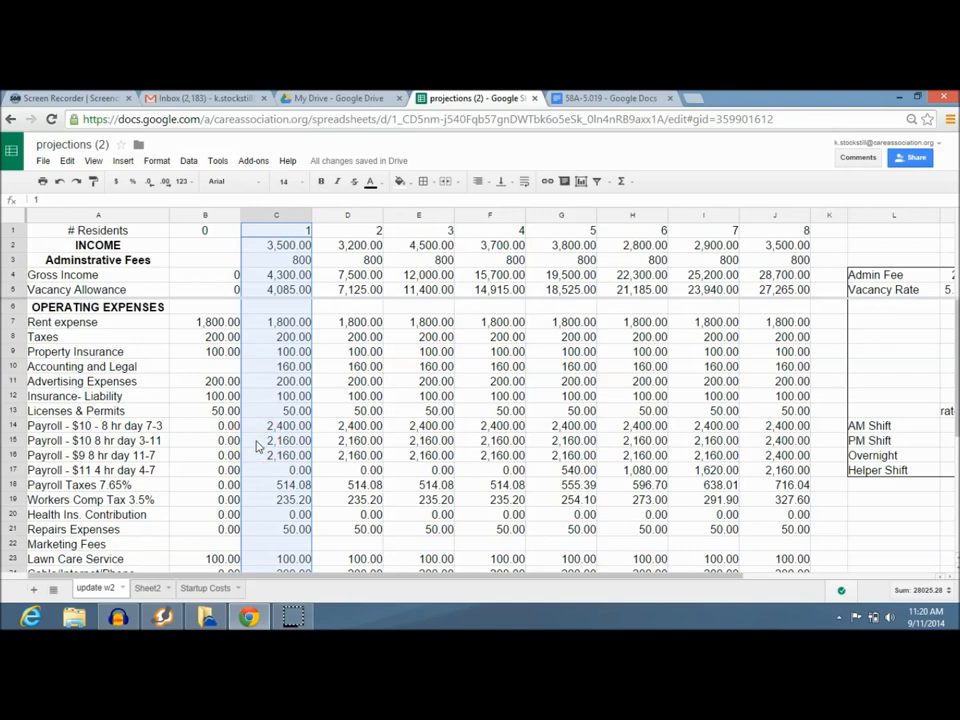
{"action": "left_click", "coordinate": [610, 97]}
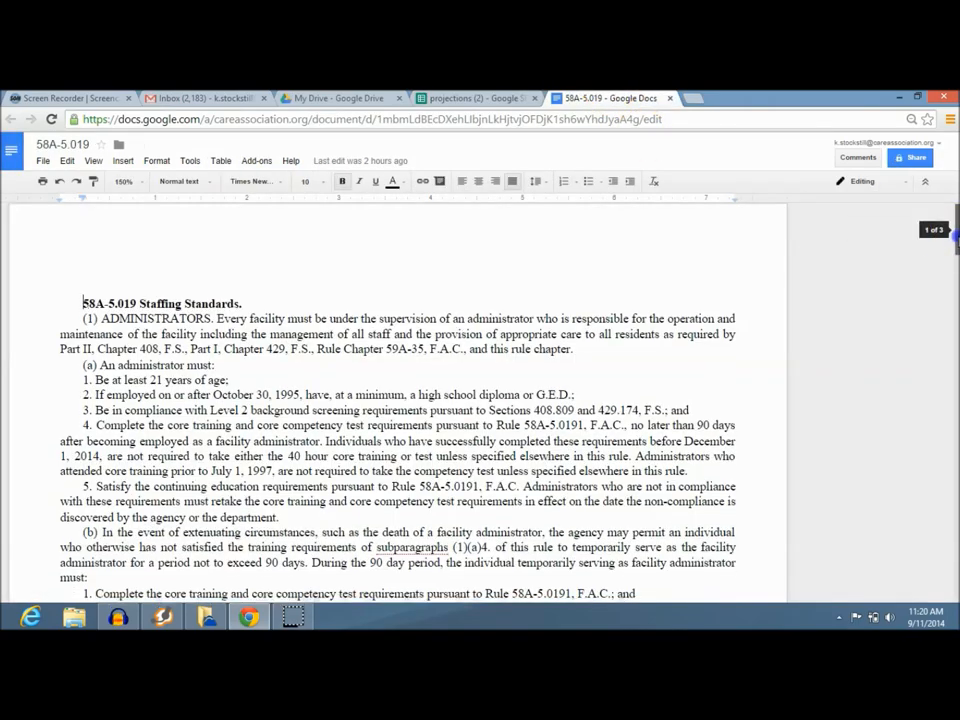
- Scroll the 58A-5.019 document down to section (3) and its minimum staffing table
{"action": "scroll", "scroll_direction": "down", "scroll_amount": 3}
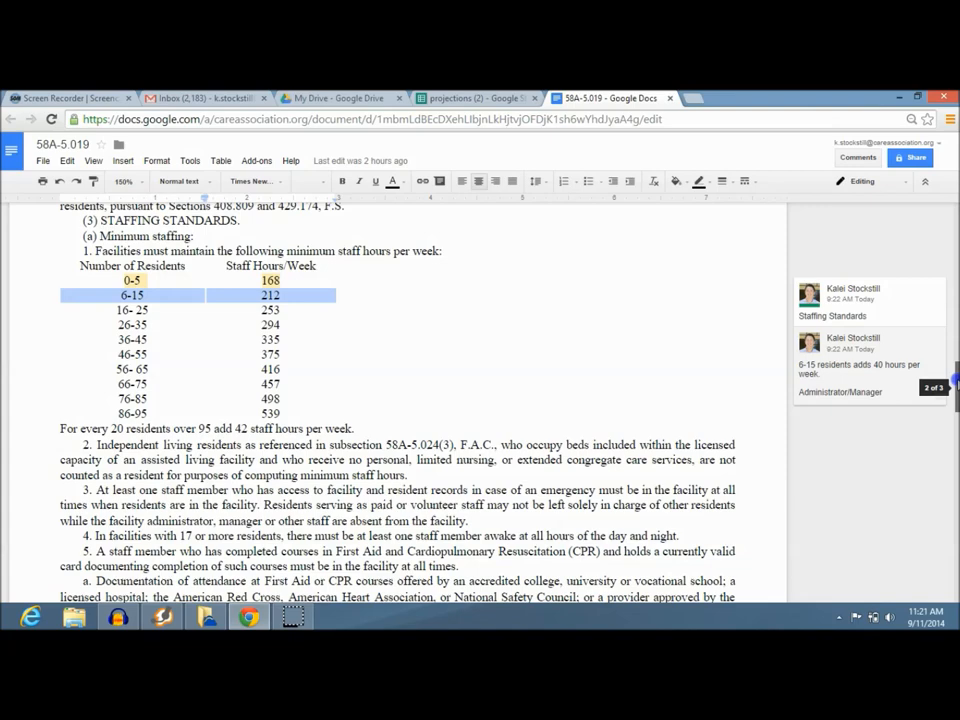
{"action": "scroll", "scroll_direction": "down", "scroll_amount": 3}
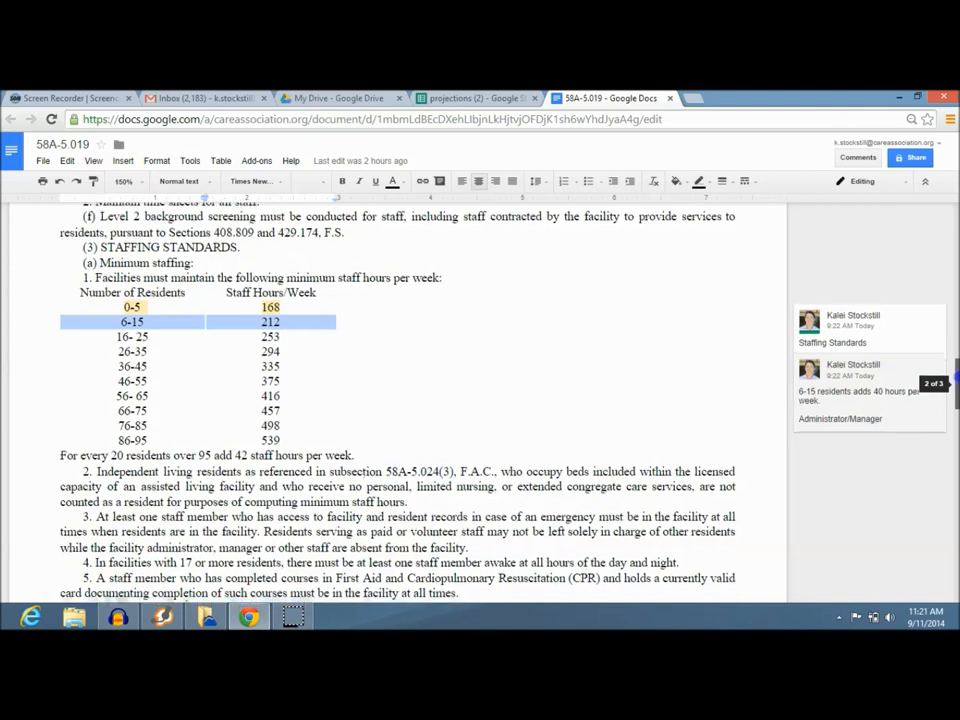
{"action": "scroll", "scroll_direction": "down", "scroll_amount": 3}
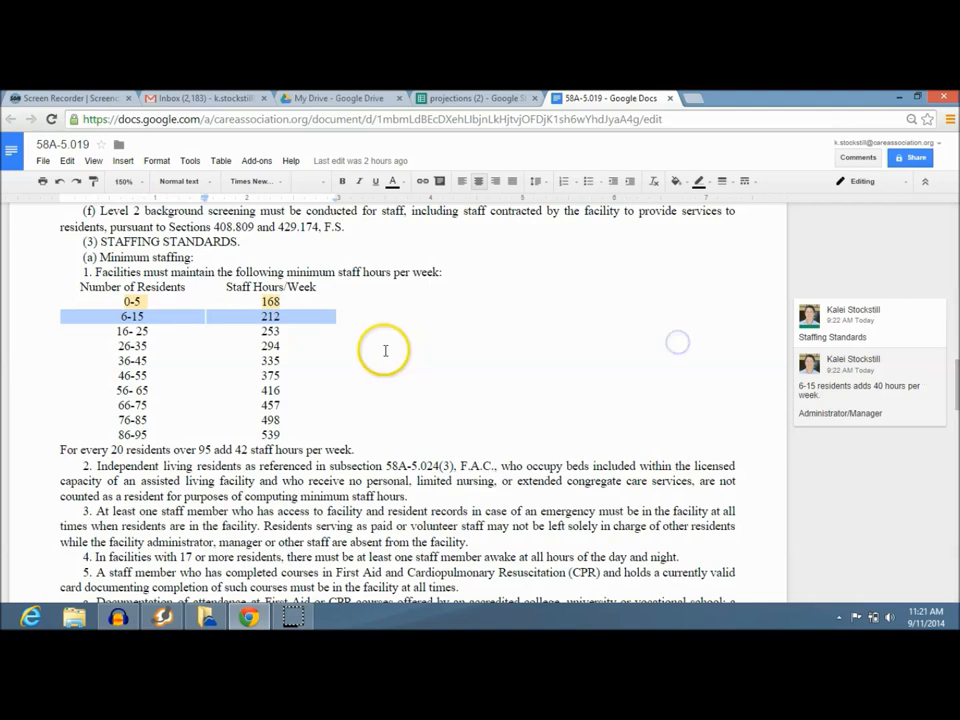
{"action": "mouse_move", "coordinate": [812, 405]}
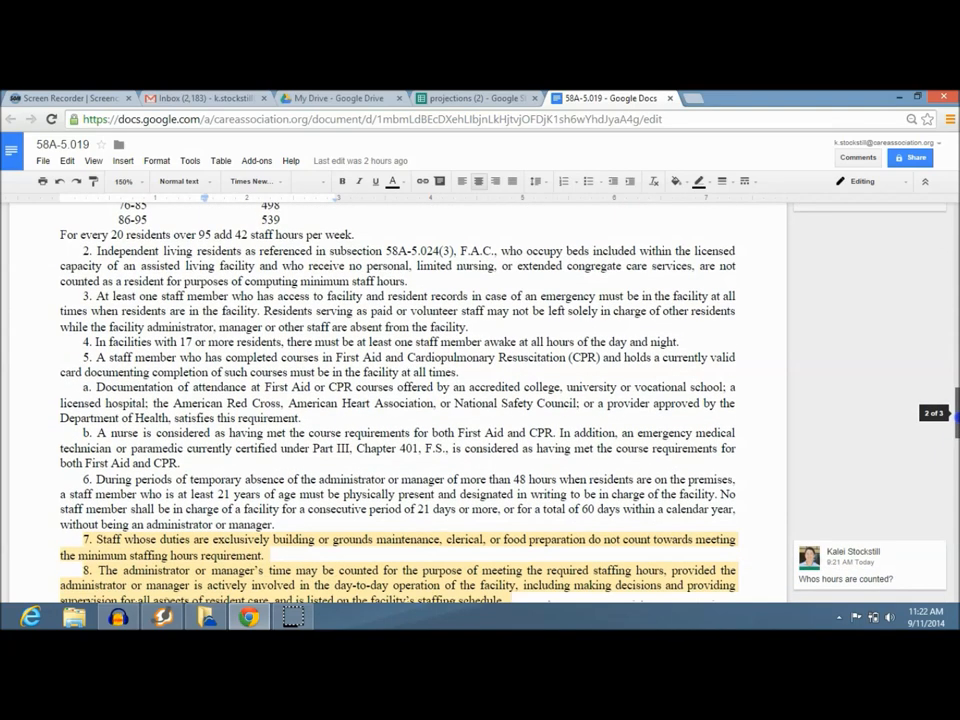
- Read highlighted items 7–9 on countable staff hours, then return to the projections spreadsheet
{"action": "scroll", "scroll_direction": "down", "scroll_amount": 3}
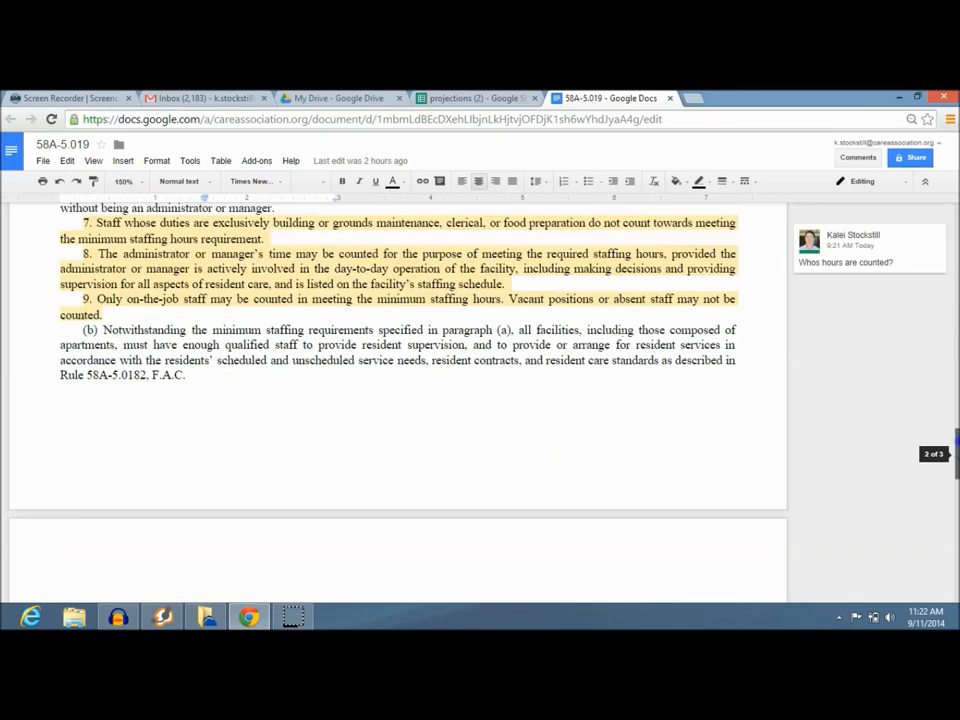
{"action": "scroll", "scroll_direction": "down", "scroll_amount": 3}
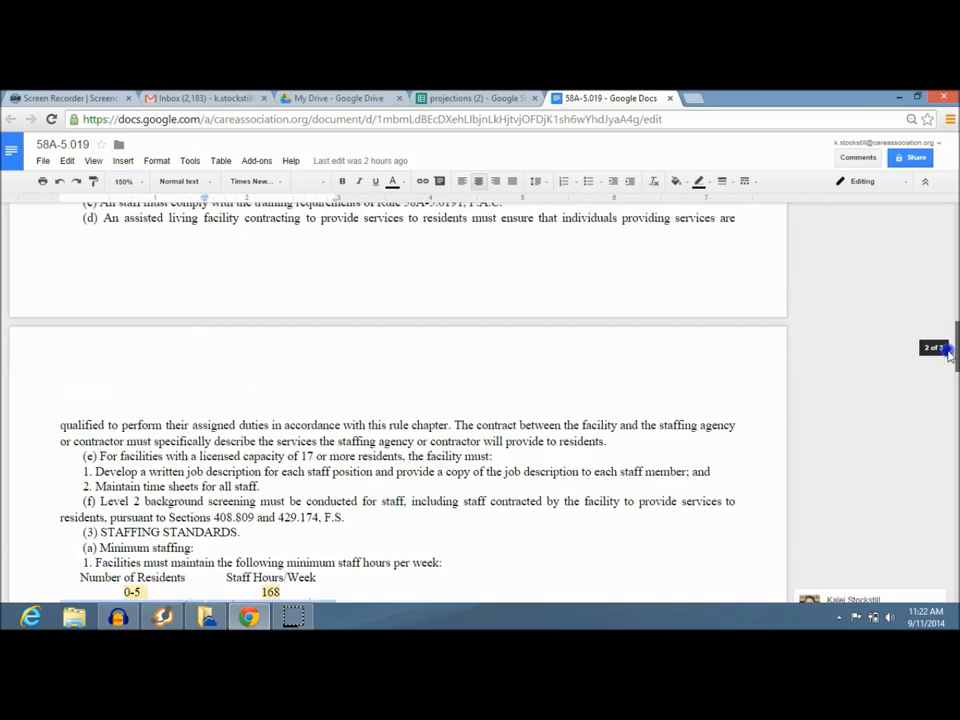
{"action": "scroll", "scroll_direction": "down", "scroll_amount": 3}
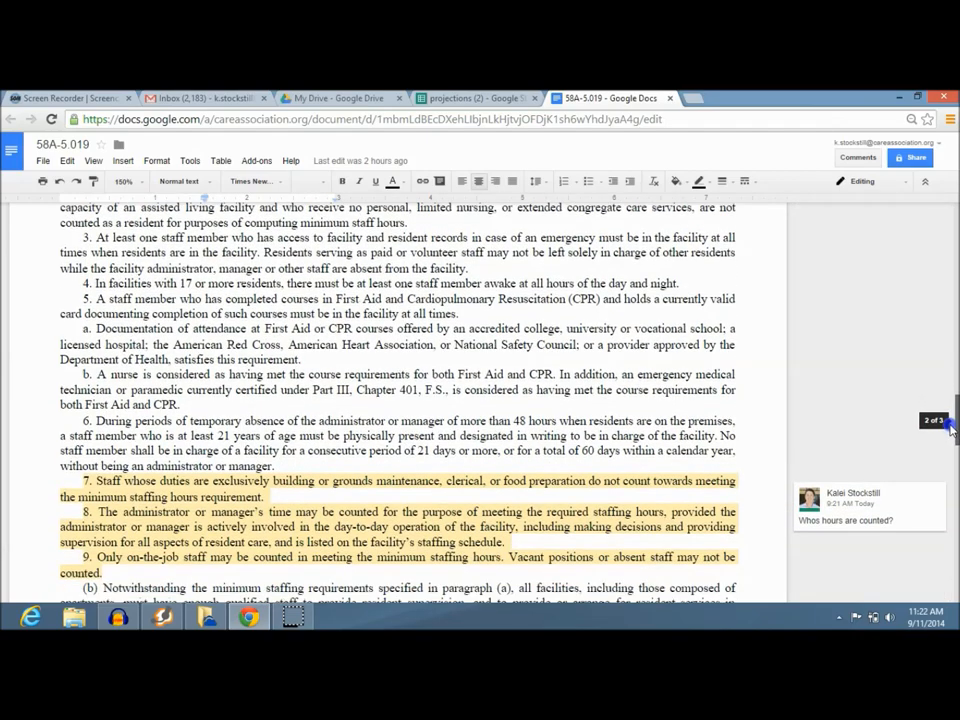
{"action": "scroll", "scroll_direction": "down", "scroll_amount": 3}
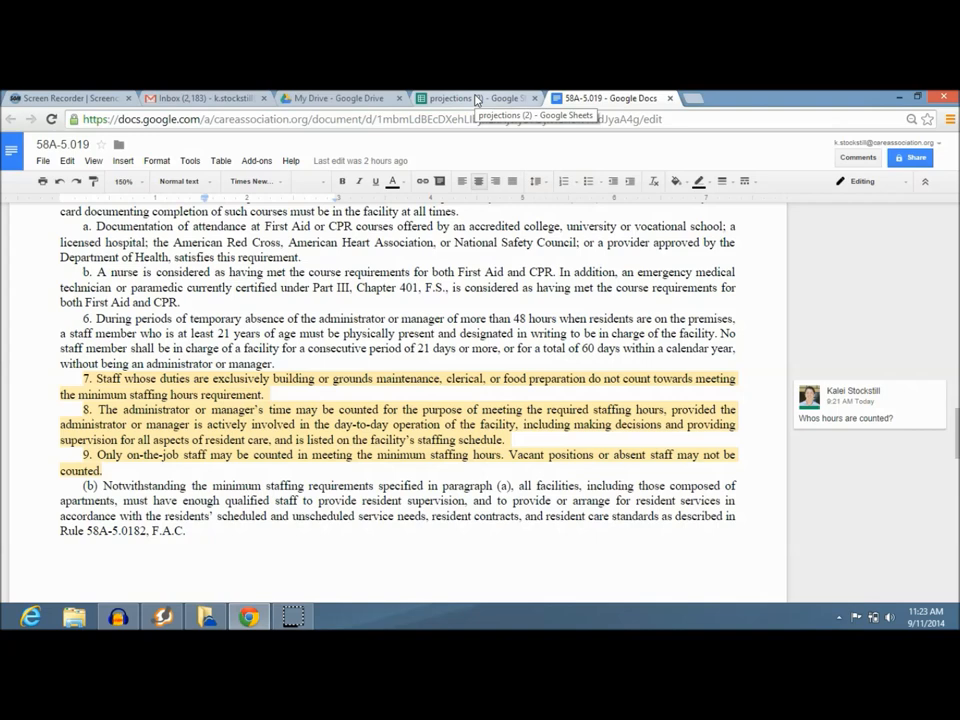
{"action": "left_click", "coordinate": [470, 97]}
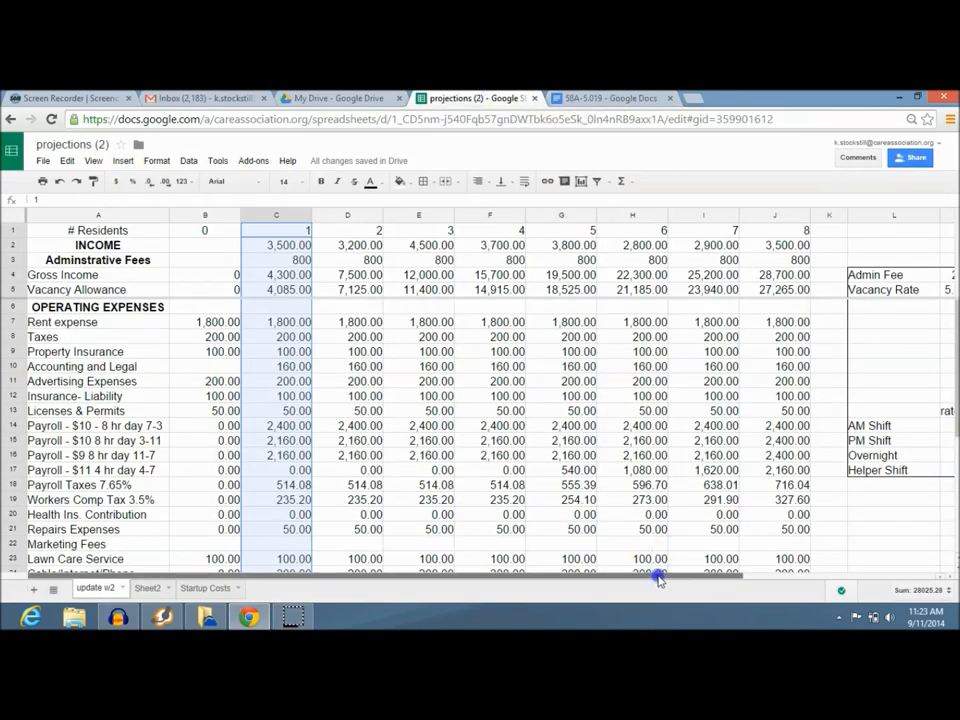
{"action": "scroll", "scroll_direction": "right", "scroll_amount": 3}
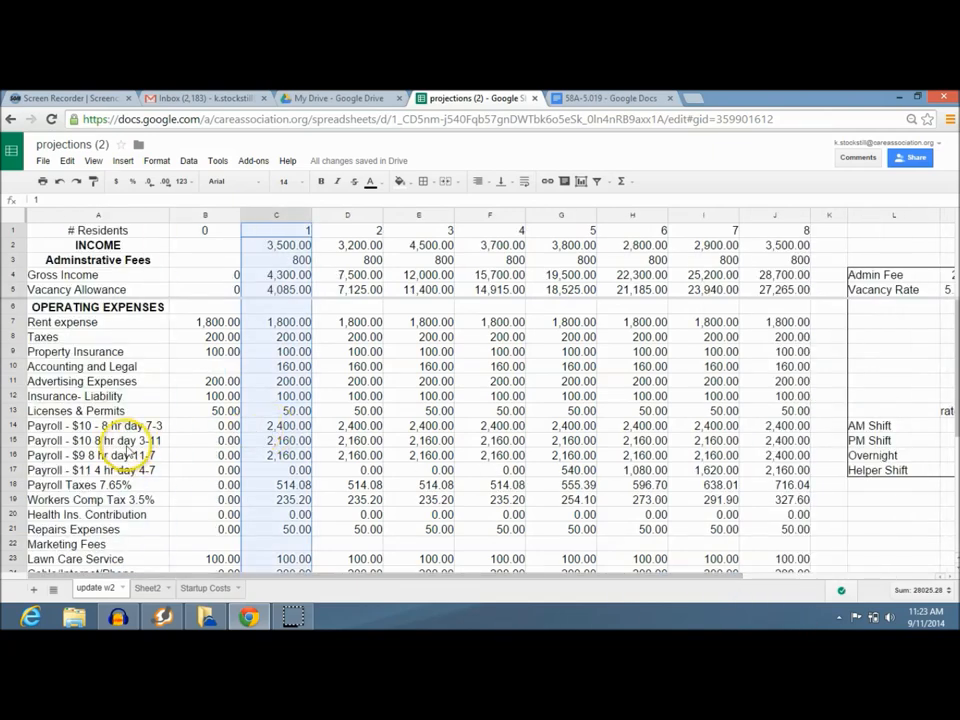
{"action": "left_click", "coordinate": [98, 440]}
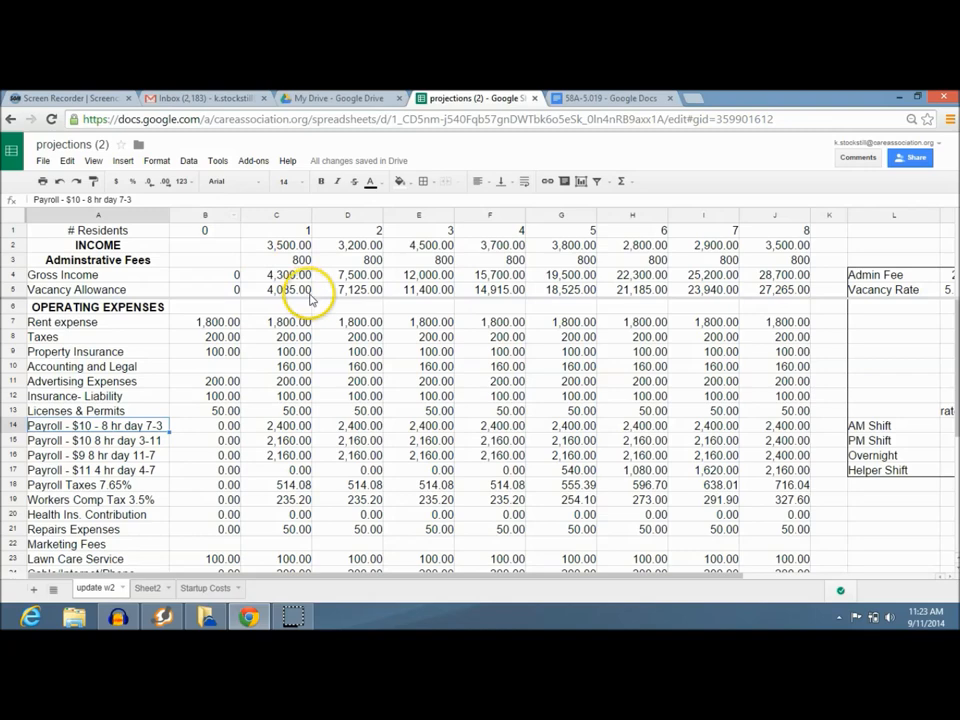
{"action": "left_click", "coordinate": [276, 470]}
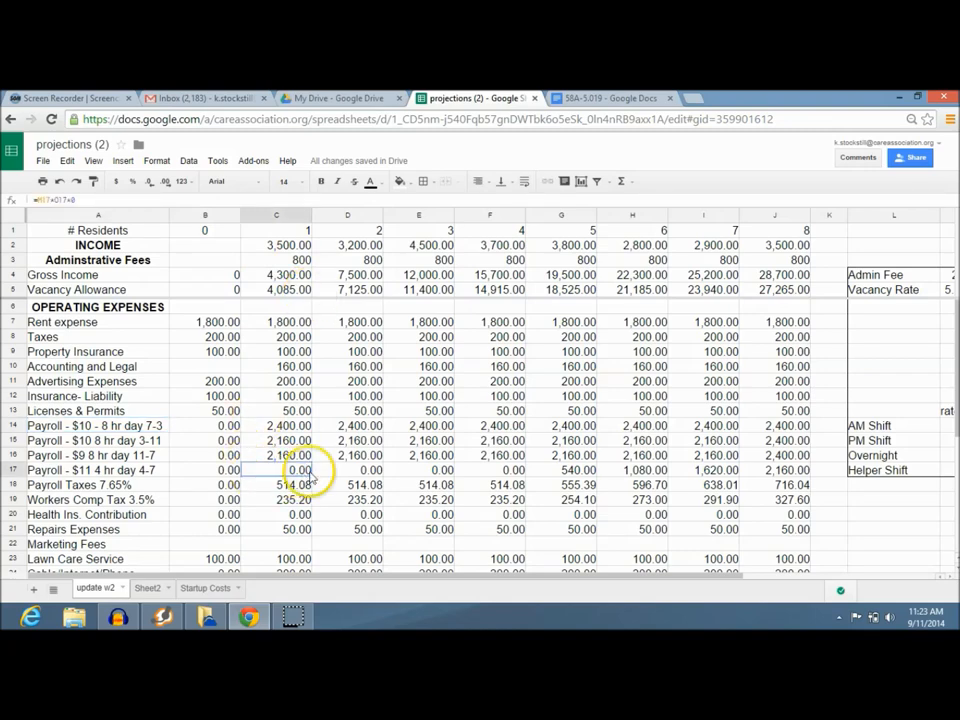
{"action": "left_click", "coordinate": [347, 470]}
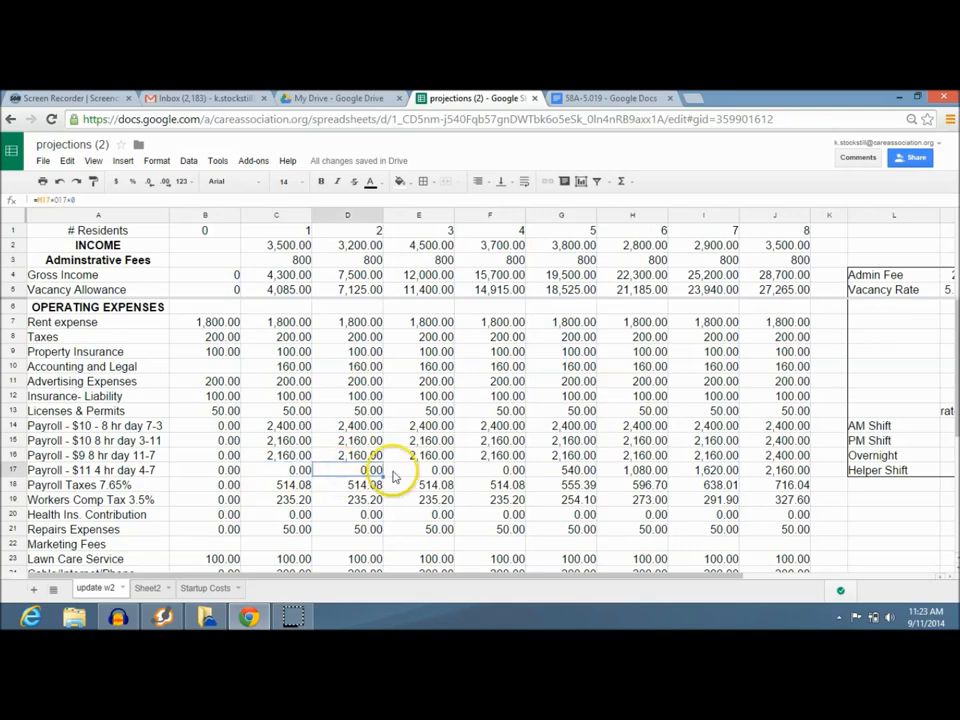
{"action": "left_click", "coordinate": [561, 470]}
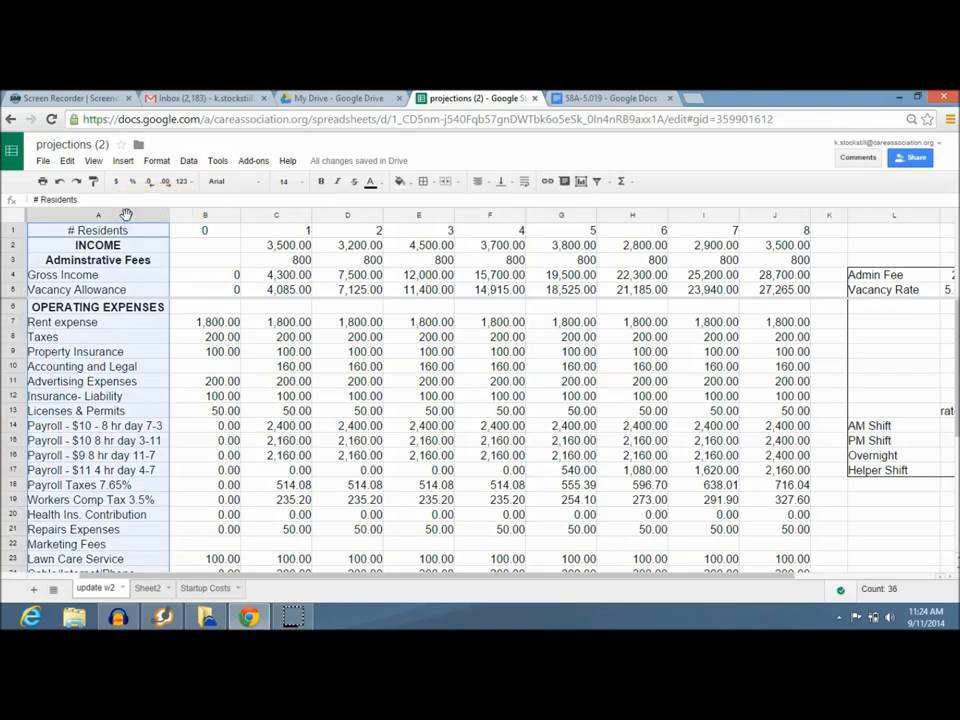
{"action": "left_click", "coordinate": [97, 425]}
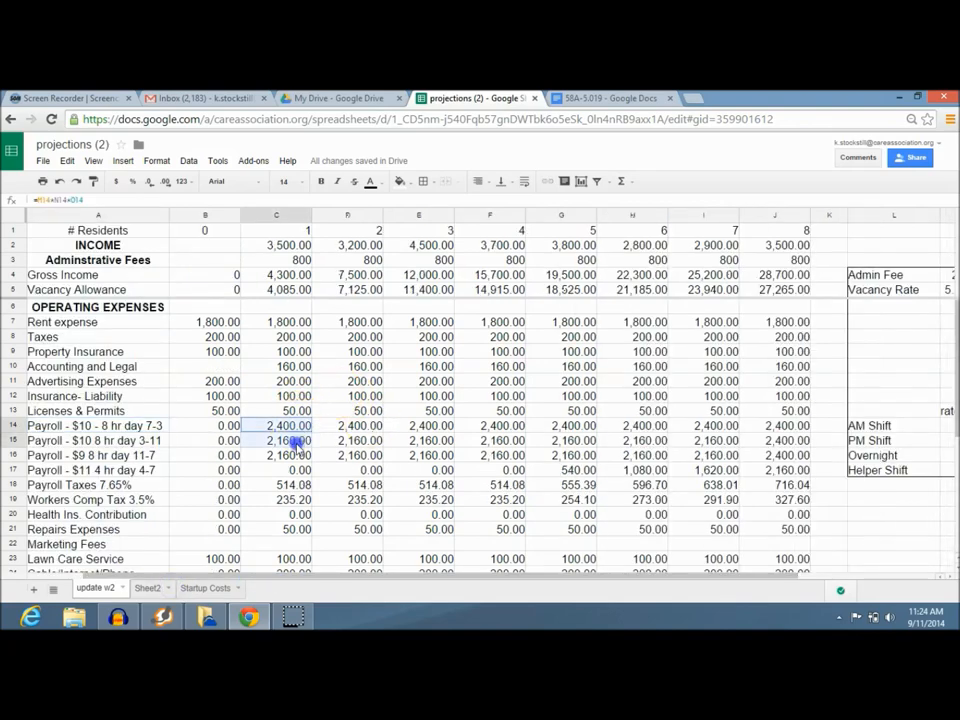
{"action": "left_click_drag", "start_coordinate": [277, 425], "coordinate": [277, 455]}
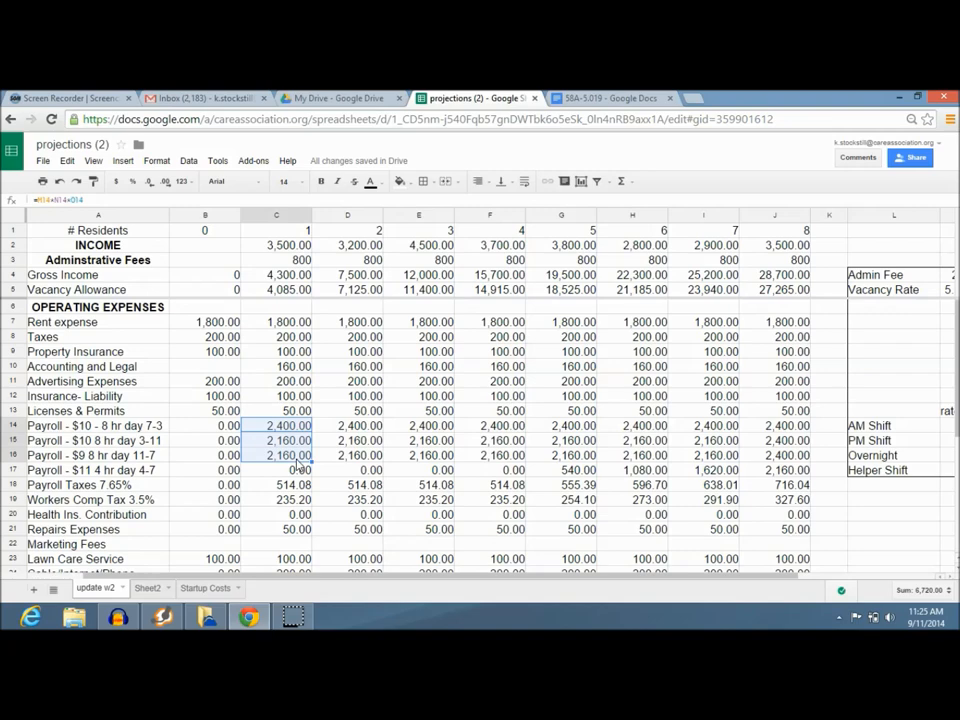
{"action": "left_click", "coordinate": [277, 484]}
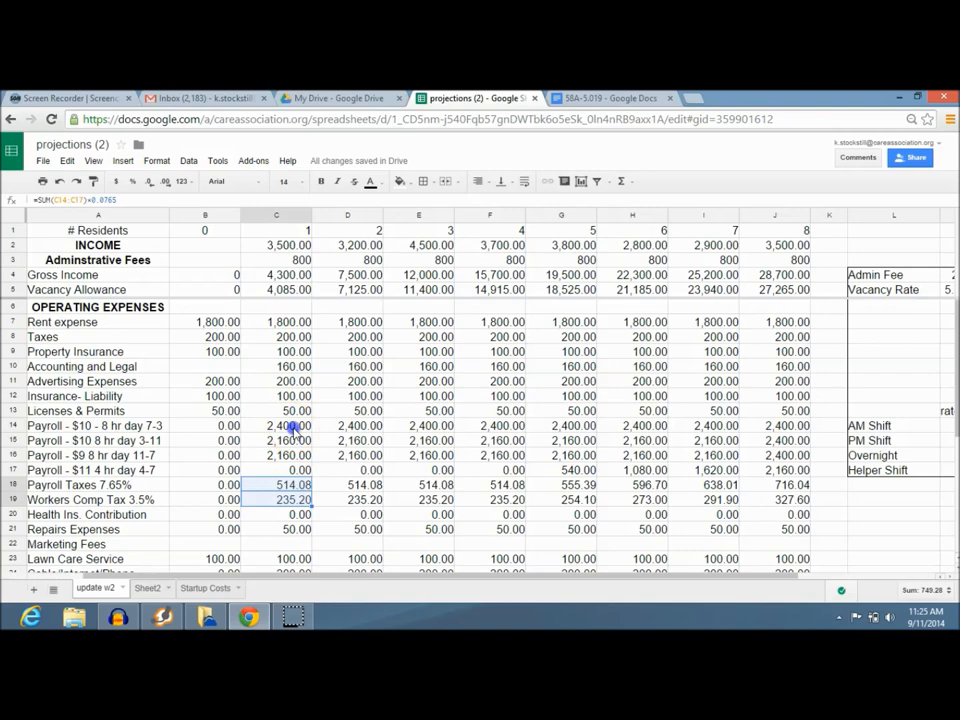
{"action": "left_click", "coordinate": [277, 425]}
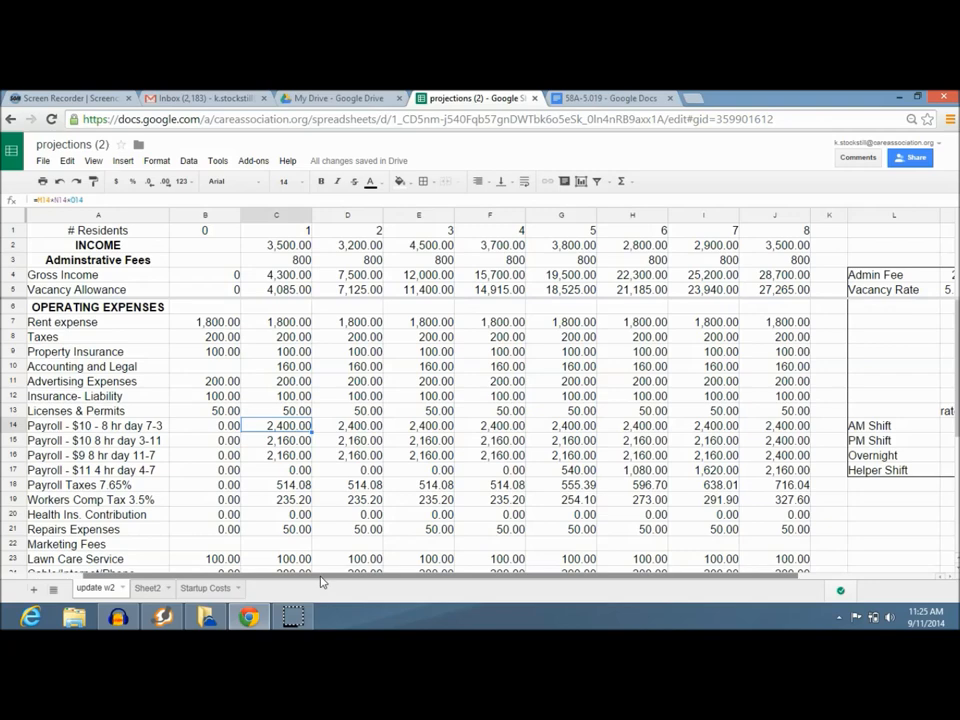
- Review the AM and PM shift rate rows, then set the PM Shift rate to 10
{"action": "left_click_drag", "start_coordinate": [323, 576], "coordinate": [423, 576]}
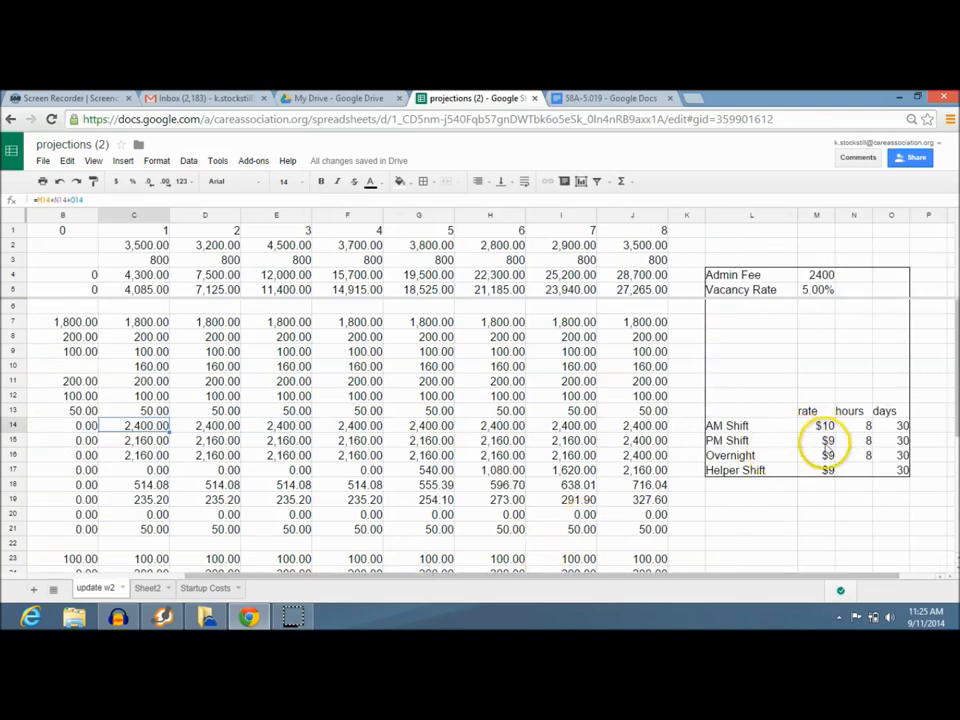
{"action": "left_click", "coordinate": [816, 441]}
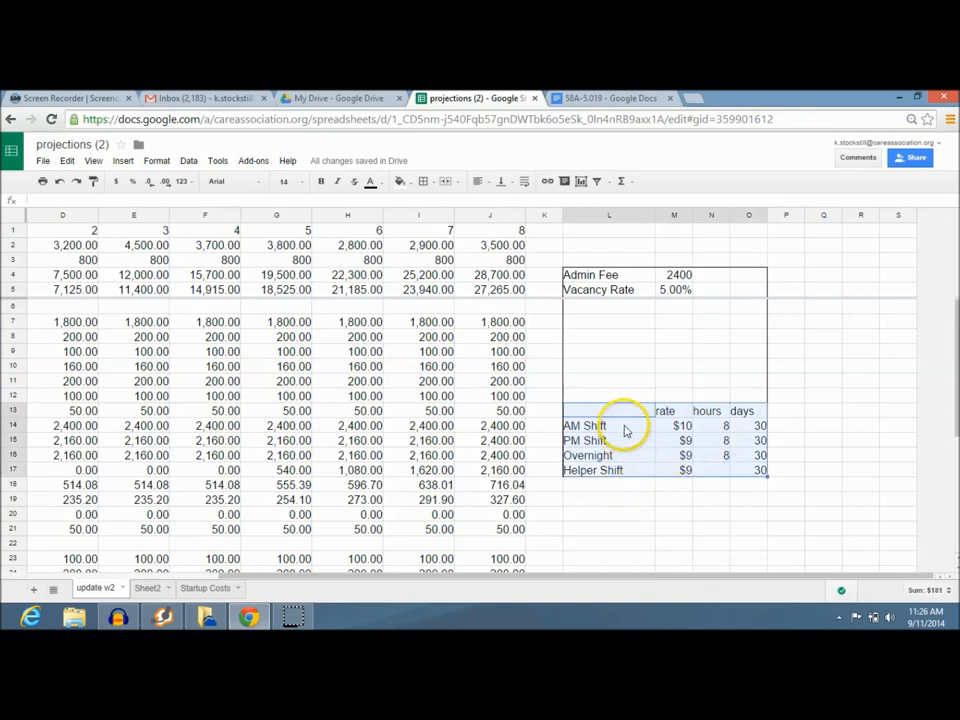
{"action": "left_click", "coordinate": [585, 425]}
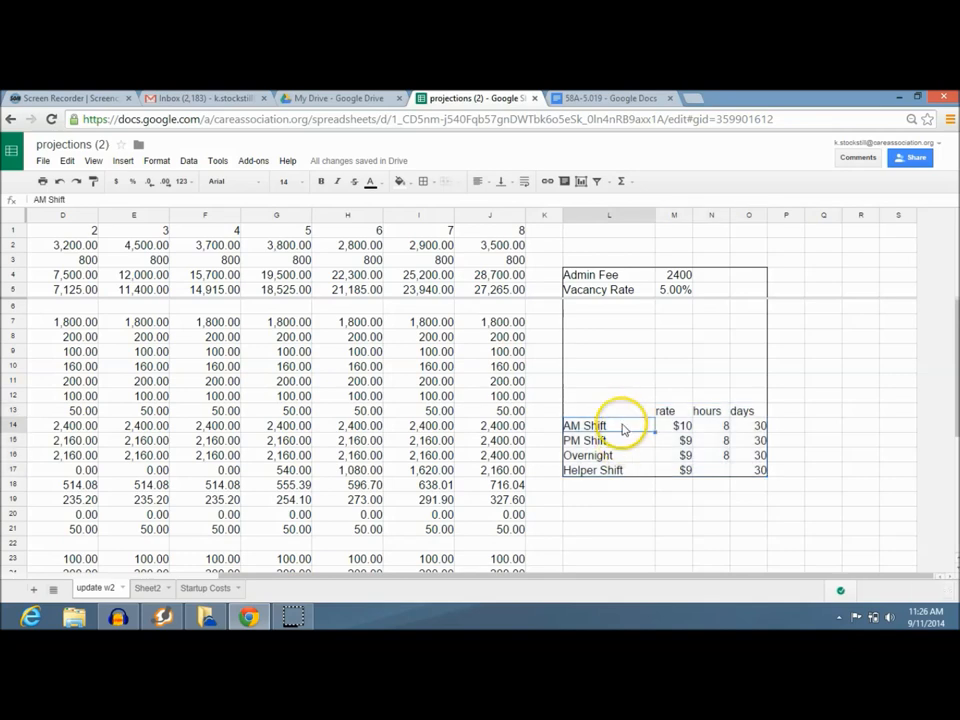
{"action": "left_click", "coordinate": [712, 425]}
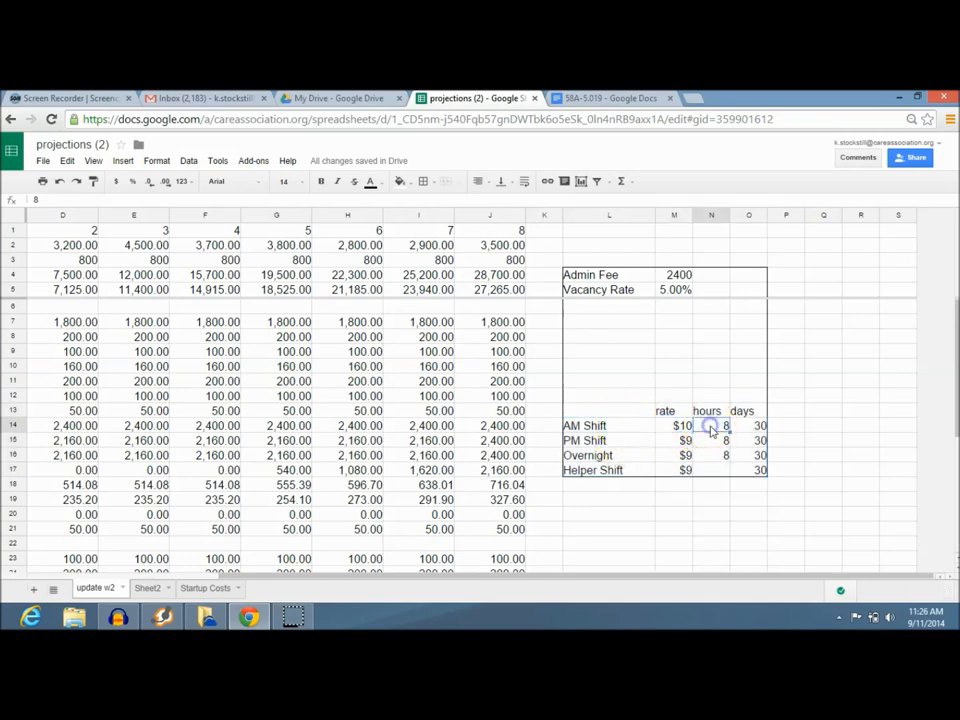
{"action": "left_click", "coordinate": [749, 425]}
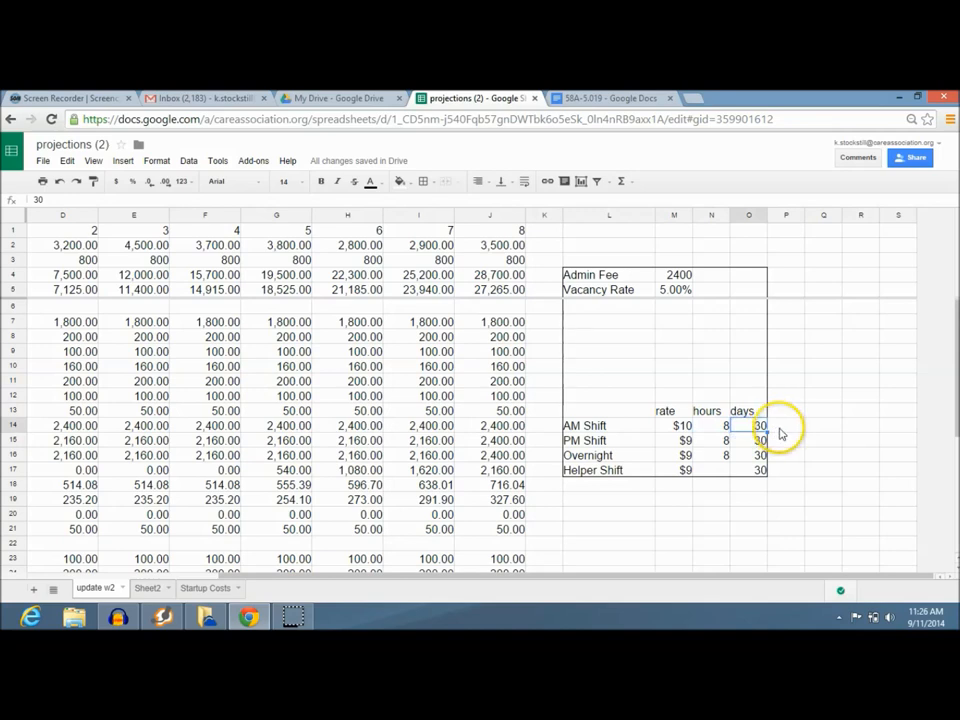
{"action": "left_click", "coordinate": [608, 440]}
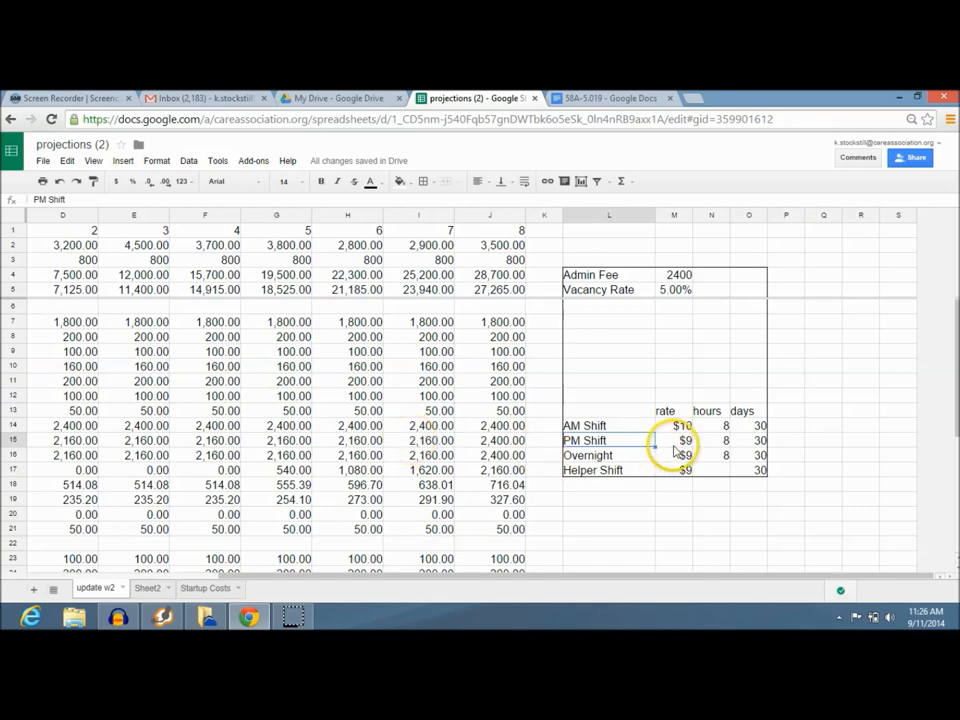
{"action": "left_click", "coordinate": [674, 440]}
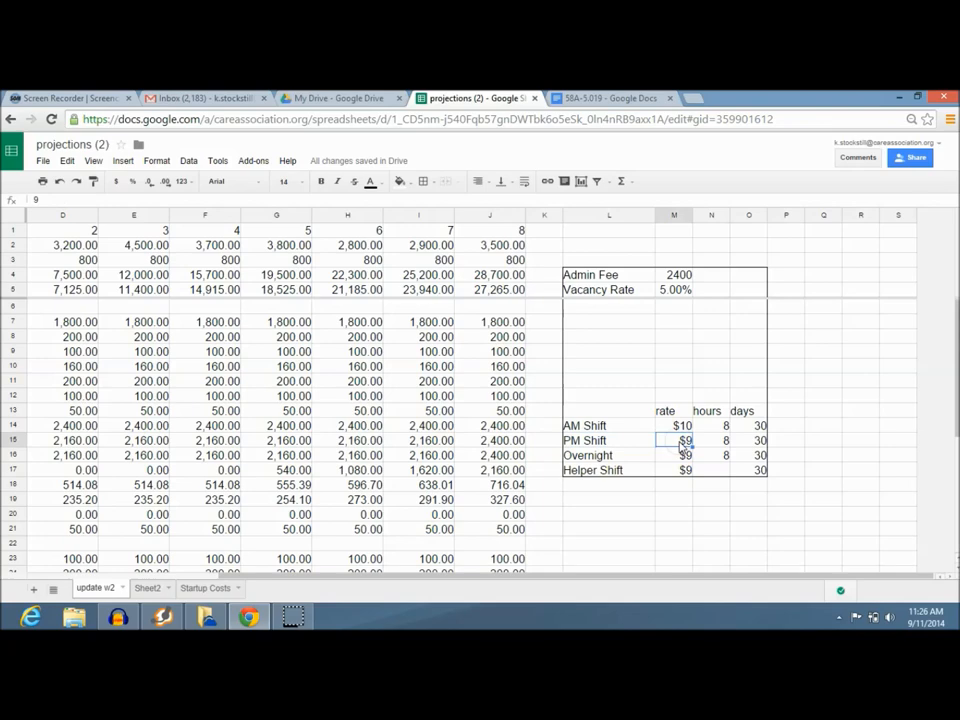
{"action": "type", "text": "10 8 hr day 3-11"}
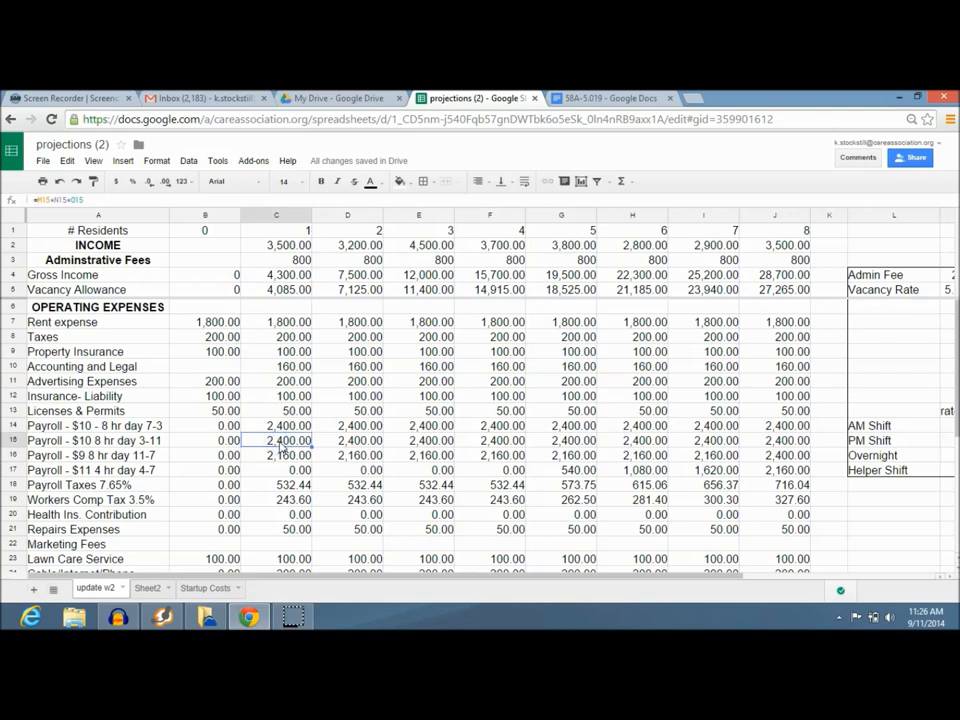
{"action": "left_click", "coordinate": [347, 440]}
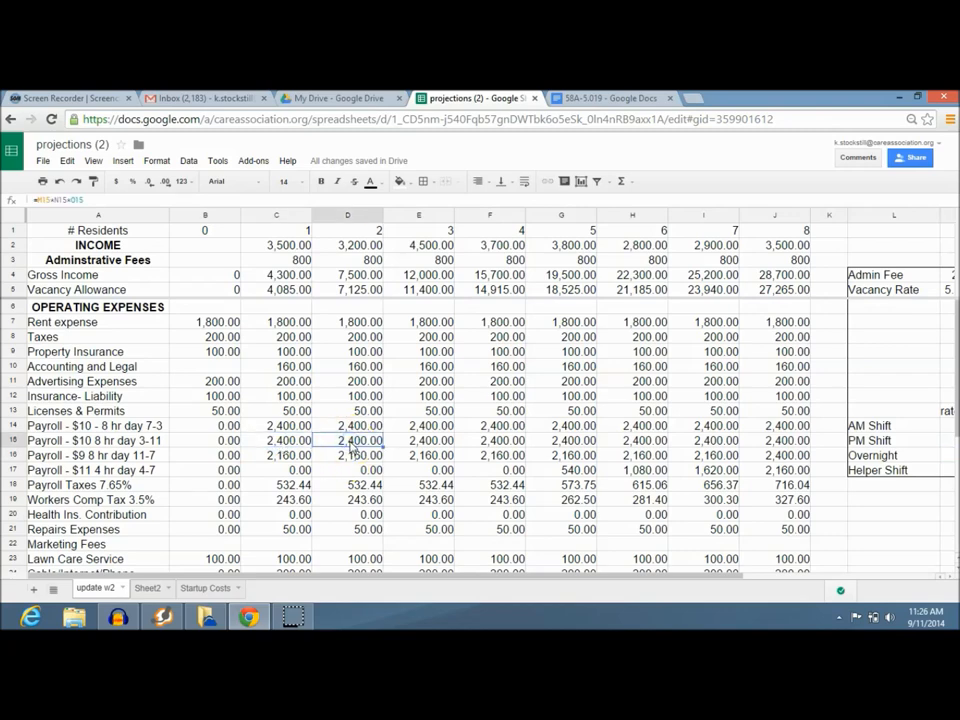
{"action": "left_click", "coordinate": [419, 440]}
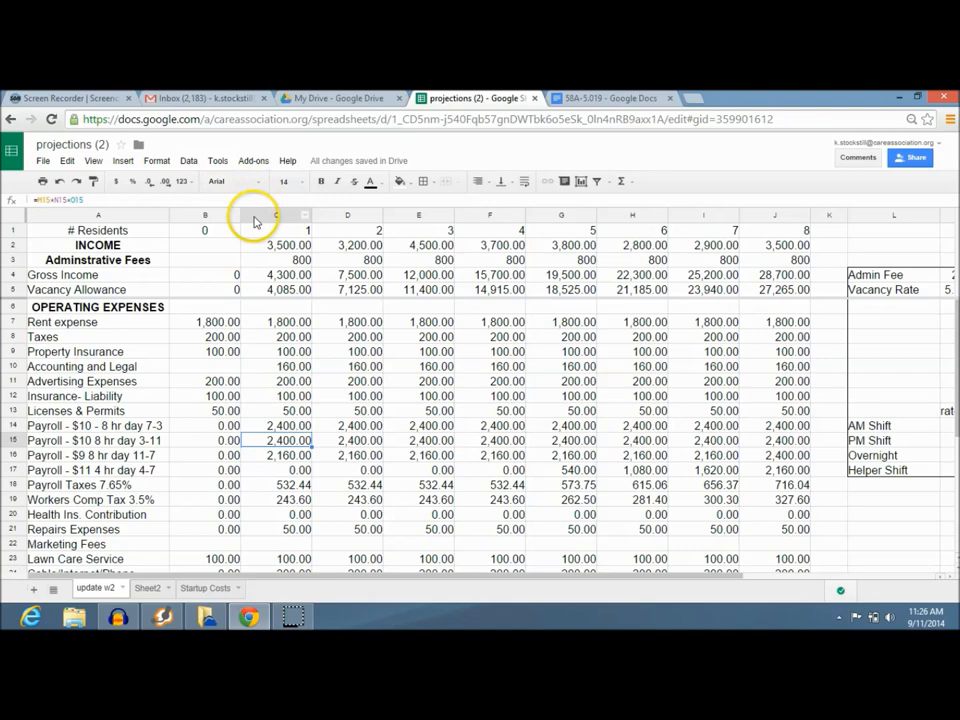
{"action": "left_click", "coordinate": [276, 215]}
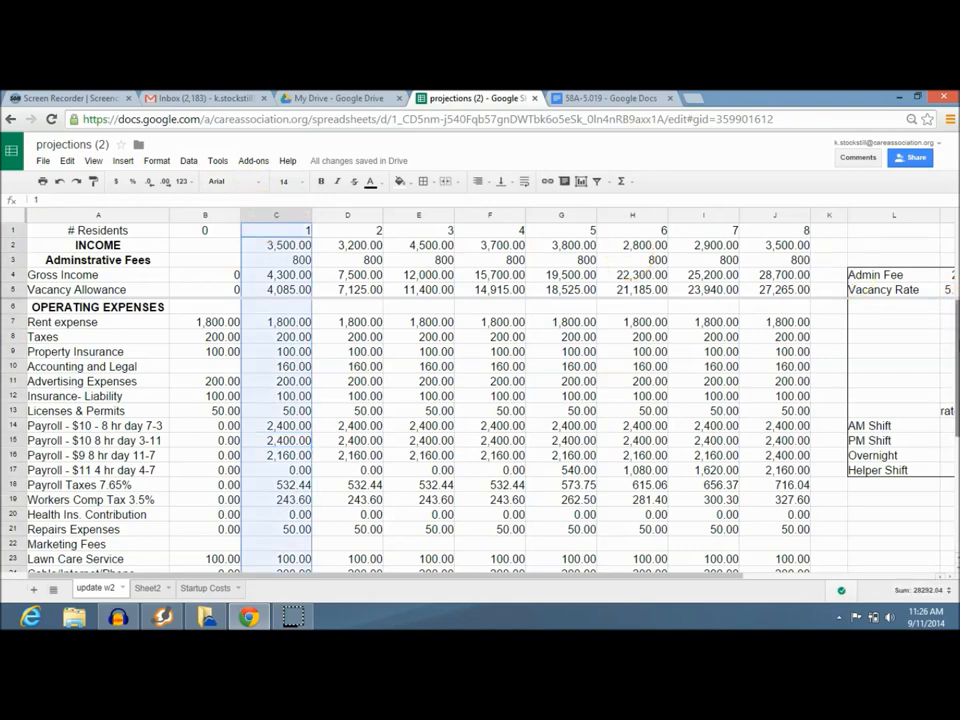
{"action": "scroll", "scroll_direction": "down", "scroll_amount": 3}
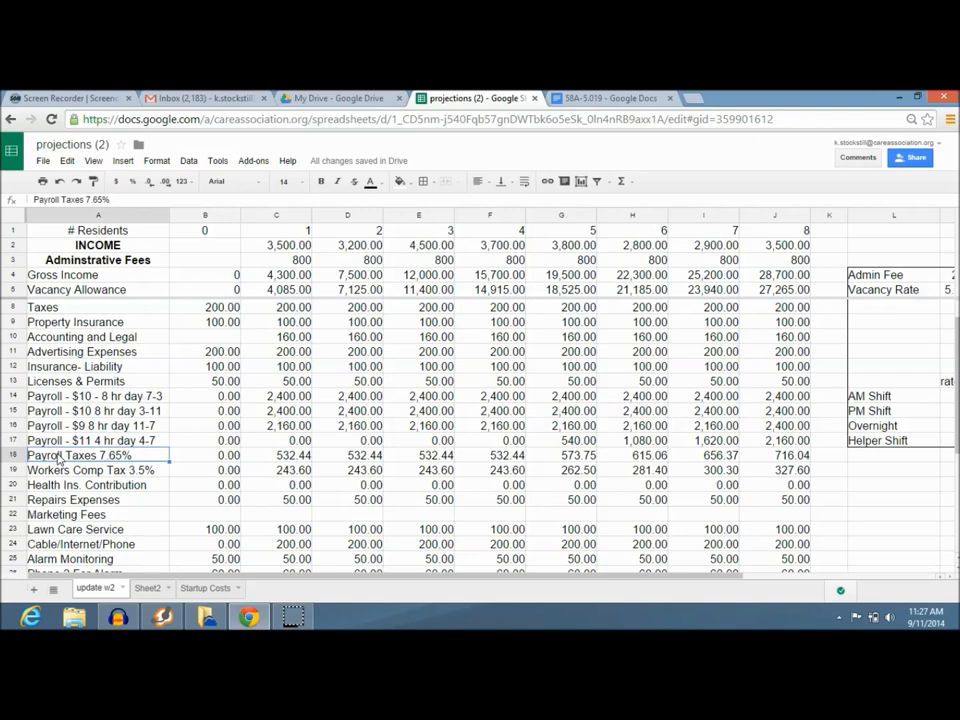
{"action": "left_click", "coordinate": [90, 470]}
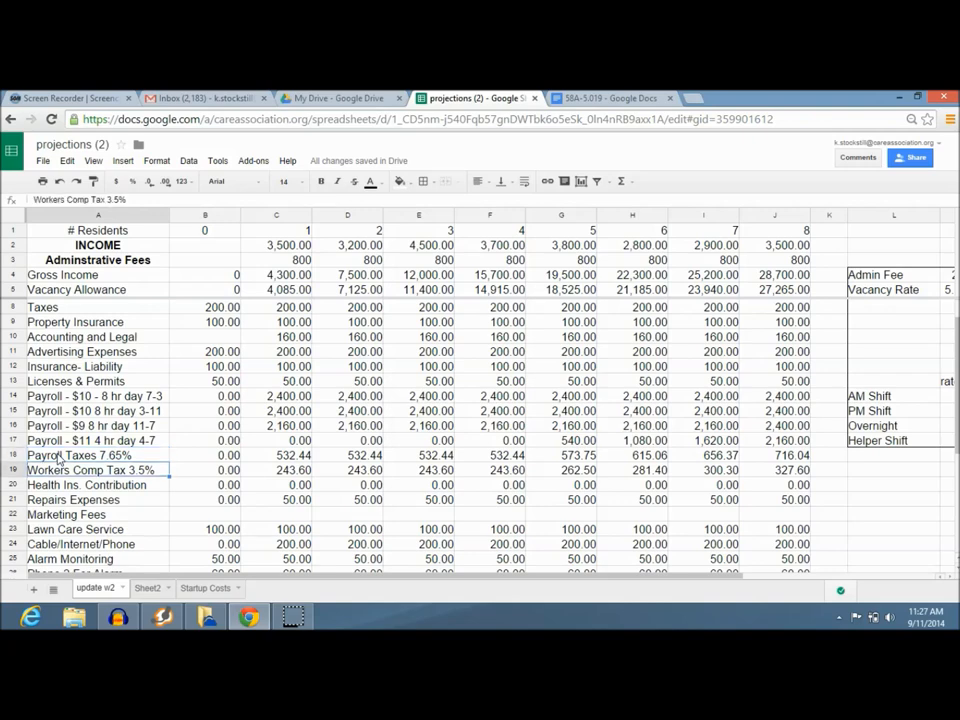
{"action": "left_click", "coordinate": [276, 470]}
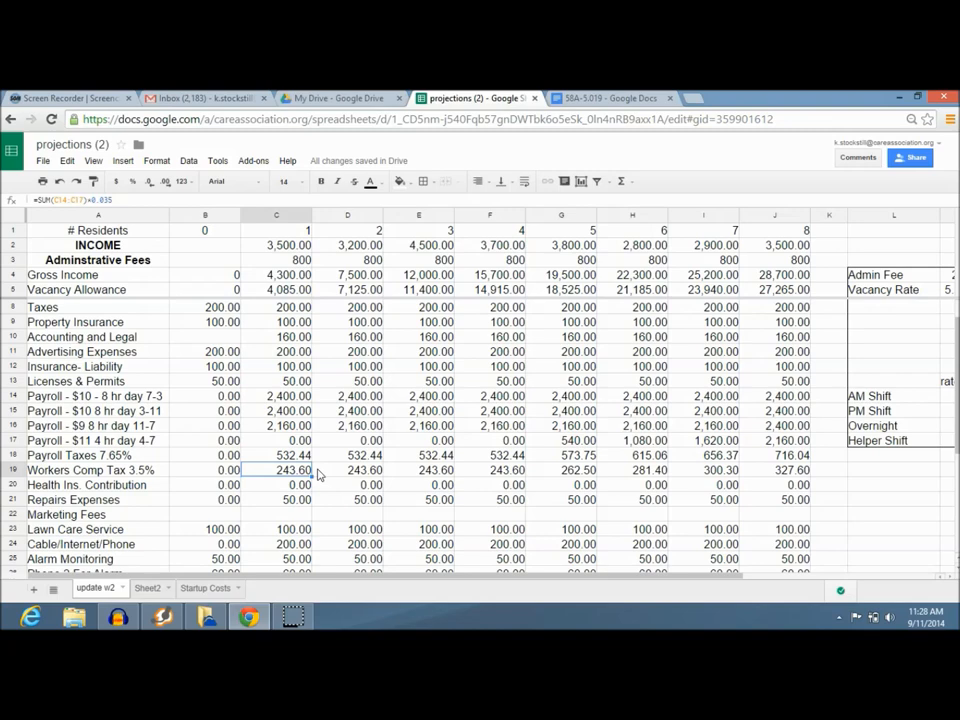
{"action": "left_click", "coordinate": [205, 484]}
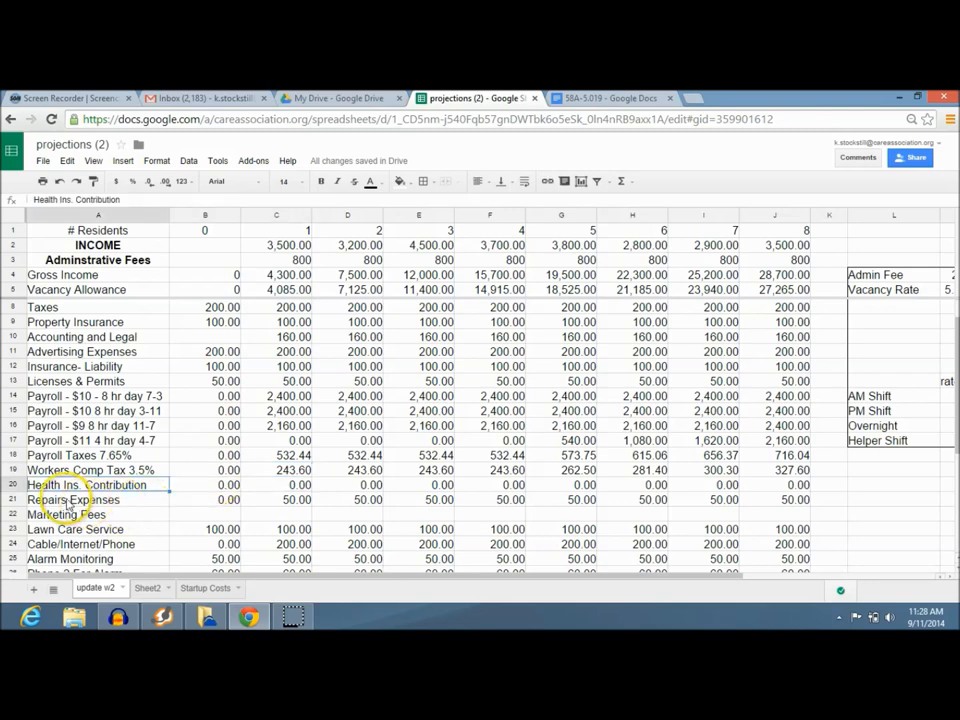
{"action": "left_click", "coordinate": [18, 485]}
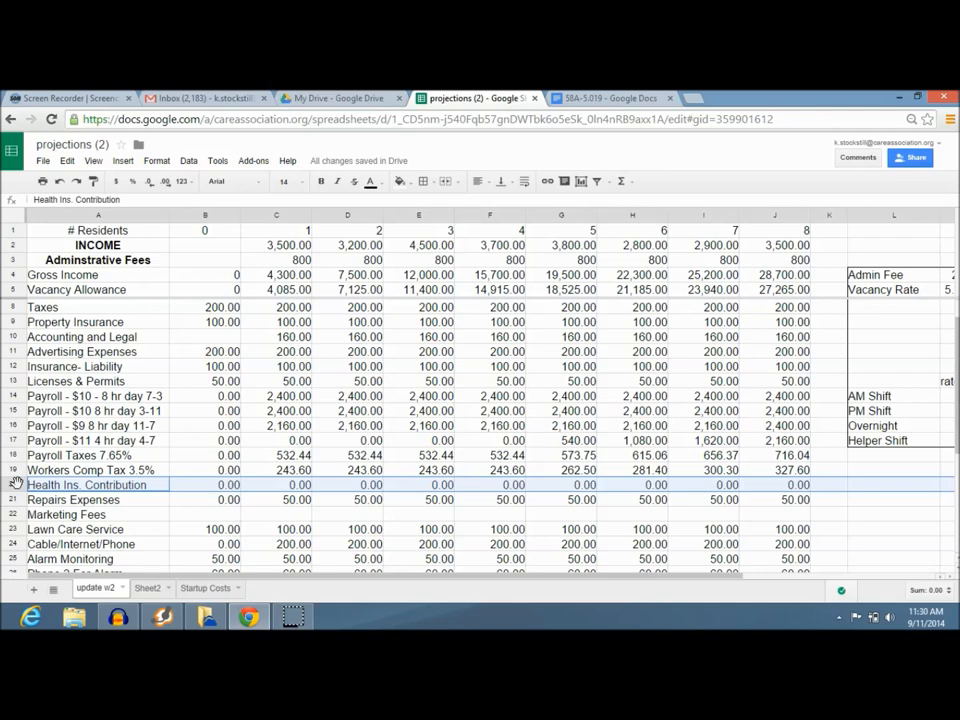
{"action": "left_click", "coordinate": [73, 499]}
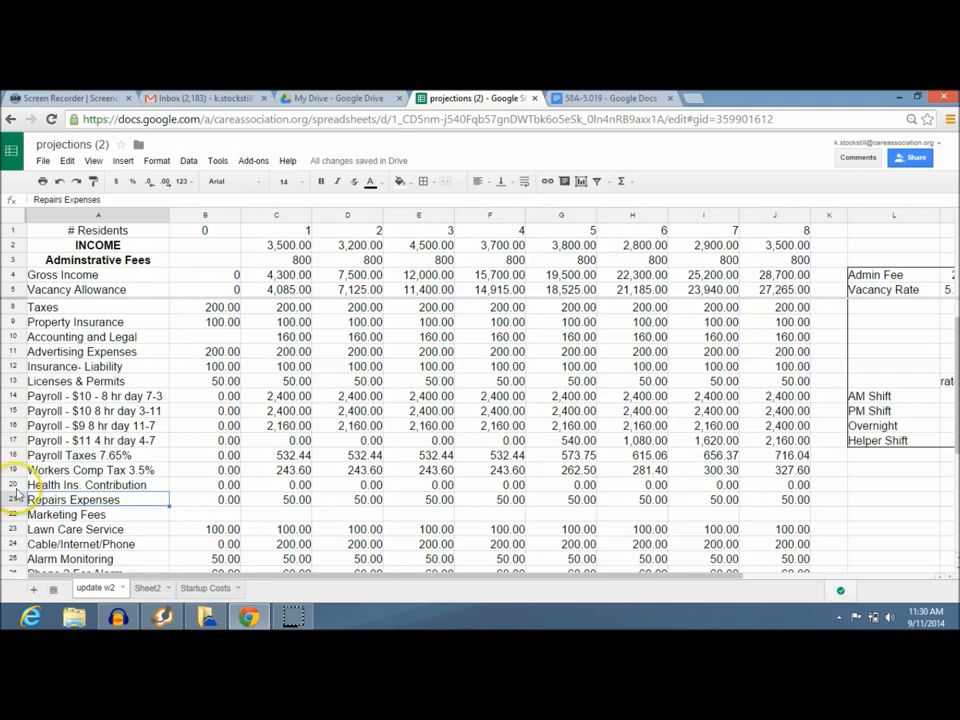
{"action": "mouse_move", "coordinate": [15, 523]}
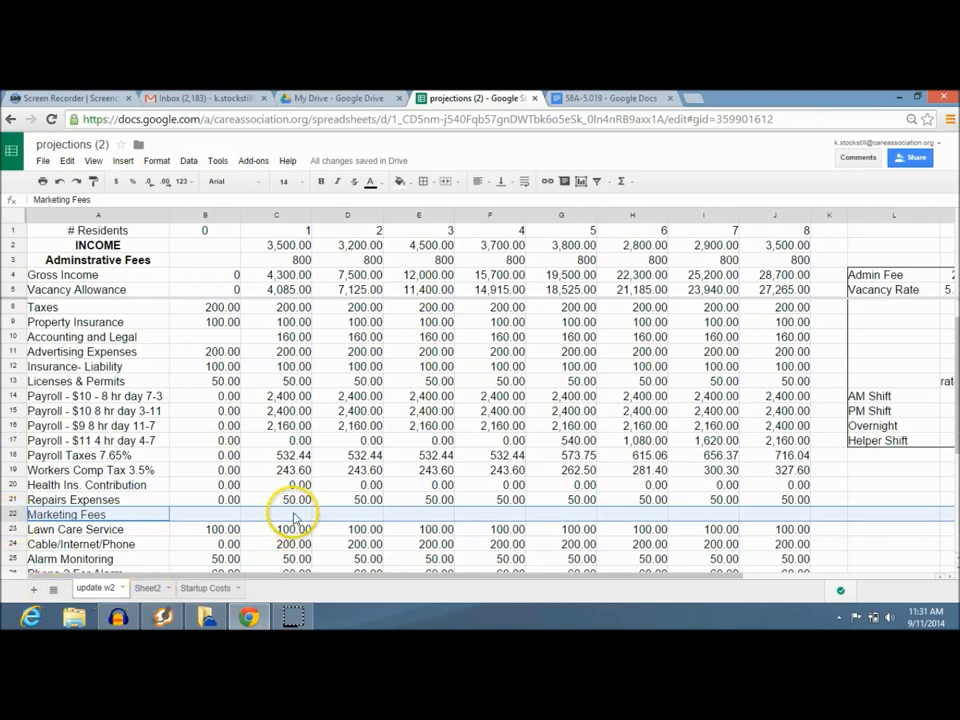
{"action": "left_click", "coordinate": [277, 514]}
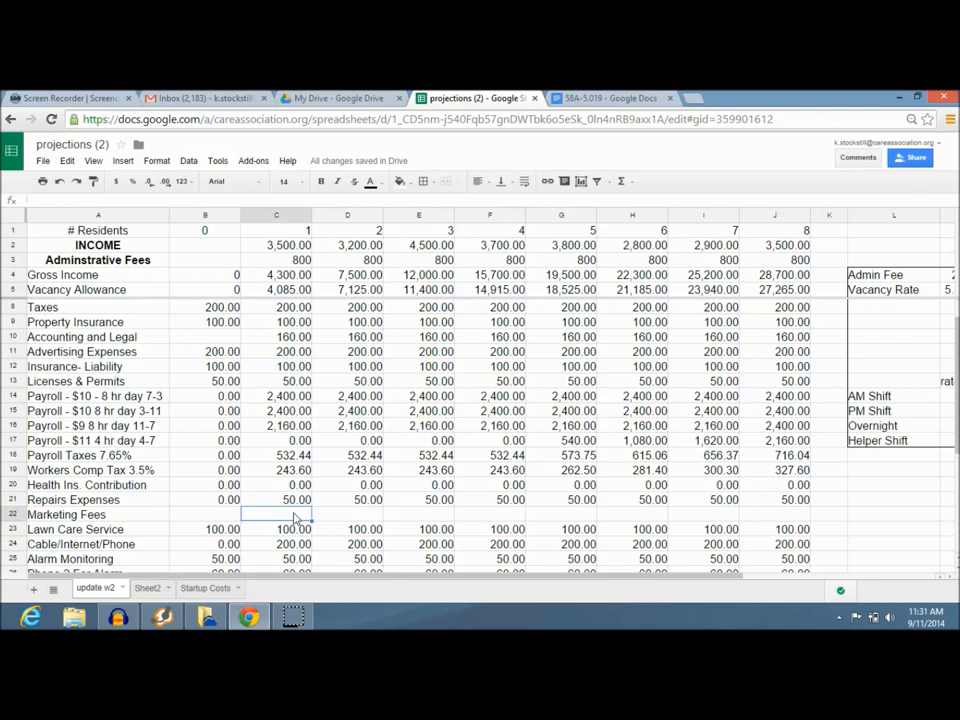
{"action": "type", "text": "2600"}
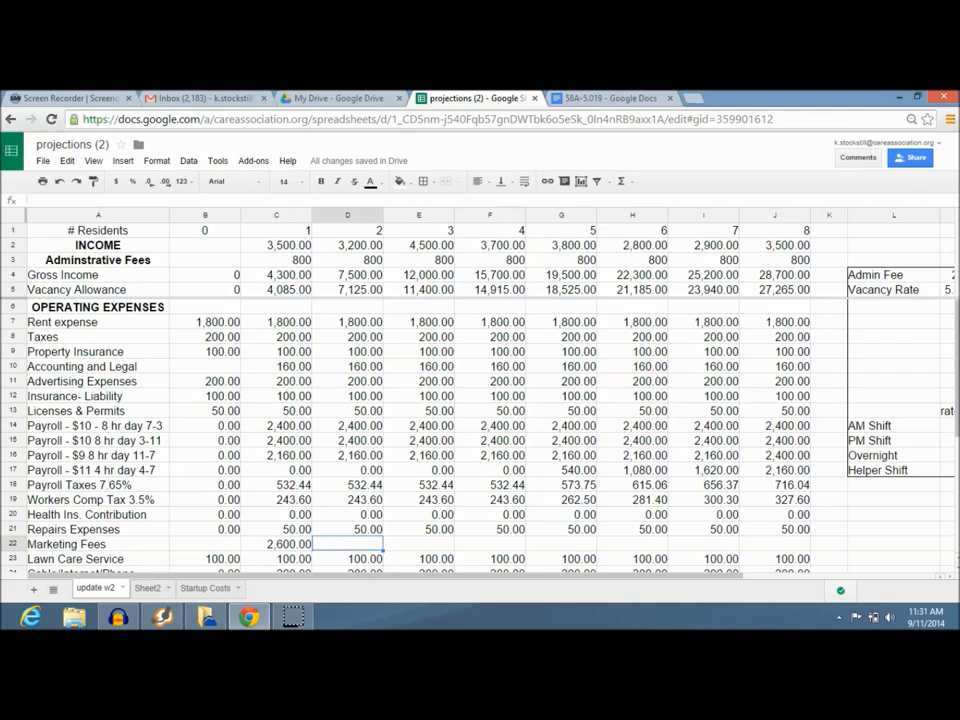
{"action": "scroll", "scroll_direction": "down", "scroll_amount": 3}
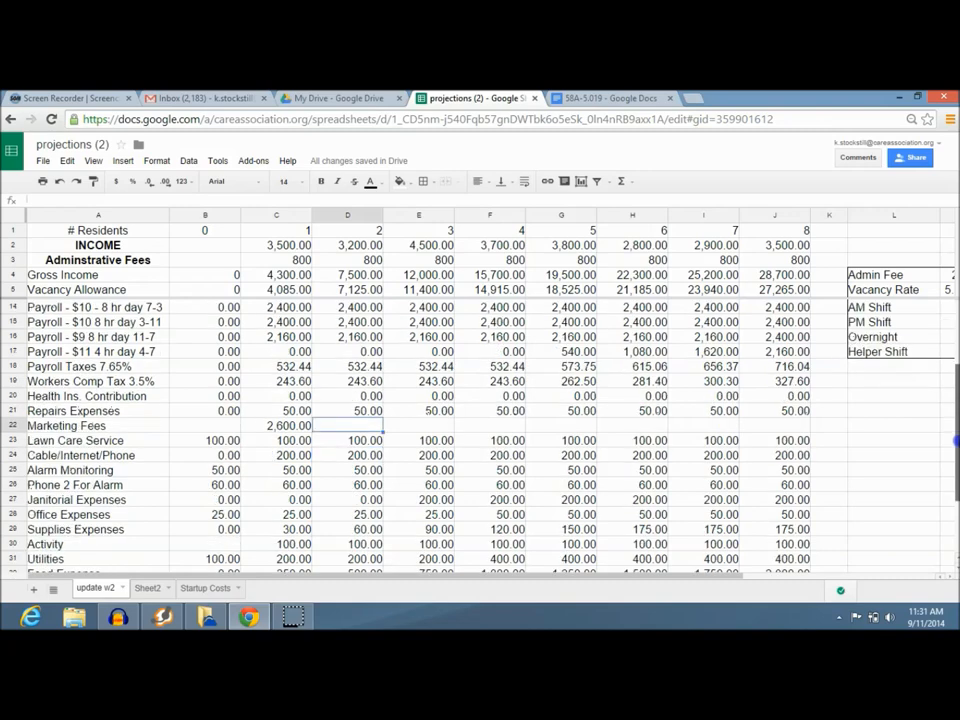
{"action": "scroll", "scroll_direction": "down", "scroll_amount": 3}
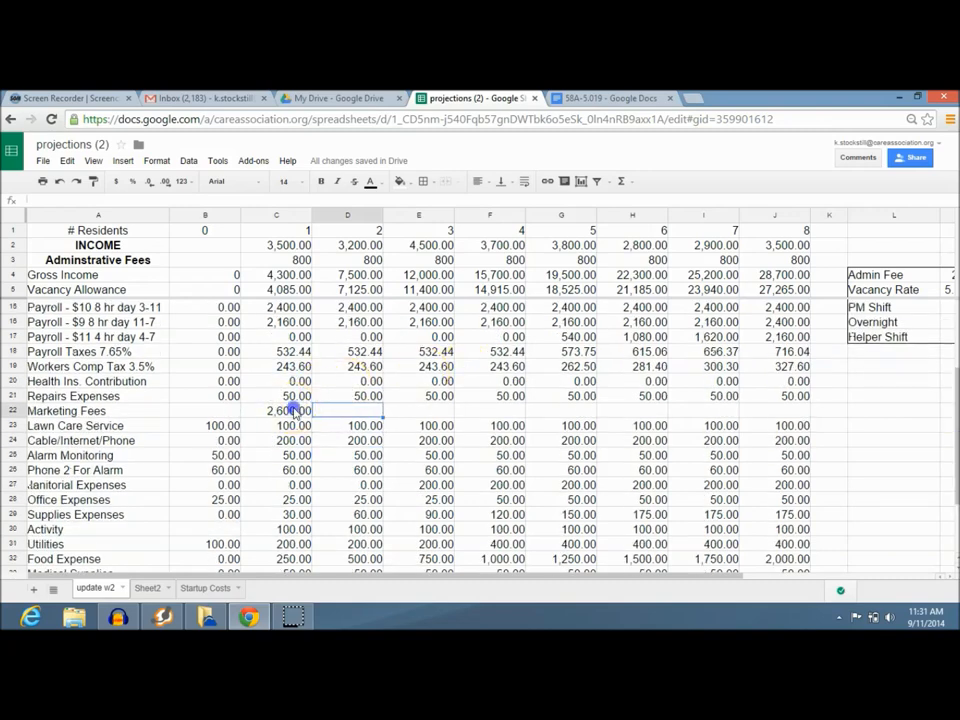
{"action": "left_click", "coordinate": [277, 411]}
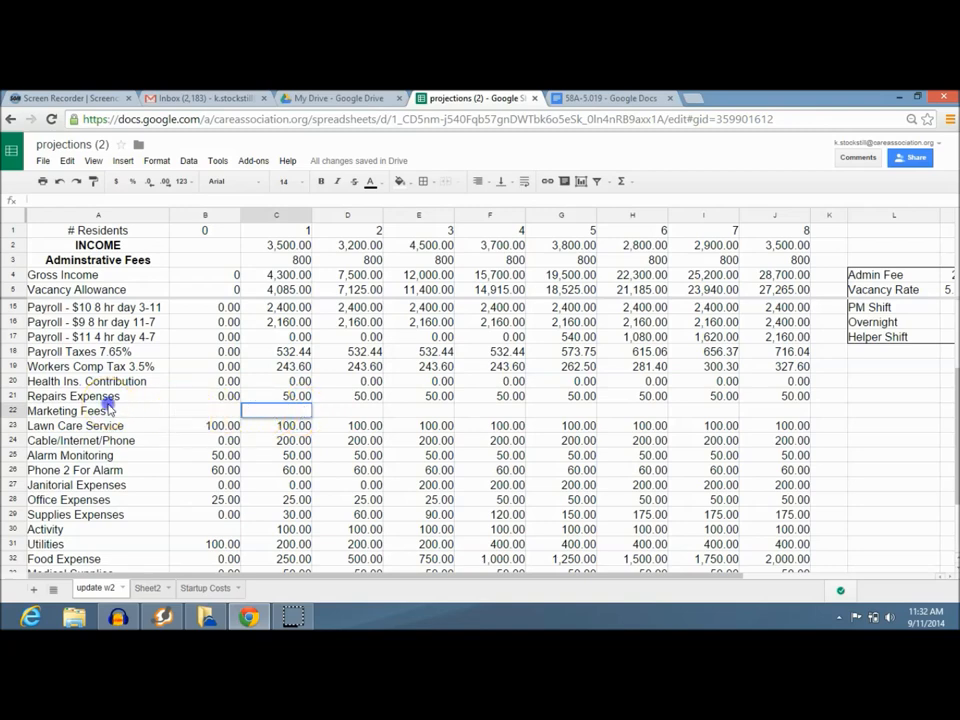
- Search 'a place' in a new tab and open the A Place for Mom website
{"action": "left_click", "coordinate": [98, 410]}
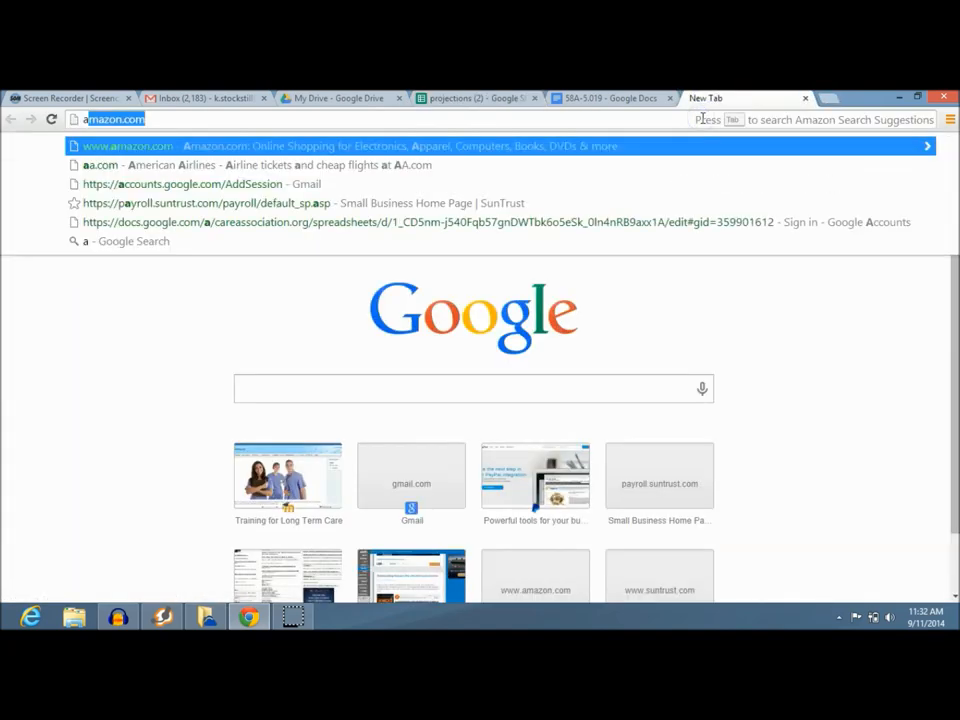
{"action": "type", "text": "a place for mom"}
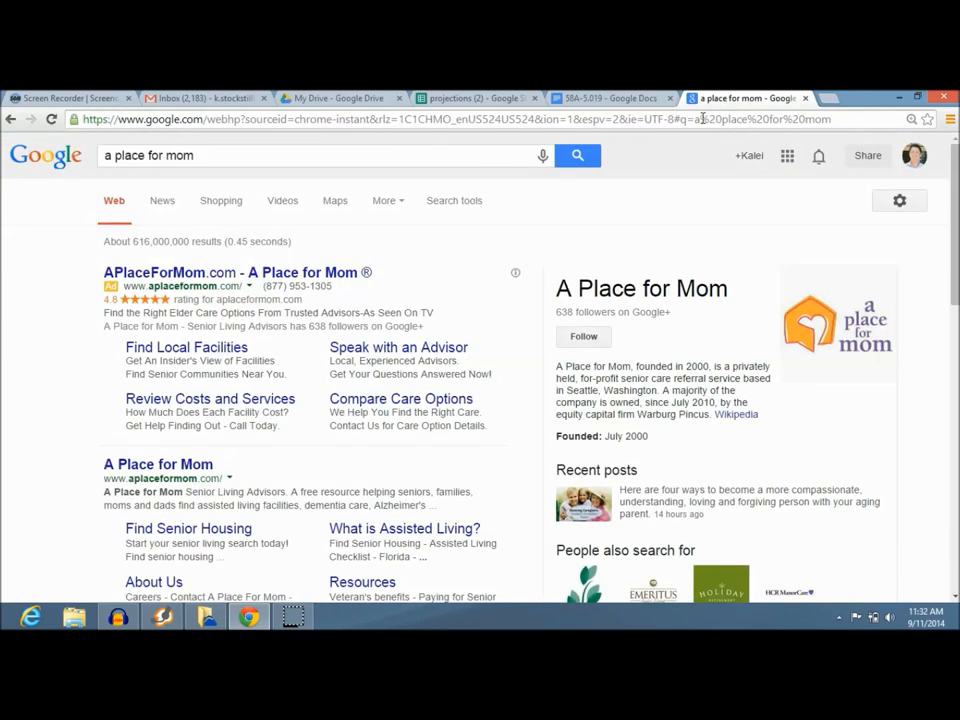
{"action": "mouse_move", "coordinate": [157, 464]}
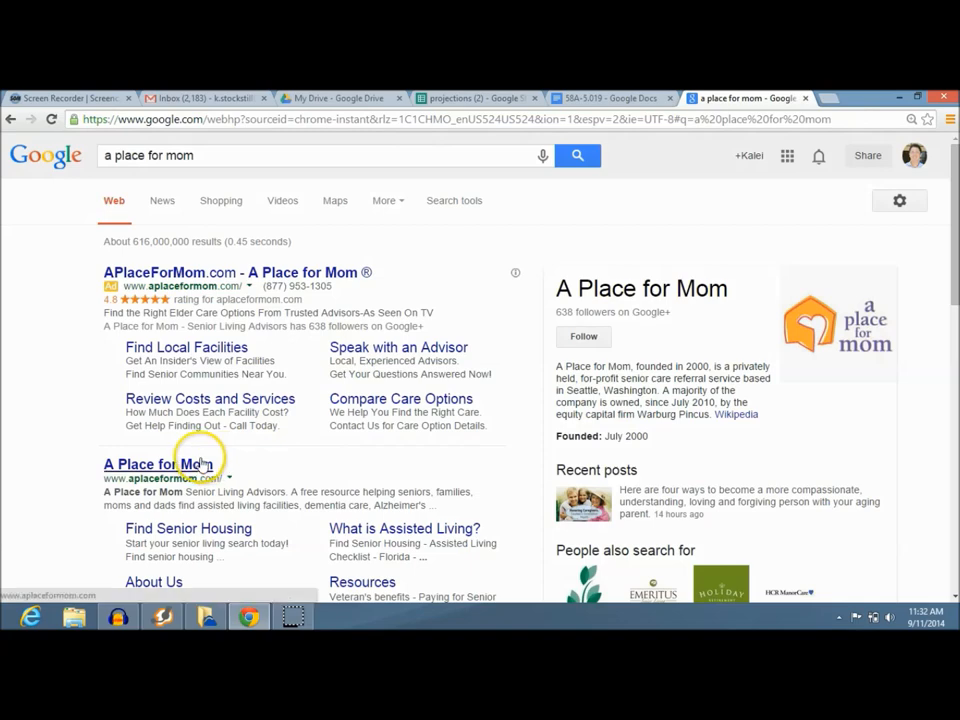
{"action": "left_click", "coordinate": [156, 464]}
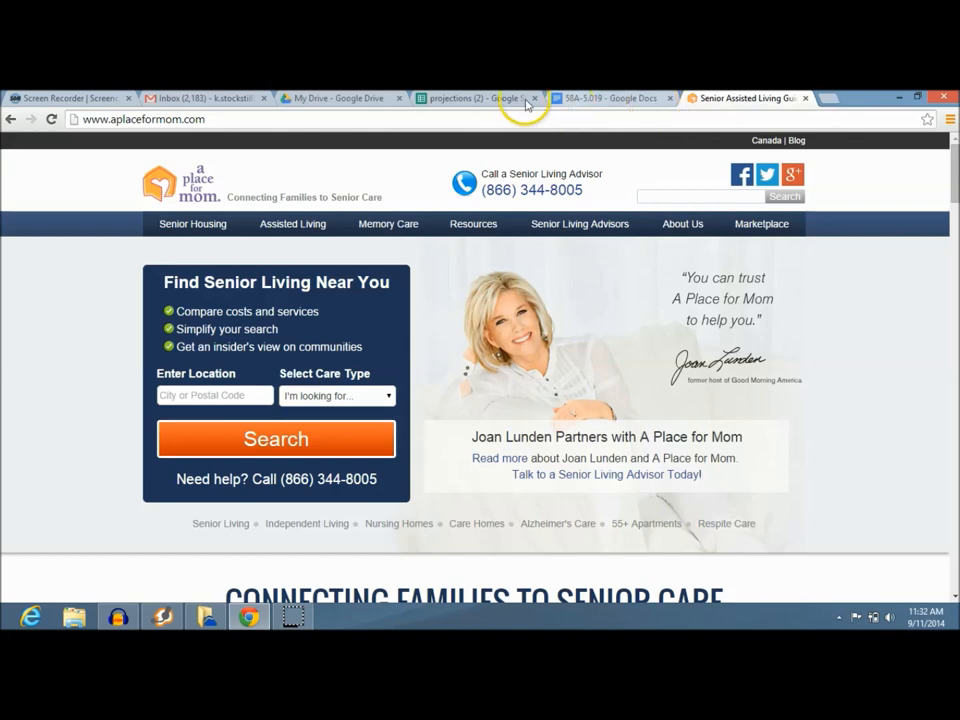
{"action": "left_click", "coordinate": [475, 97]}
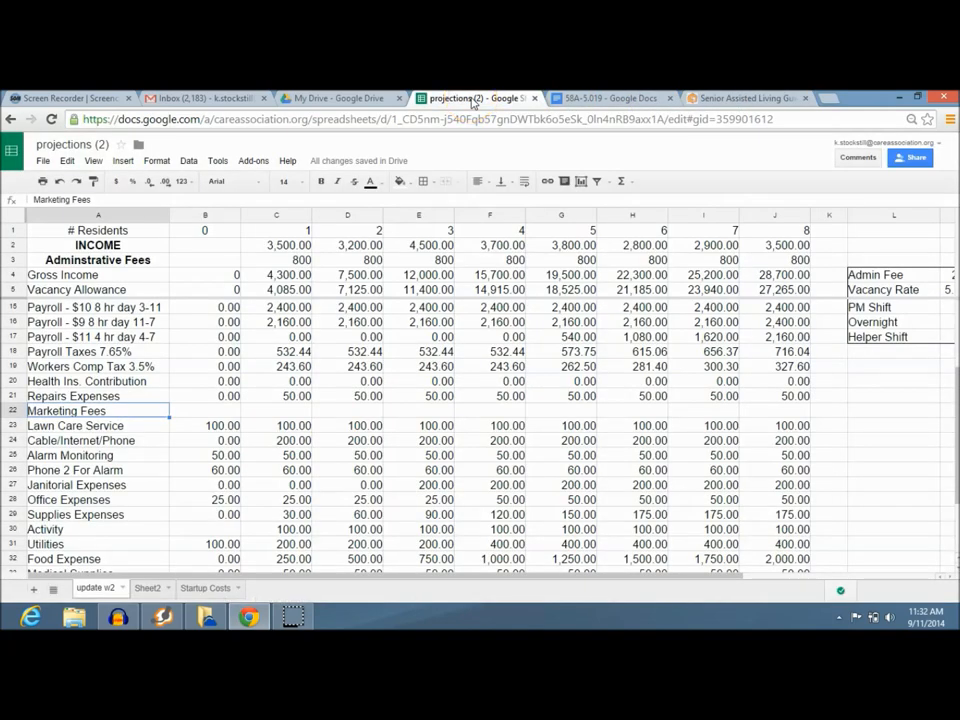
{"action": "left_click", "coordinate": [97, 425]}
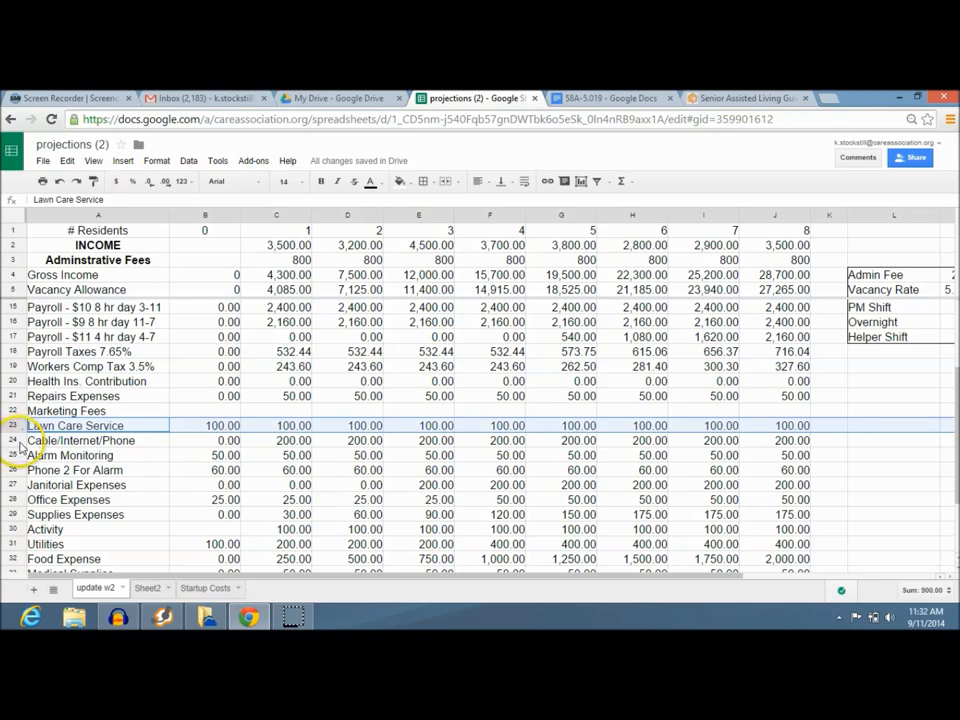
{"action": "left_click", "coordinate": [80, 440]}
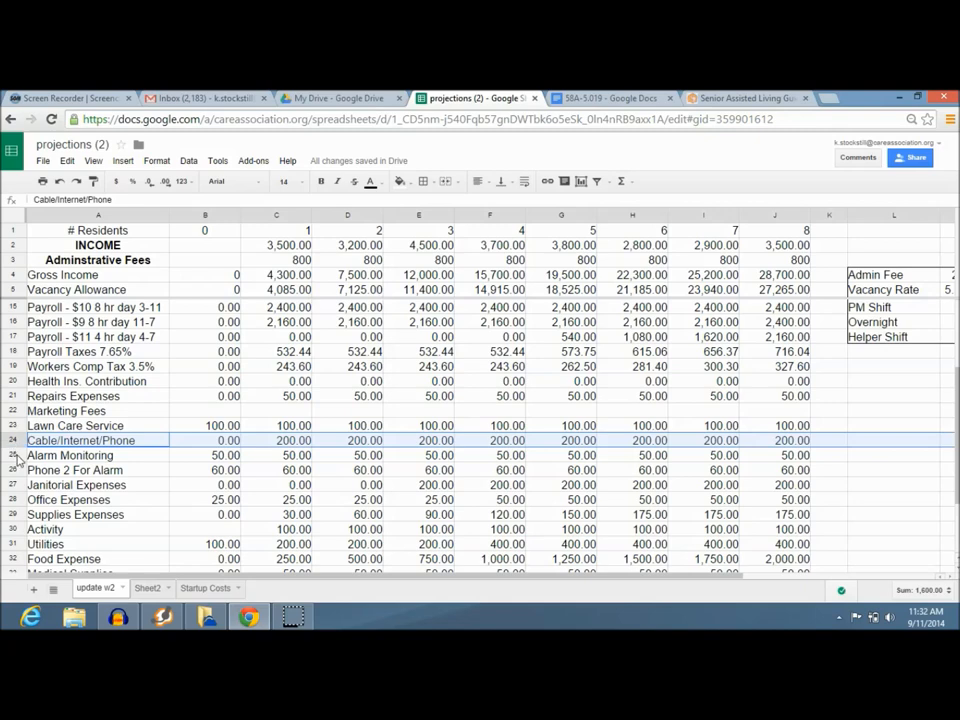
{"action": "left_click", "coordinate": [70, 455]}
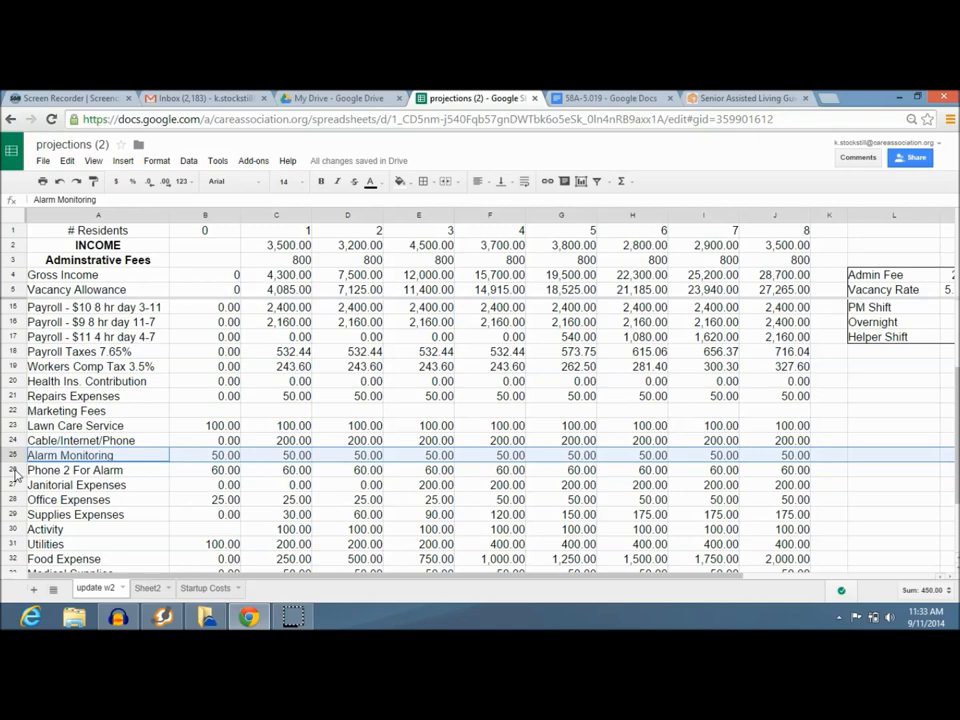
{"action": "left_click", "coordinate": [75, 470]}
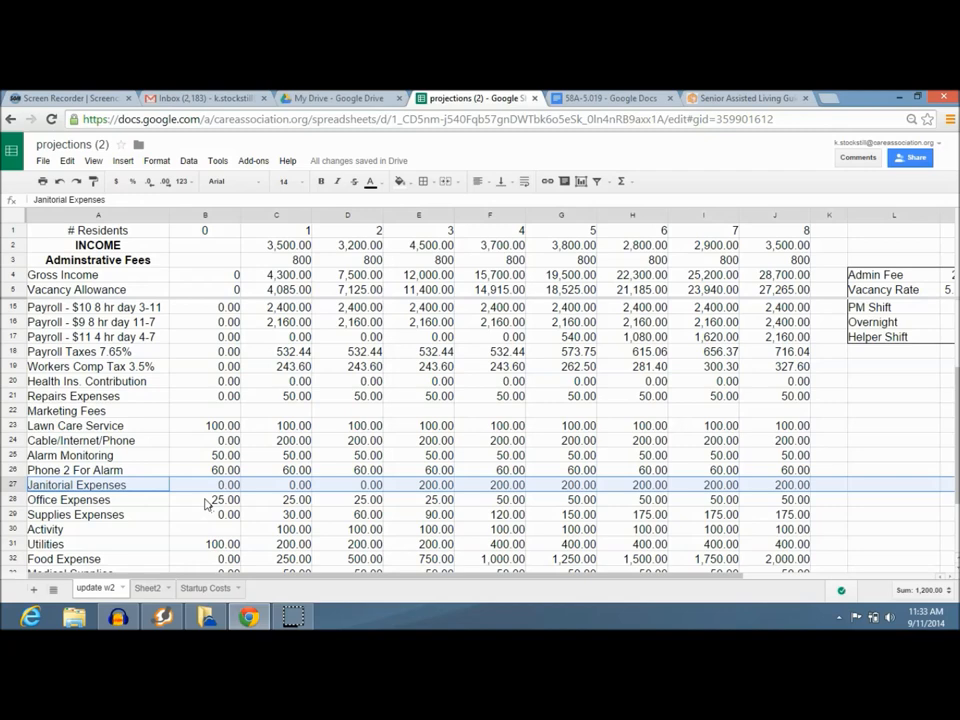
{"action": "left_click", "coordinate": [97, 499]}
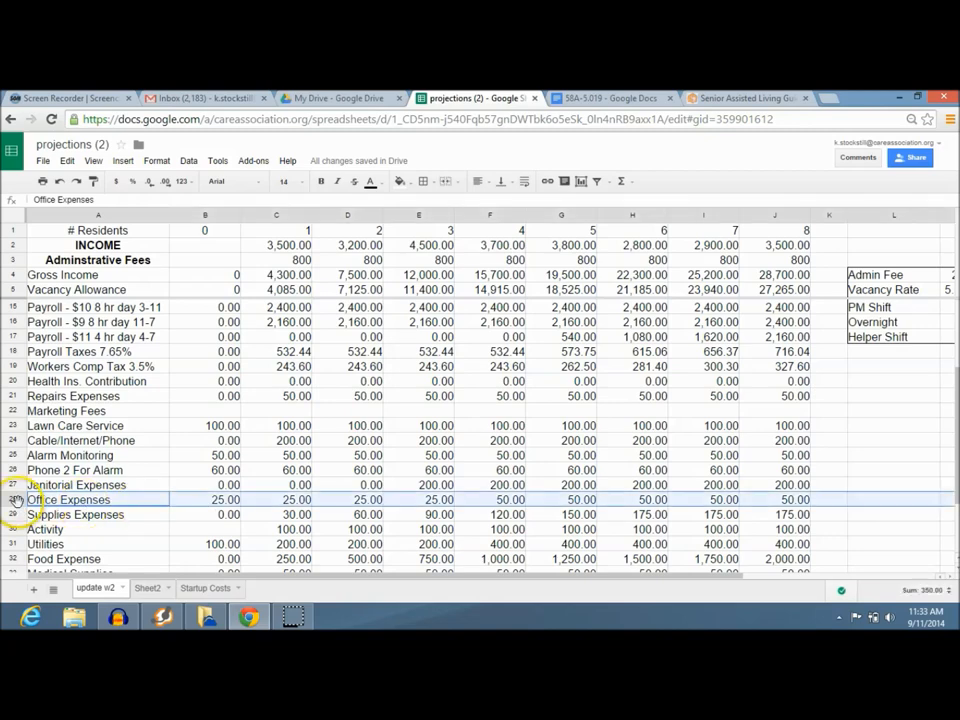
{"action": "left_click", "coordinate": [70, 514]}
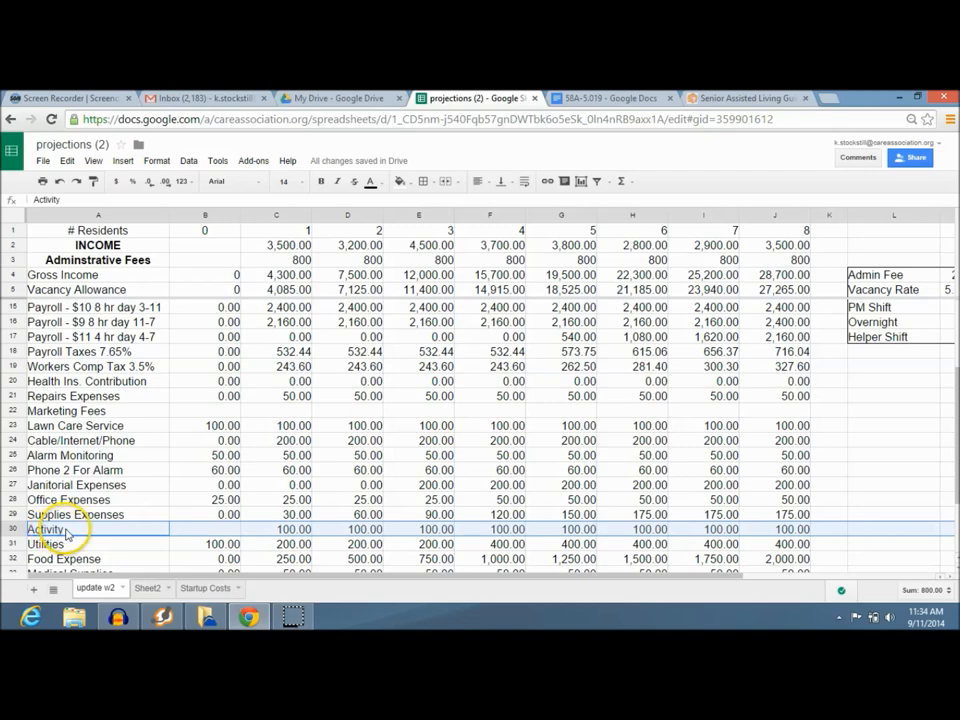
{"action": "left_click", "coordinate": [50, 544]}
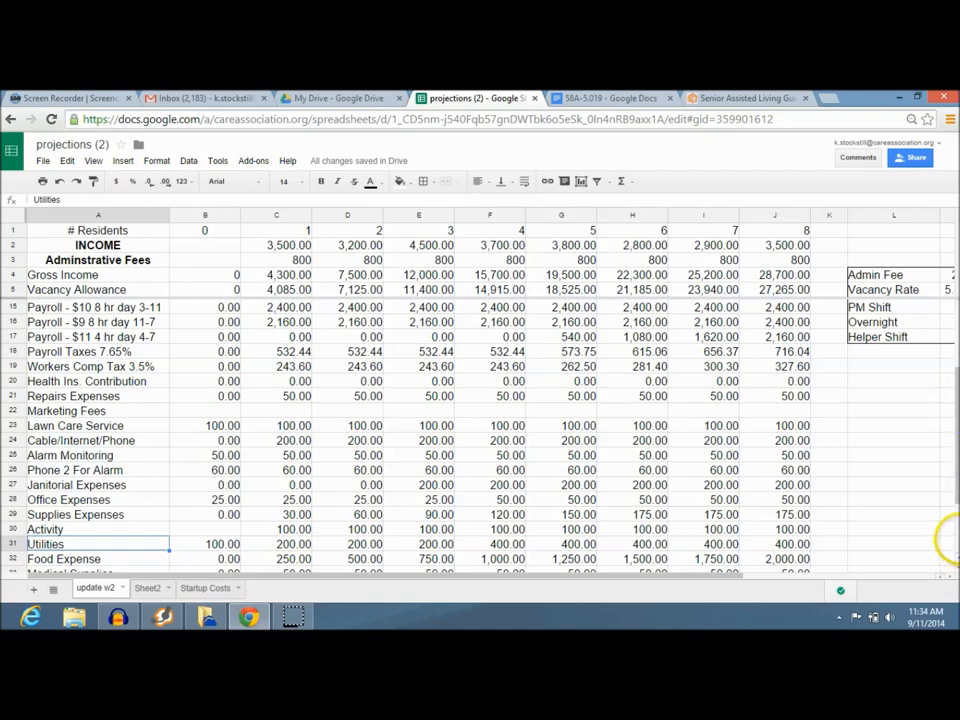
{"action": "left_click", "coordinate": [98, 529]}
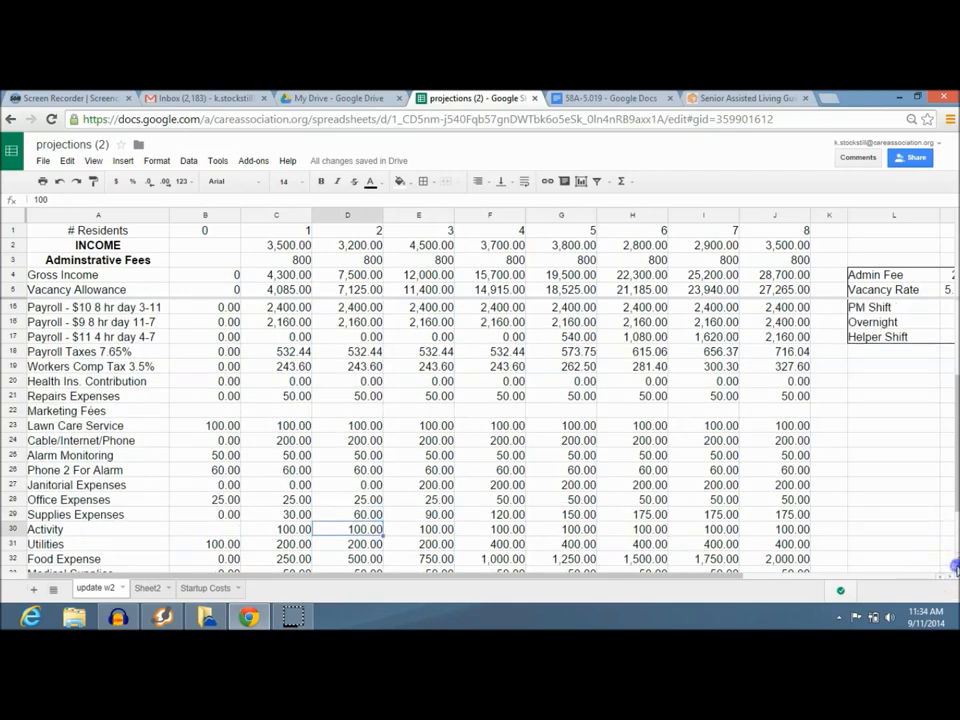
- Review Activity and Utilities costs for zero and one resident, then the Food Expense row
{"action": "scroll", "scroll_direction": "down", "scroll_amount": 3}
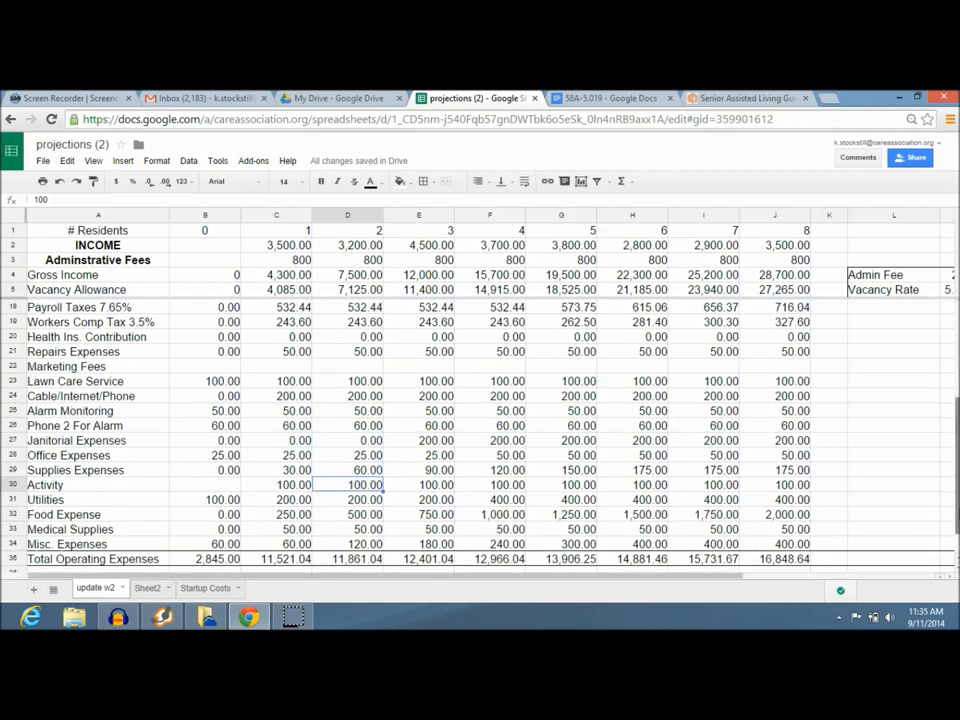
{"action": "left_click", "coordinate": [276, 485]}
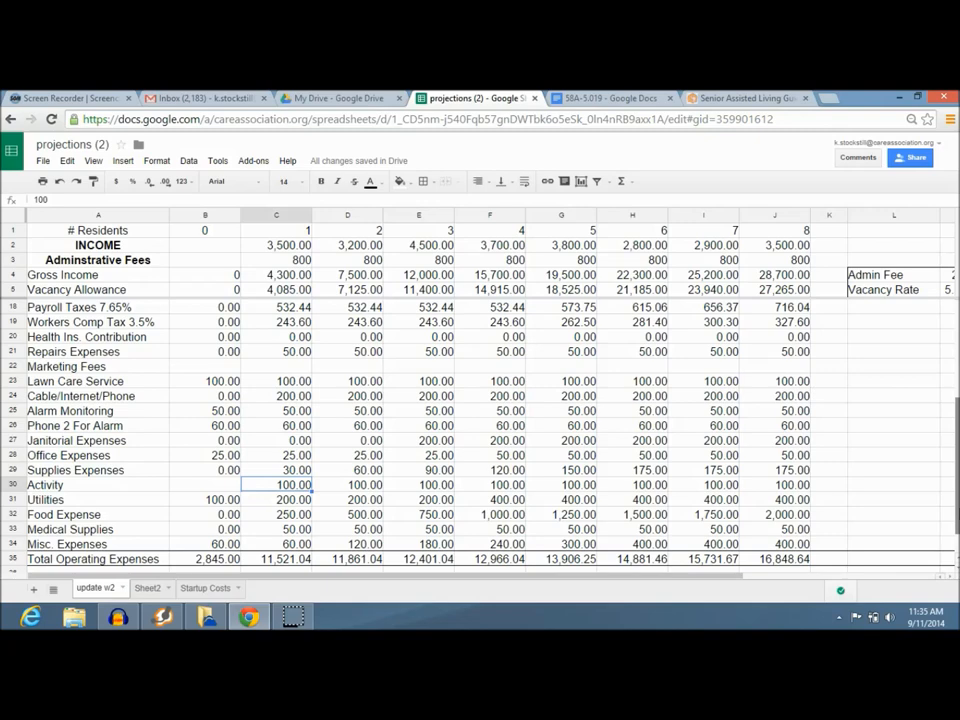
{"action": "left_click", "coordinate": [205, 499]}
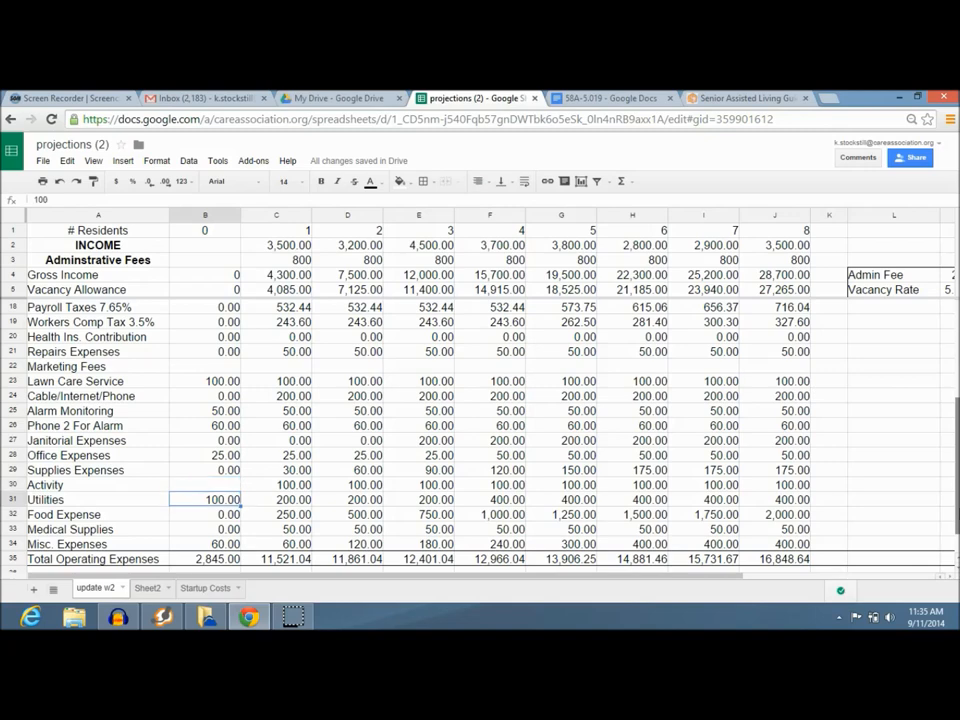
{"action": "left_click", "coordinate": [703, 499]}
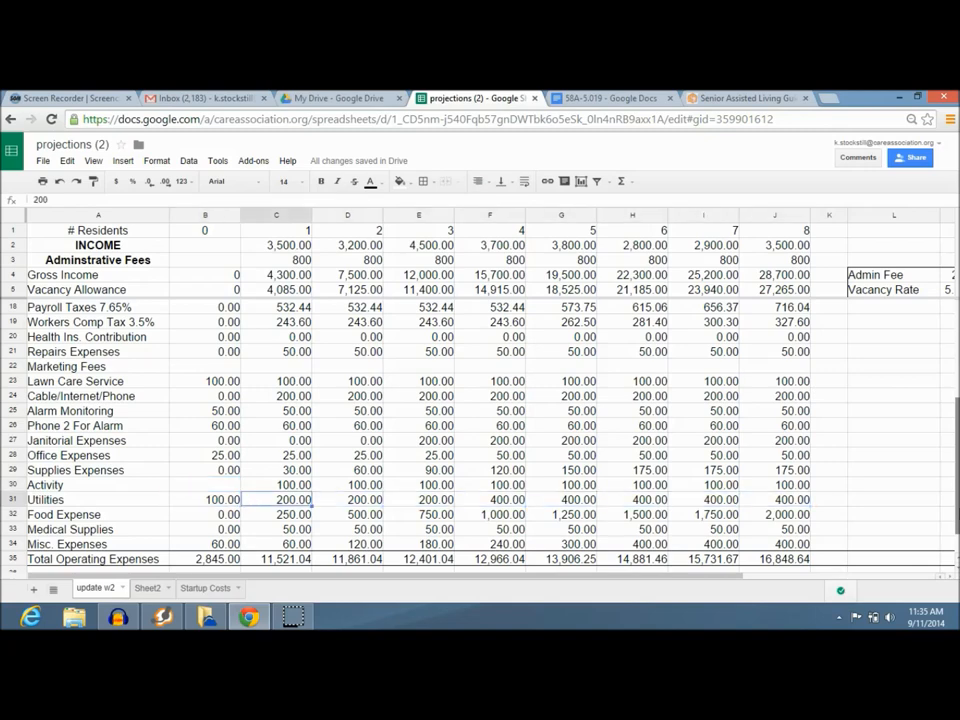
{"action": "left_click", "coordinate": [205, 499]}
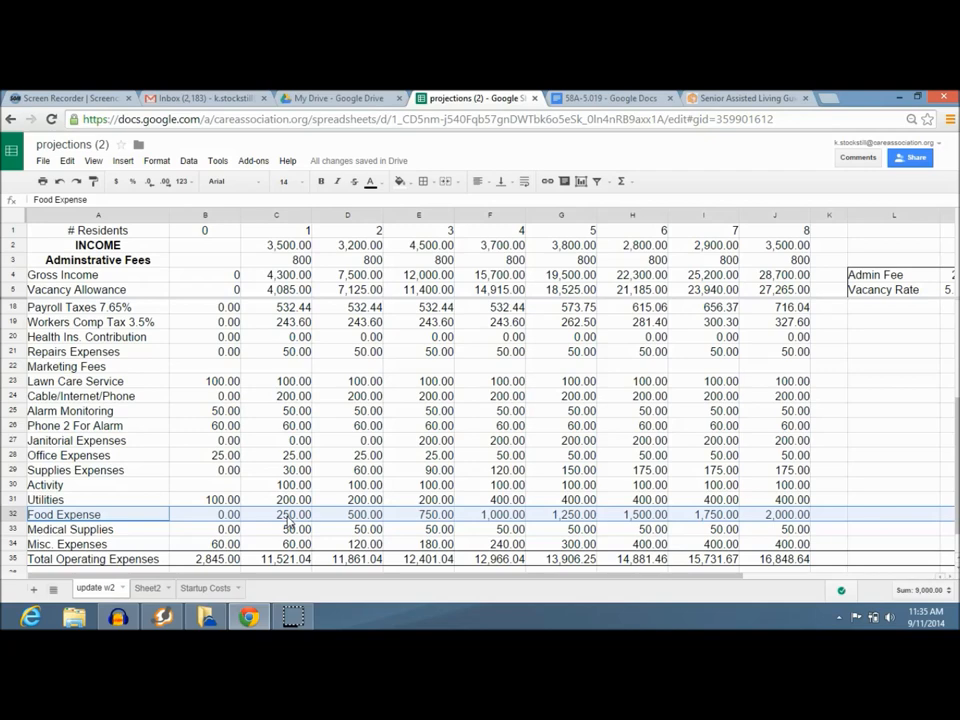
{"action": "left_click", "coordinate": [277, 514]}
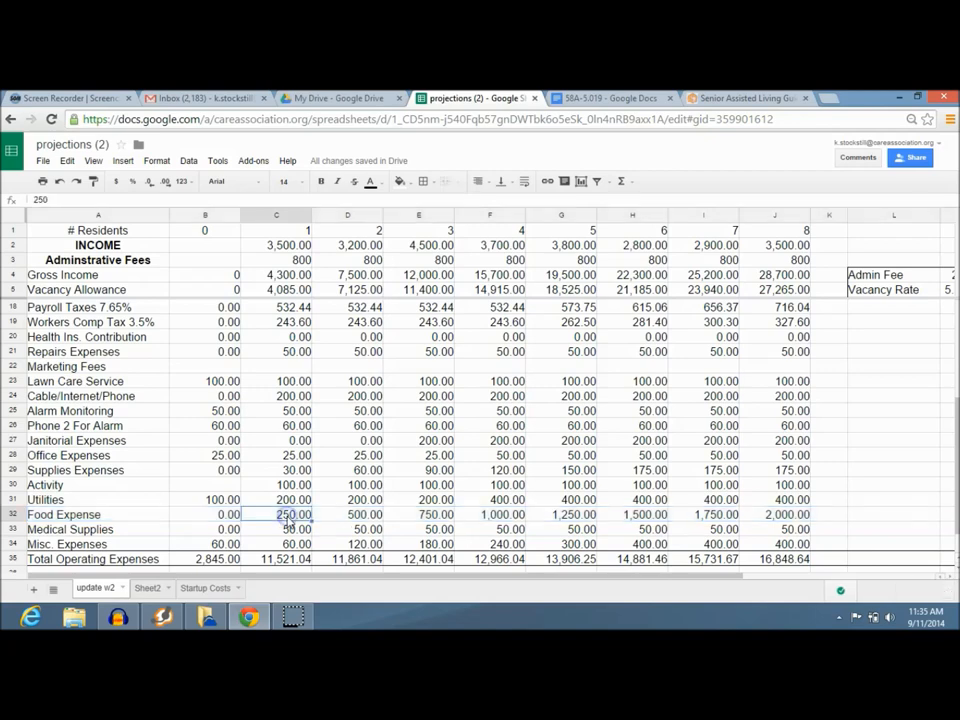
{"action": "left_click", "coordinate": [774, 514]}
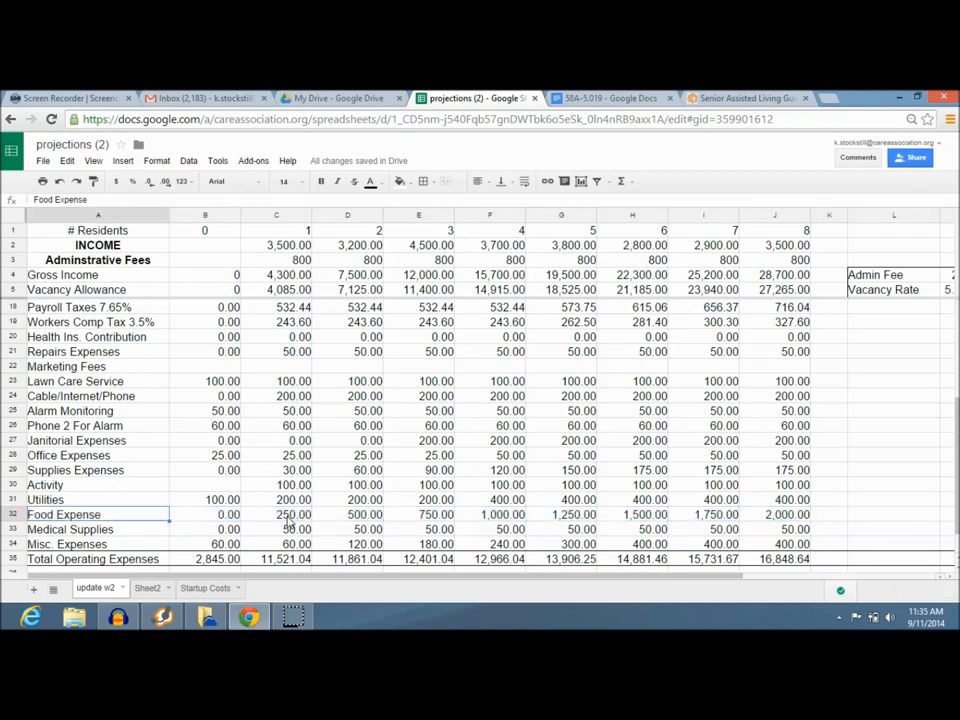
{"action": "left_click", "coordinate": [12, 514]}
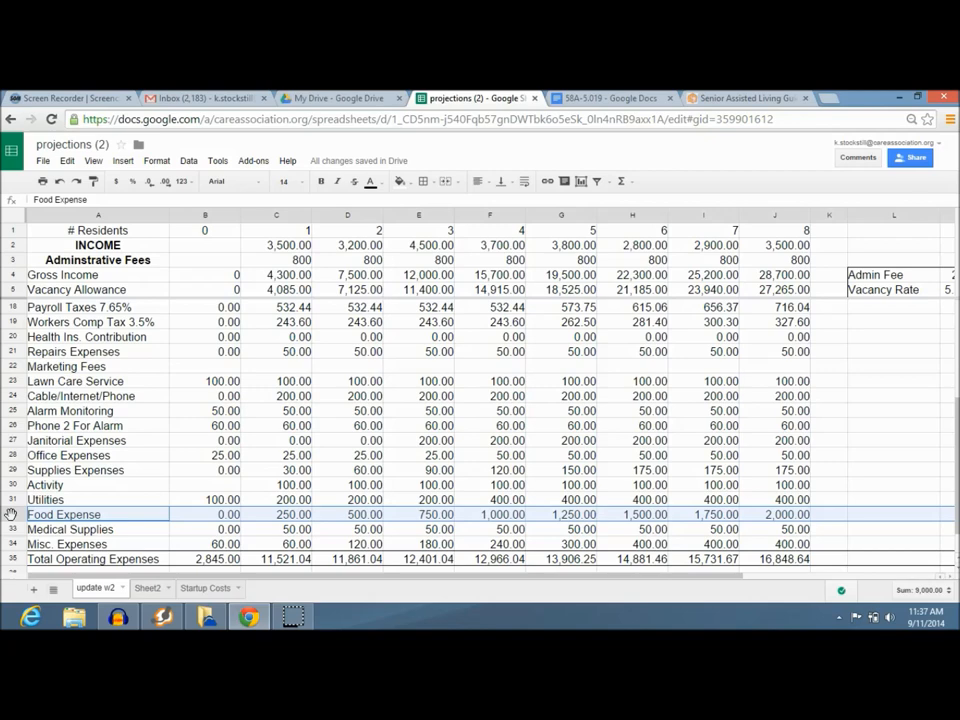
{"action": "left_click", "coordinate": [70, 529]}
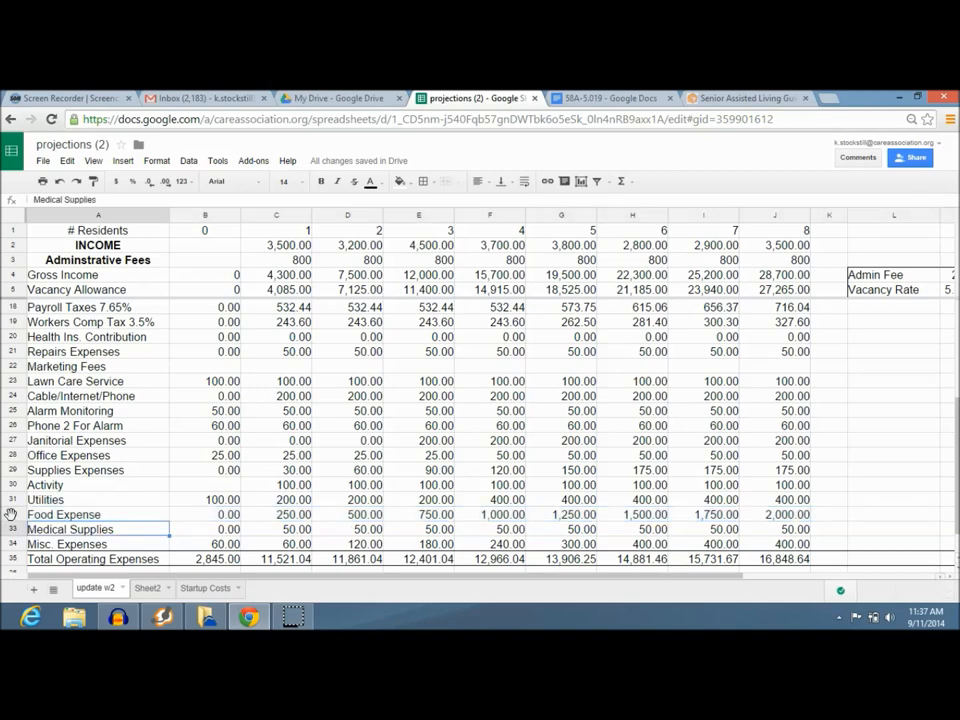
{"action": "left_click", "coordinate": [97, 544]}
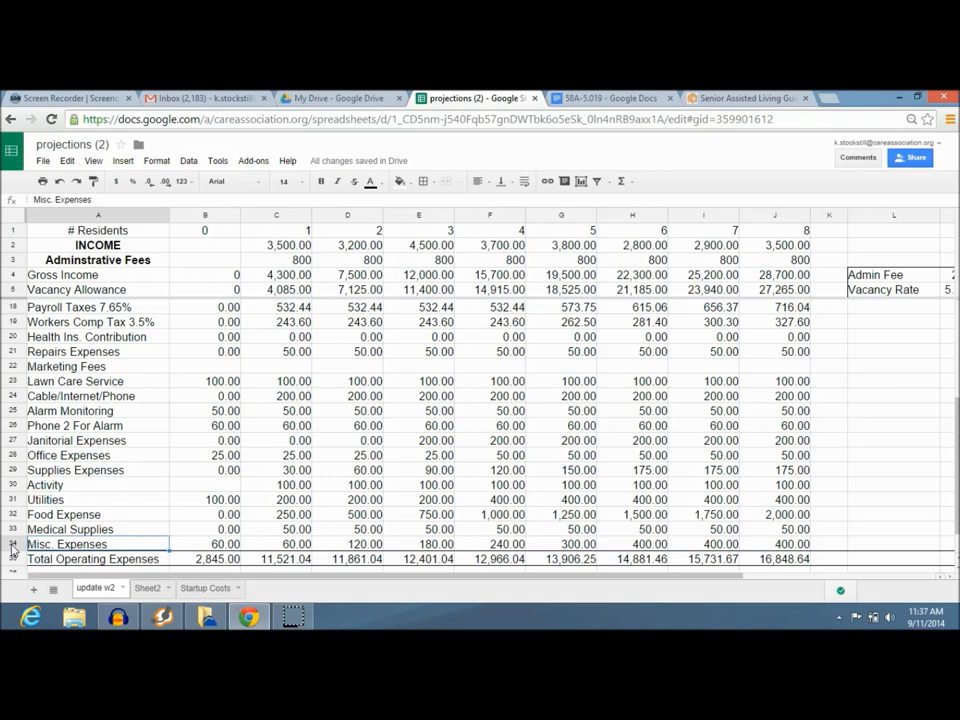
{"action": "left_click", "coordinate": [205, 544]}
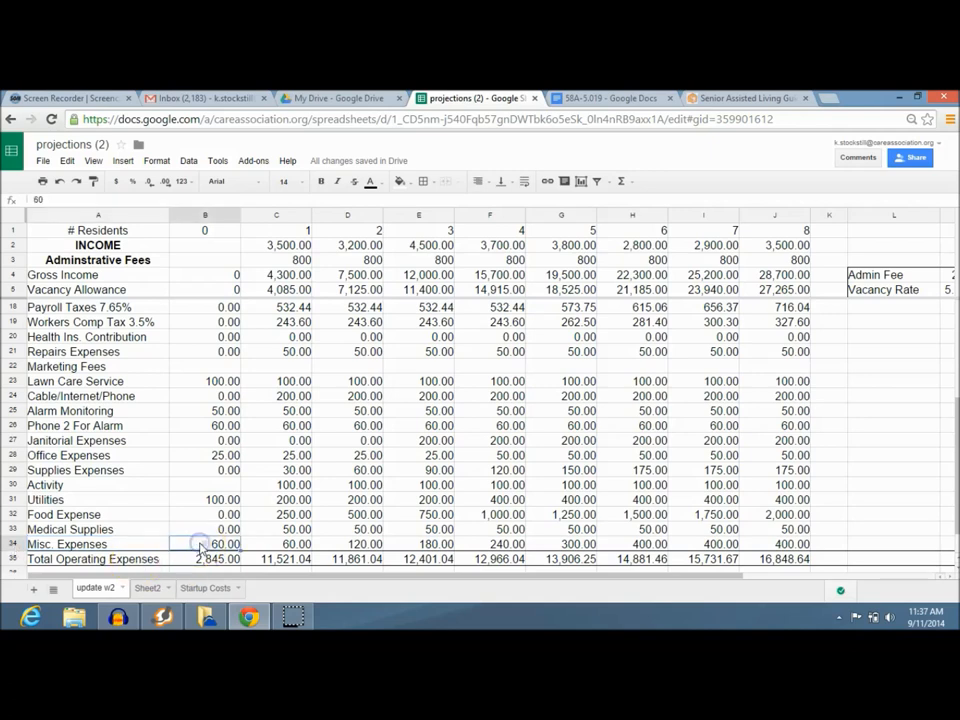
{"action": "left_click", "coordinate": [276, 543]}
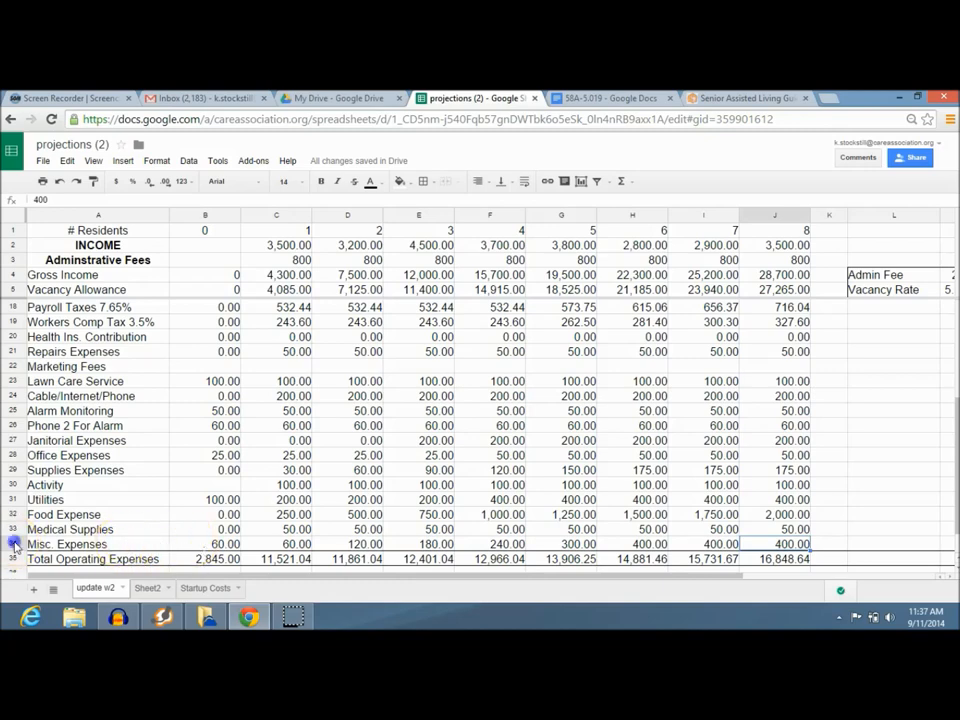
{"action": "left_click", "coordinate": [14, 544]}
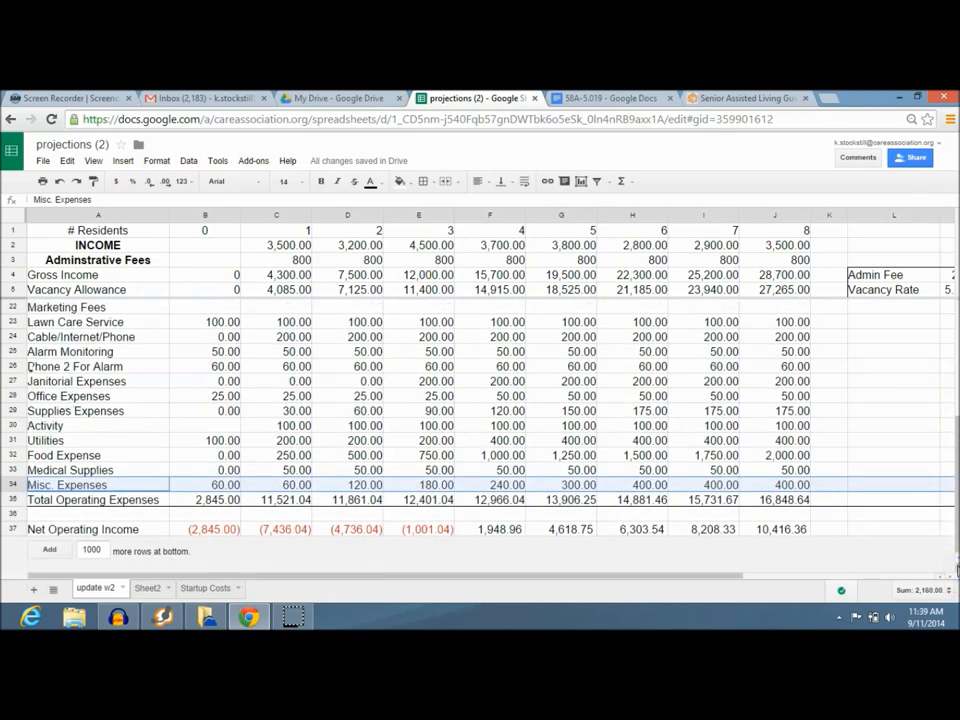
{"action": "left_click", "coordinate": [205, 529]}
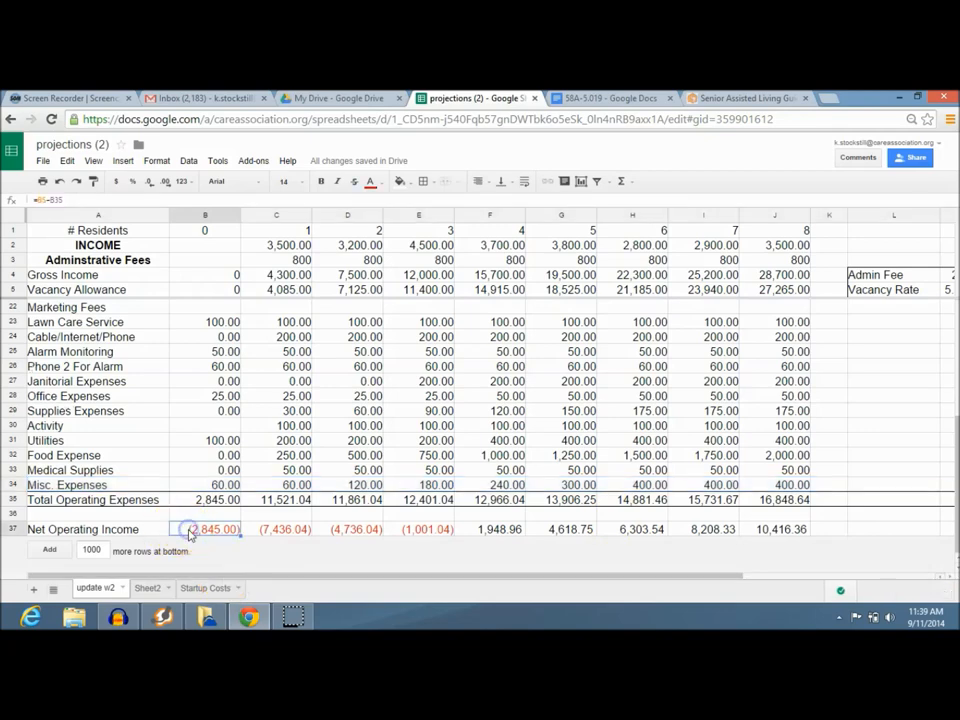
{"action": "left_click", "coordinate": [205, 499]}
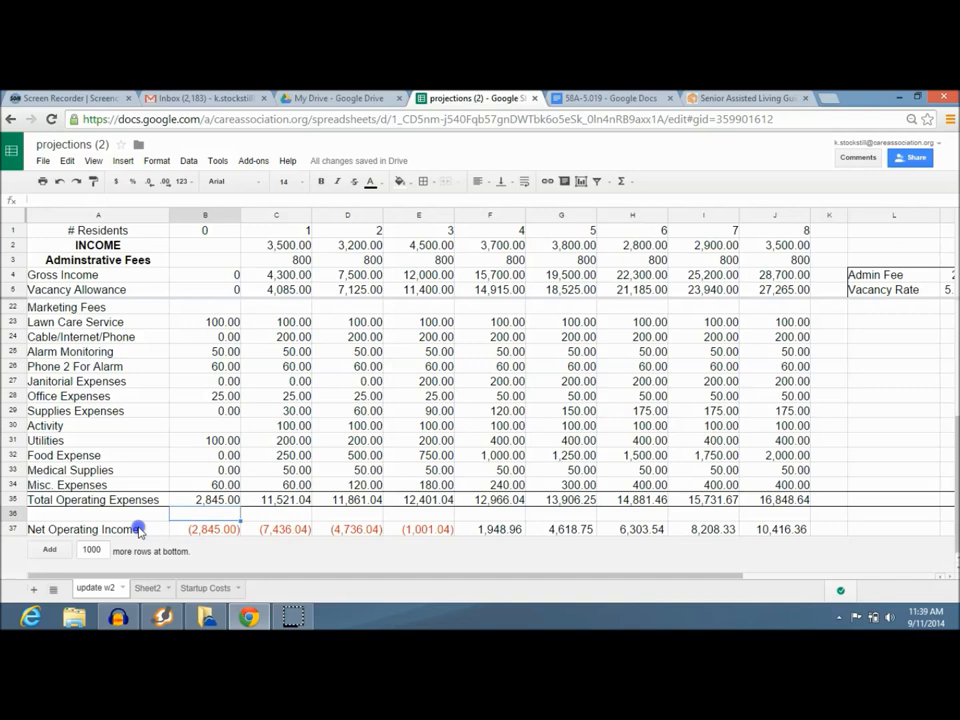
{"action": "left_click", "coordinate": [97, 529]}
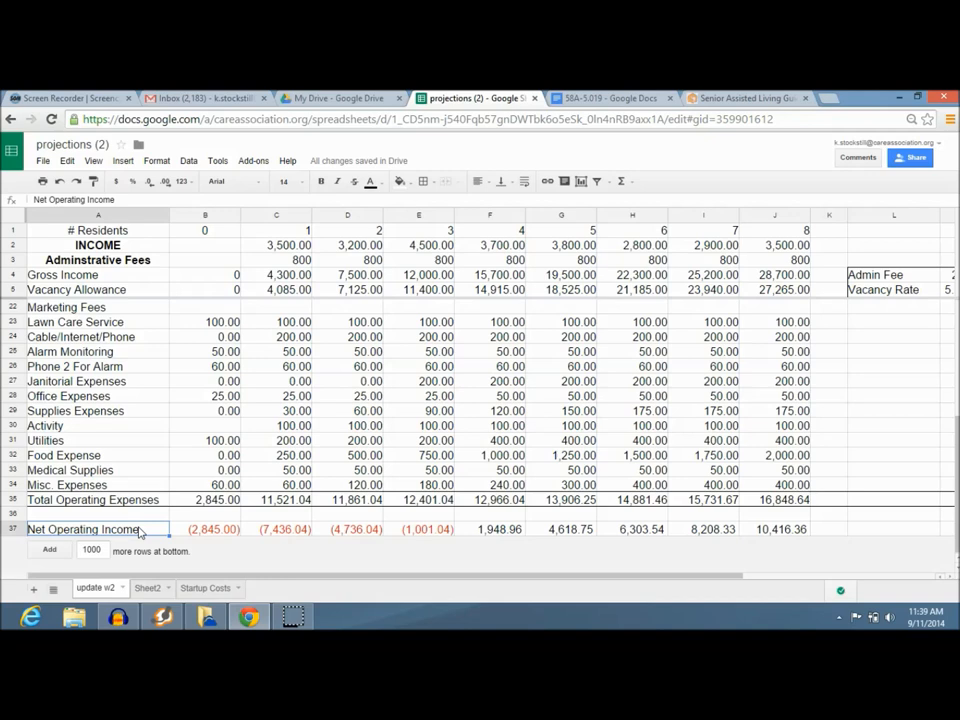
{"action": "left_click", "coordinate": [98, 499]}
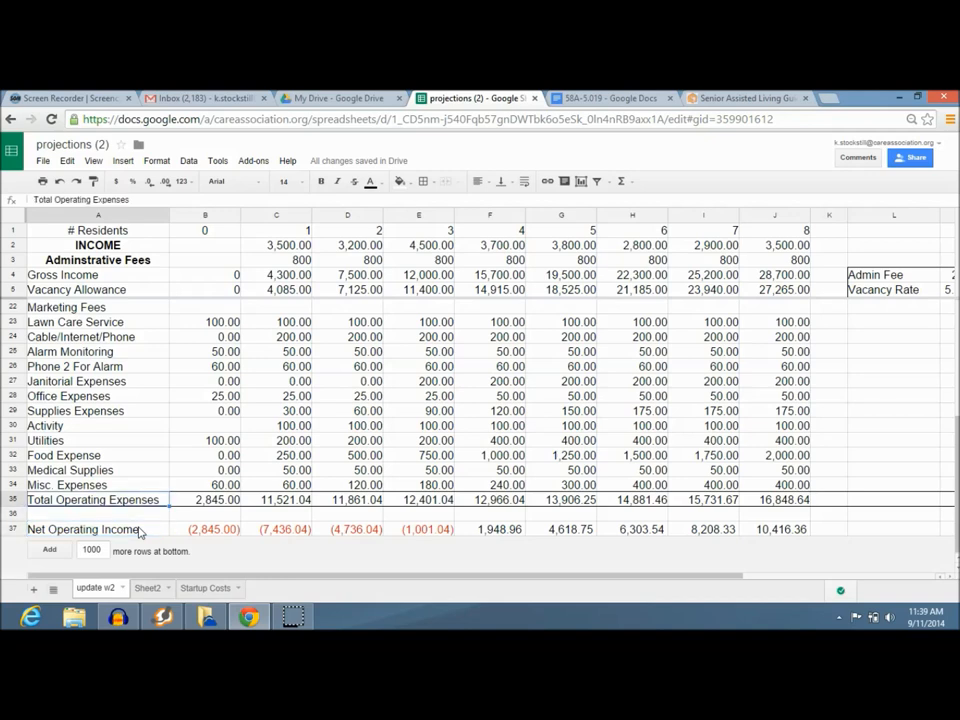
{"action": "left_click", "coordinate": [276, 499]}
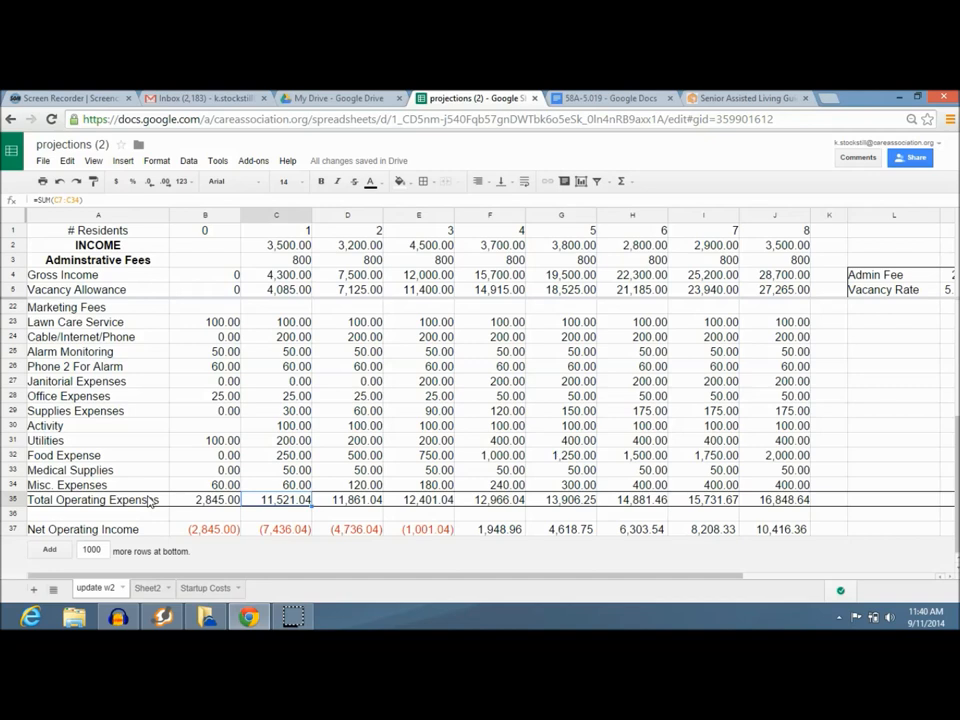
{"action": "left_click", "coordinate": [418, 499]}
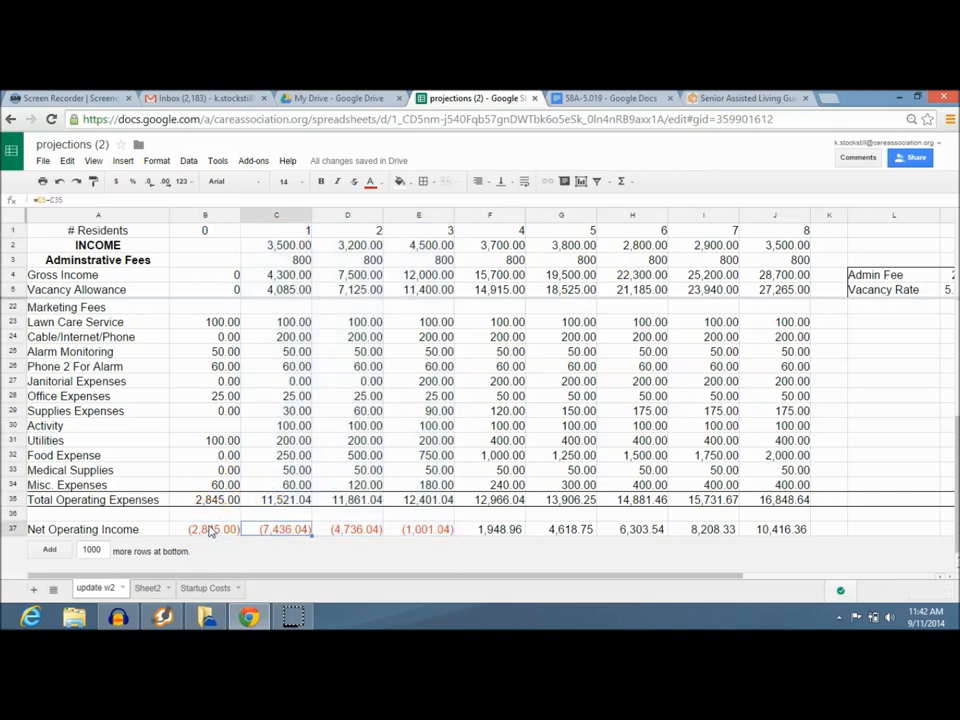
{"action": "left_click", "coordinate": [347, 529]}
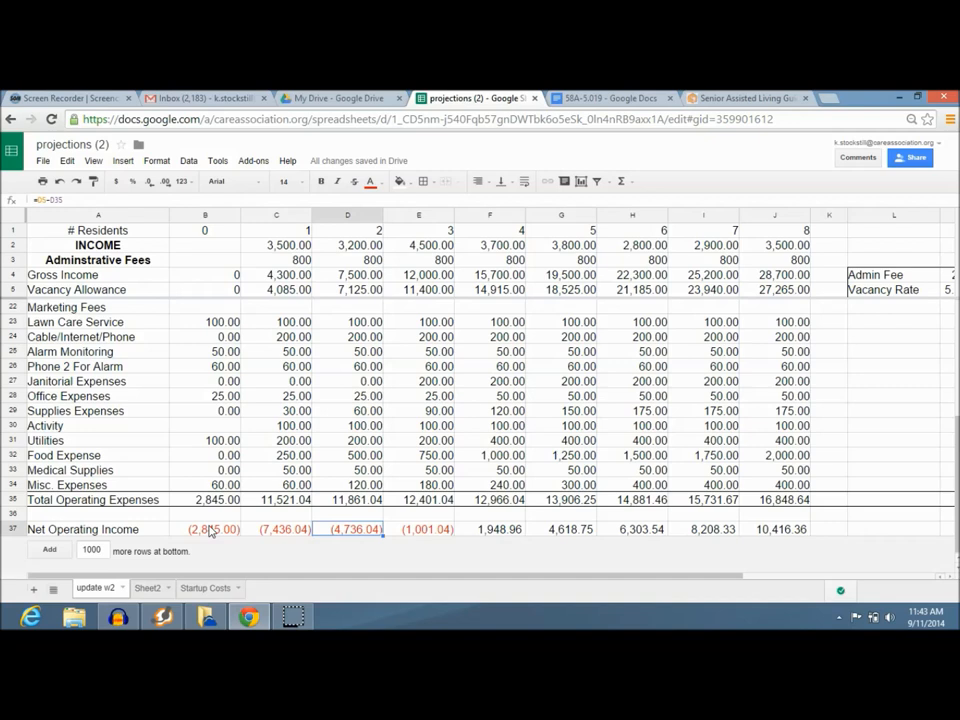
{"action": "mouse_move", "coordinate": [390, 520]}
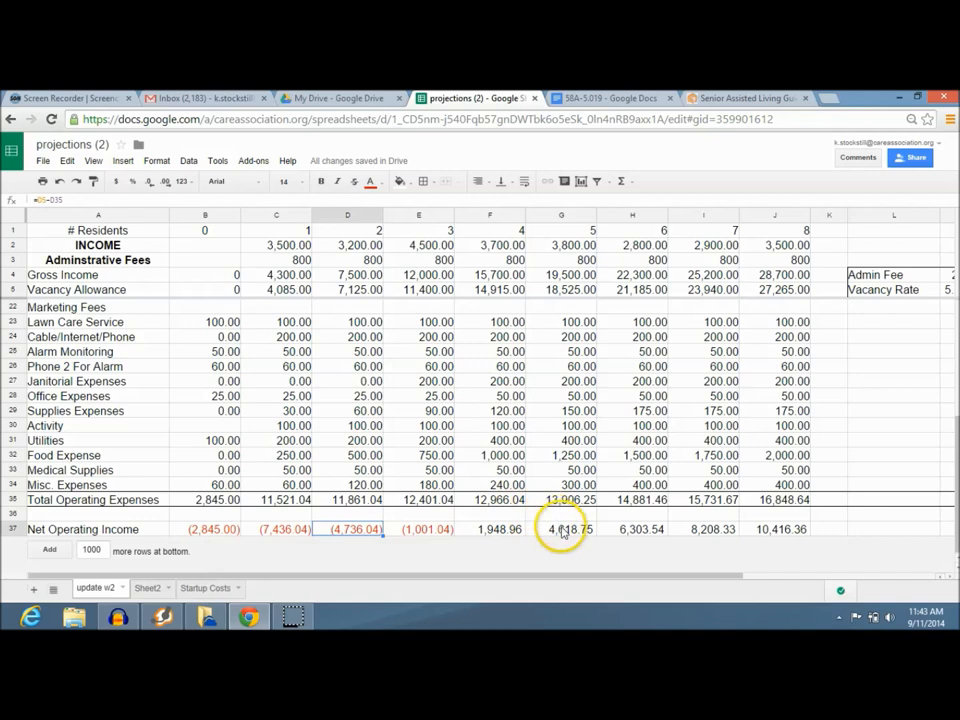
{"action": "left_click", "coordinate": [561, 529]}
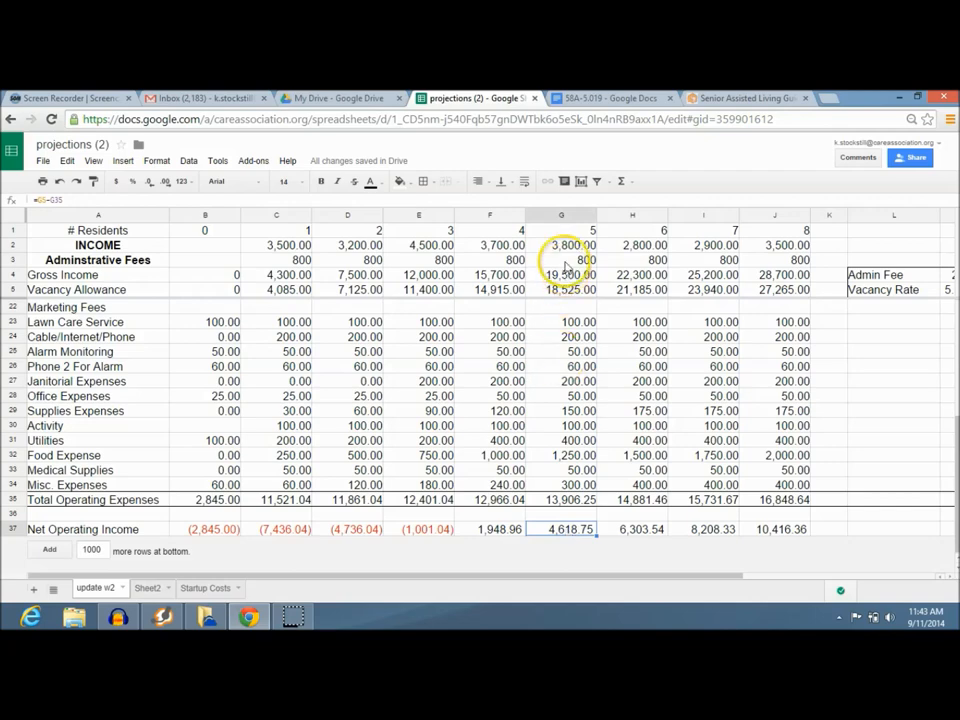
{"action": "left_click", "coordinate": [561, 245]}
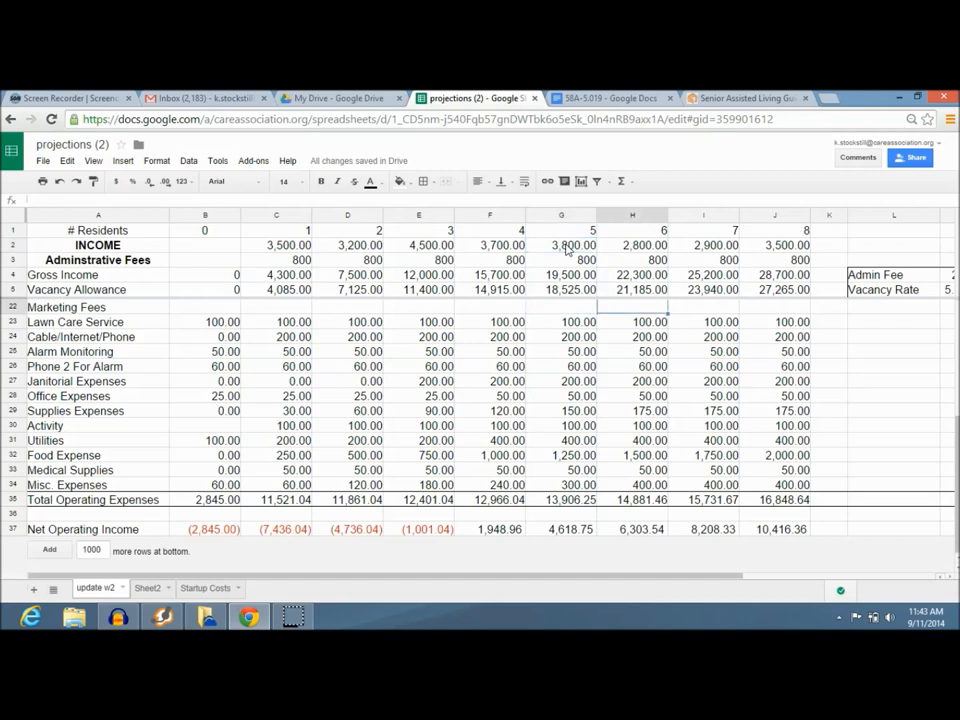
{"action": "left_click", "coordinate": [561, 245]}
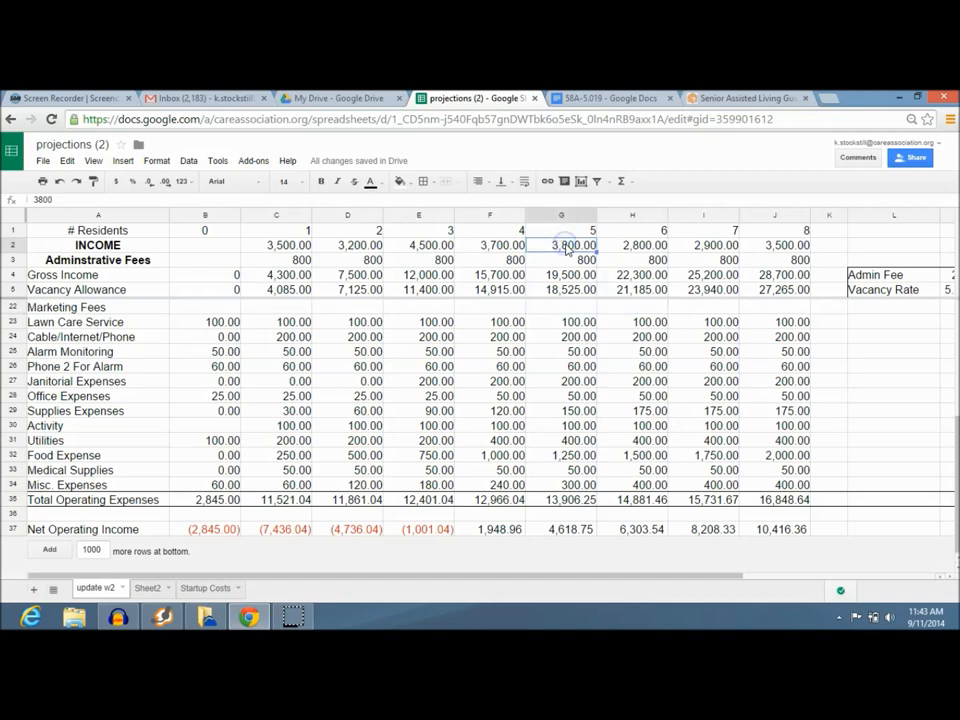
{"action": "type", "text": "3600"}
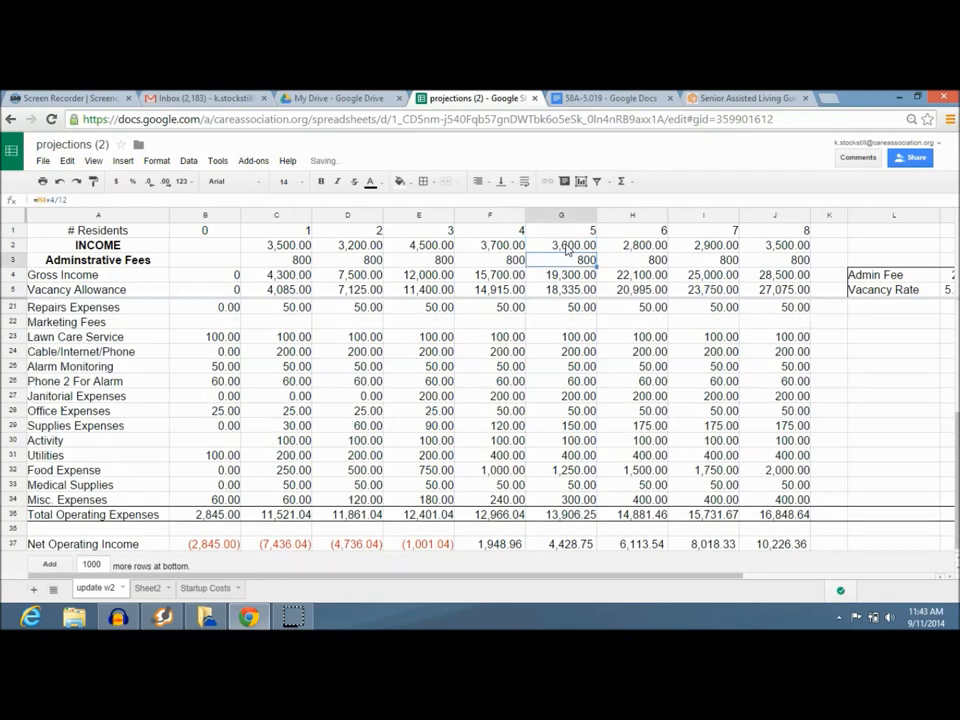
{"action": "left_click", "coordinate": [561, 245]}
{"action": "type", "text": "3,800"}
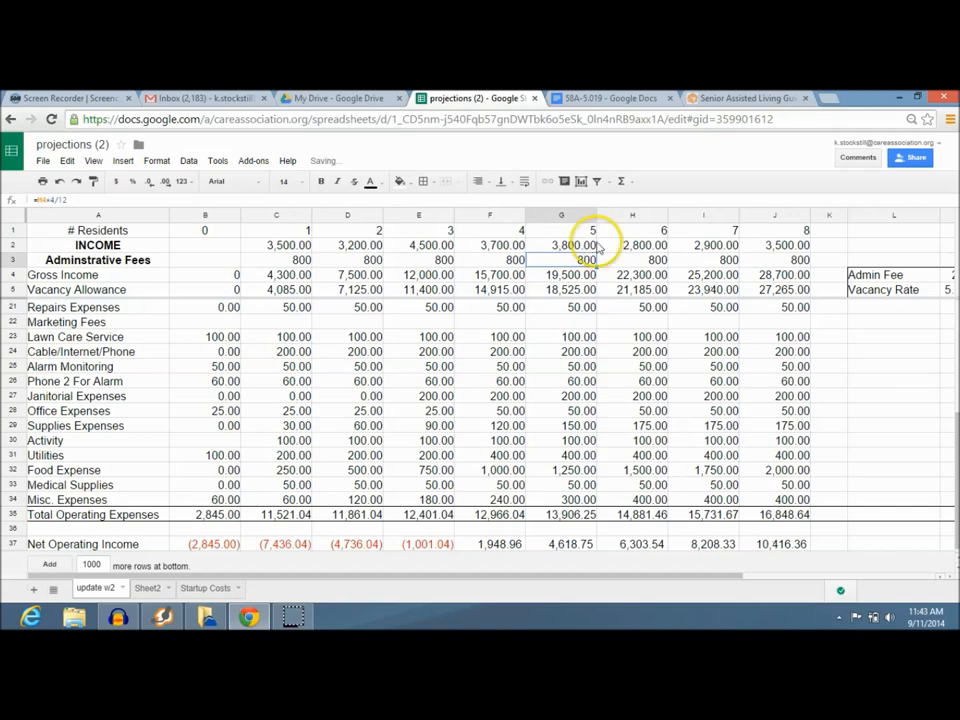
{"action": "left_click", "coordinate": [632, 245]}
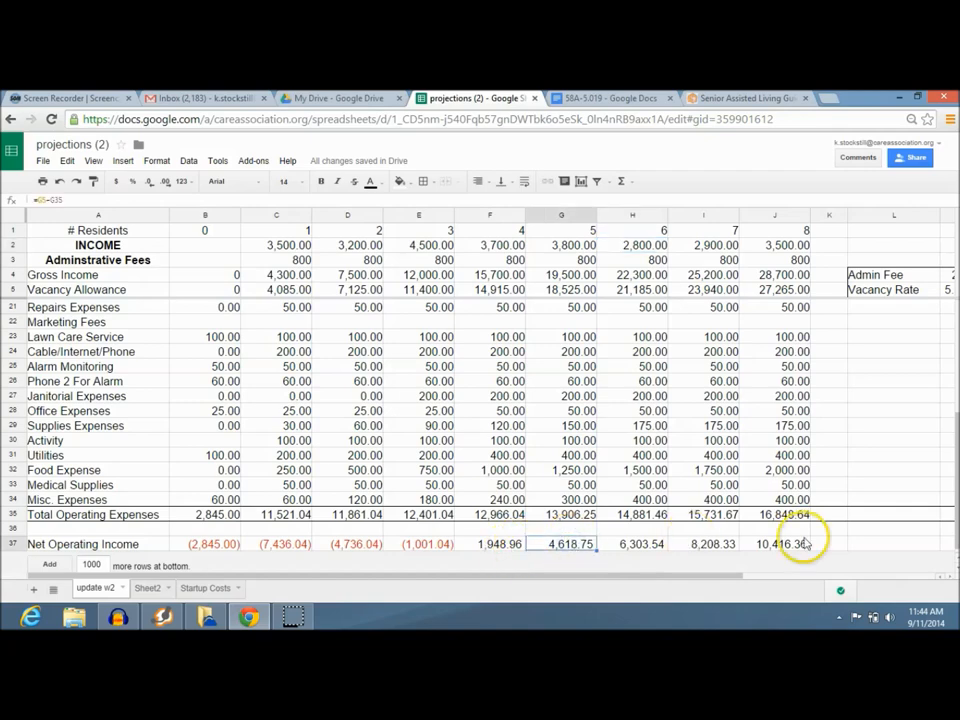
{"action": "mouse_move", "coordinate": [880, 548]}
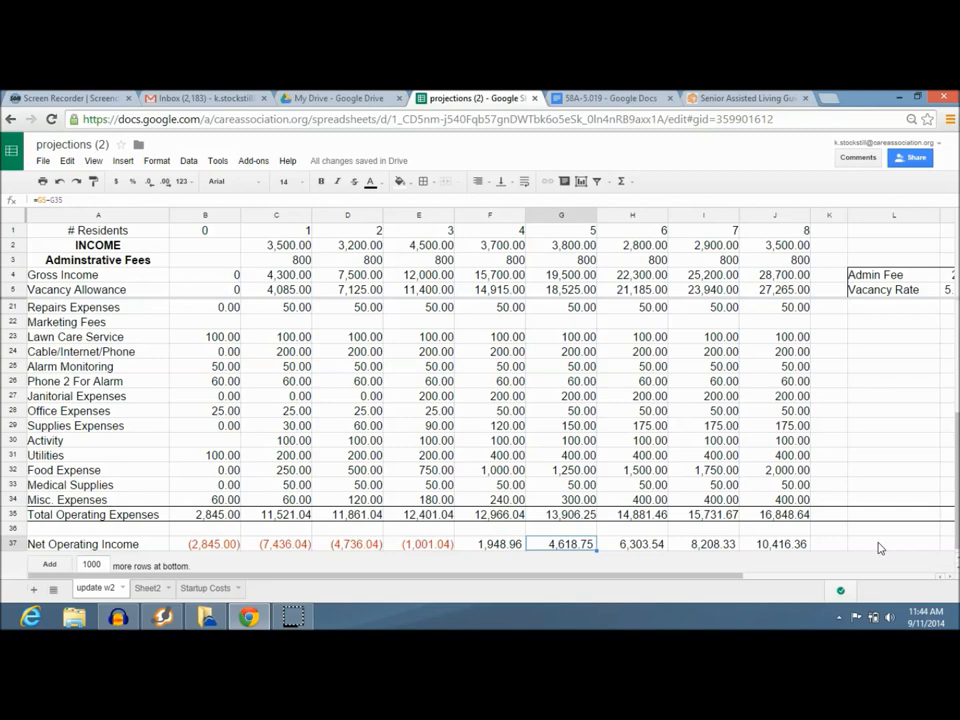
{"action": "left_click", "coordinate": [632, 544]}
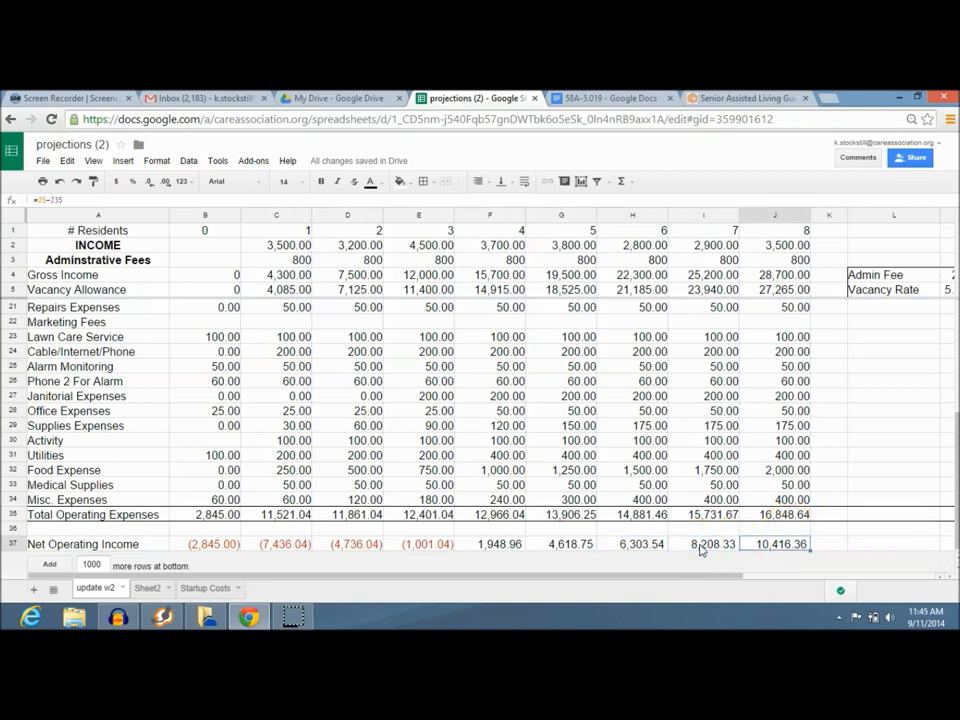
{"action": "left_click", "coordinate": [893, 544]}
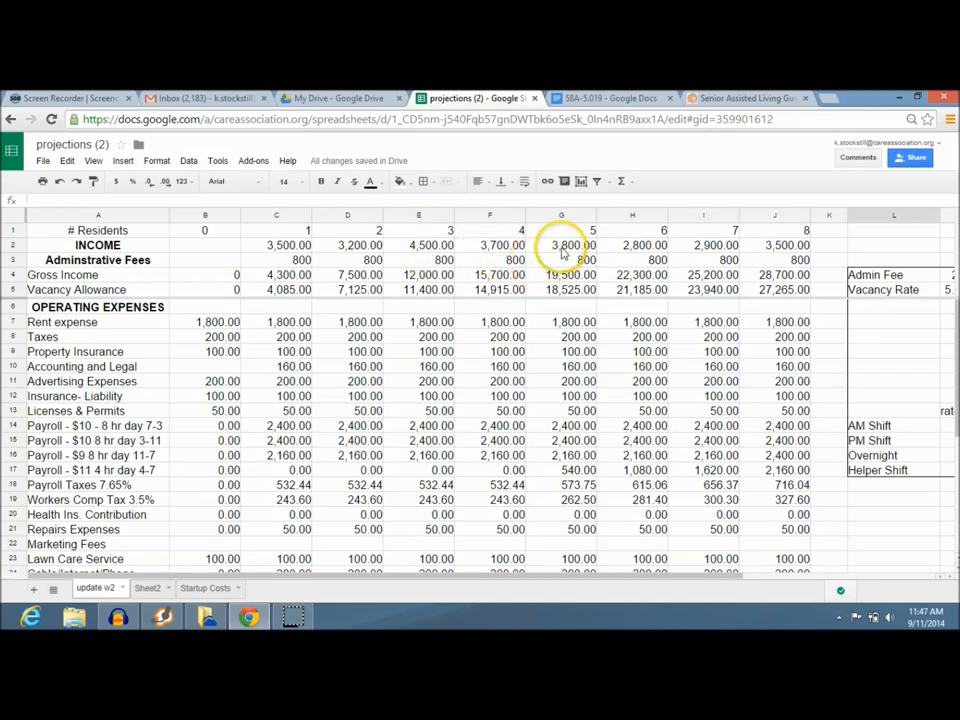
{"action": "left_click", "coordinate": [561, 245]}
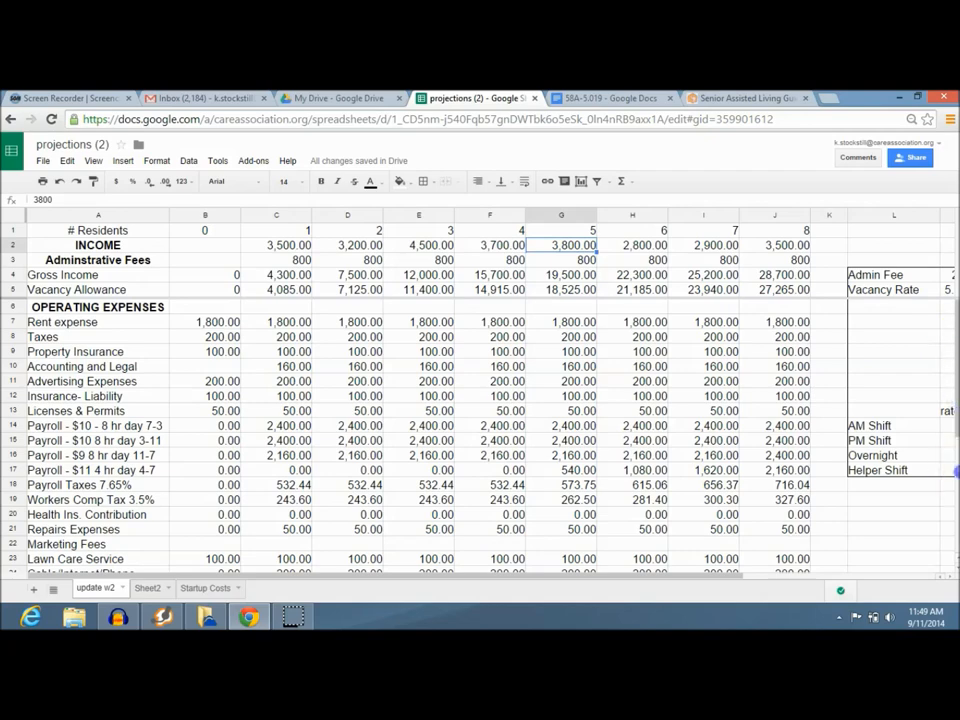
{"action": "scroll", "scroll_direction": "down", "scroll_amount": 3}
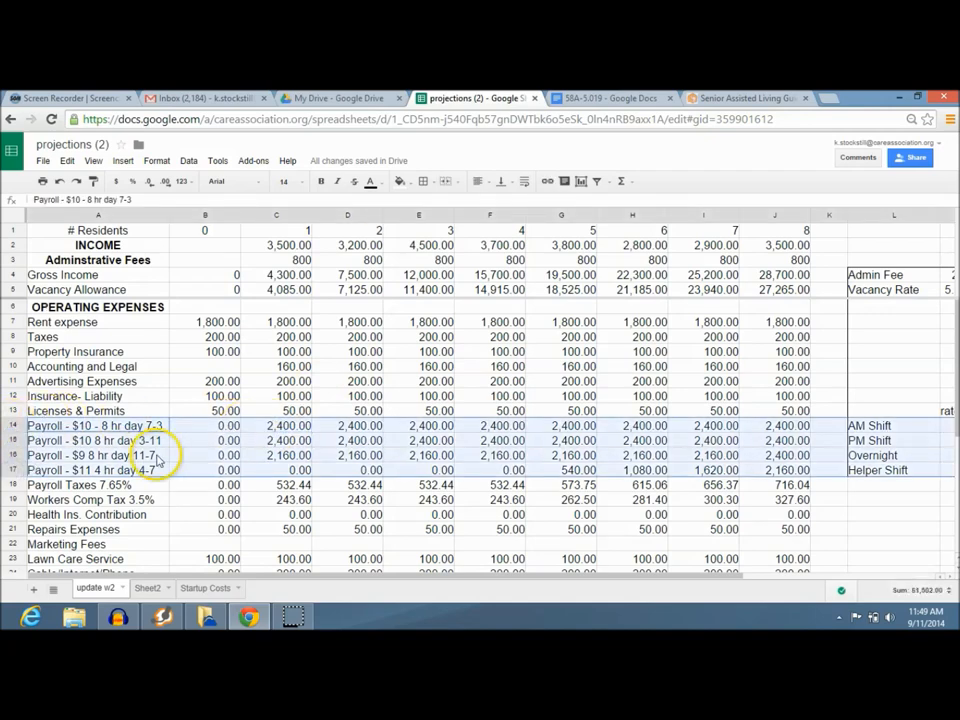
{"action": "left_click", "coordinate": [276, 425]}
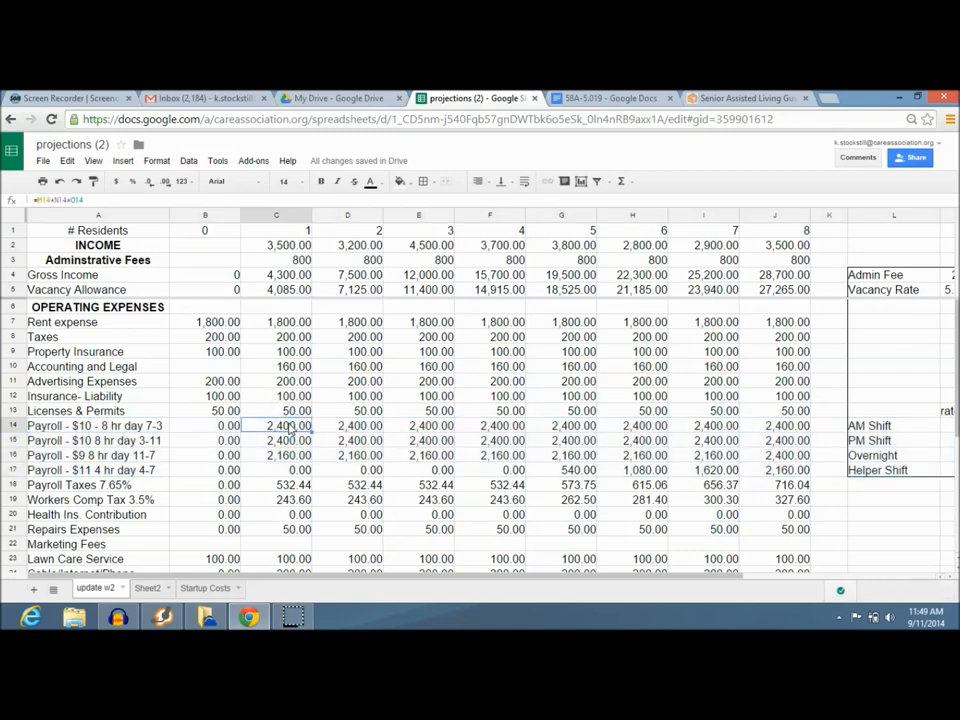